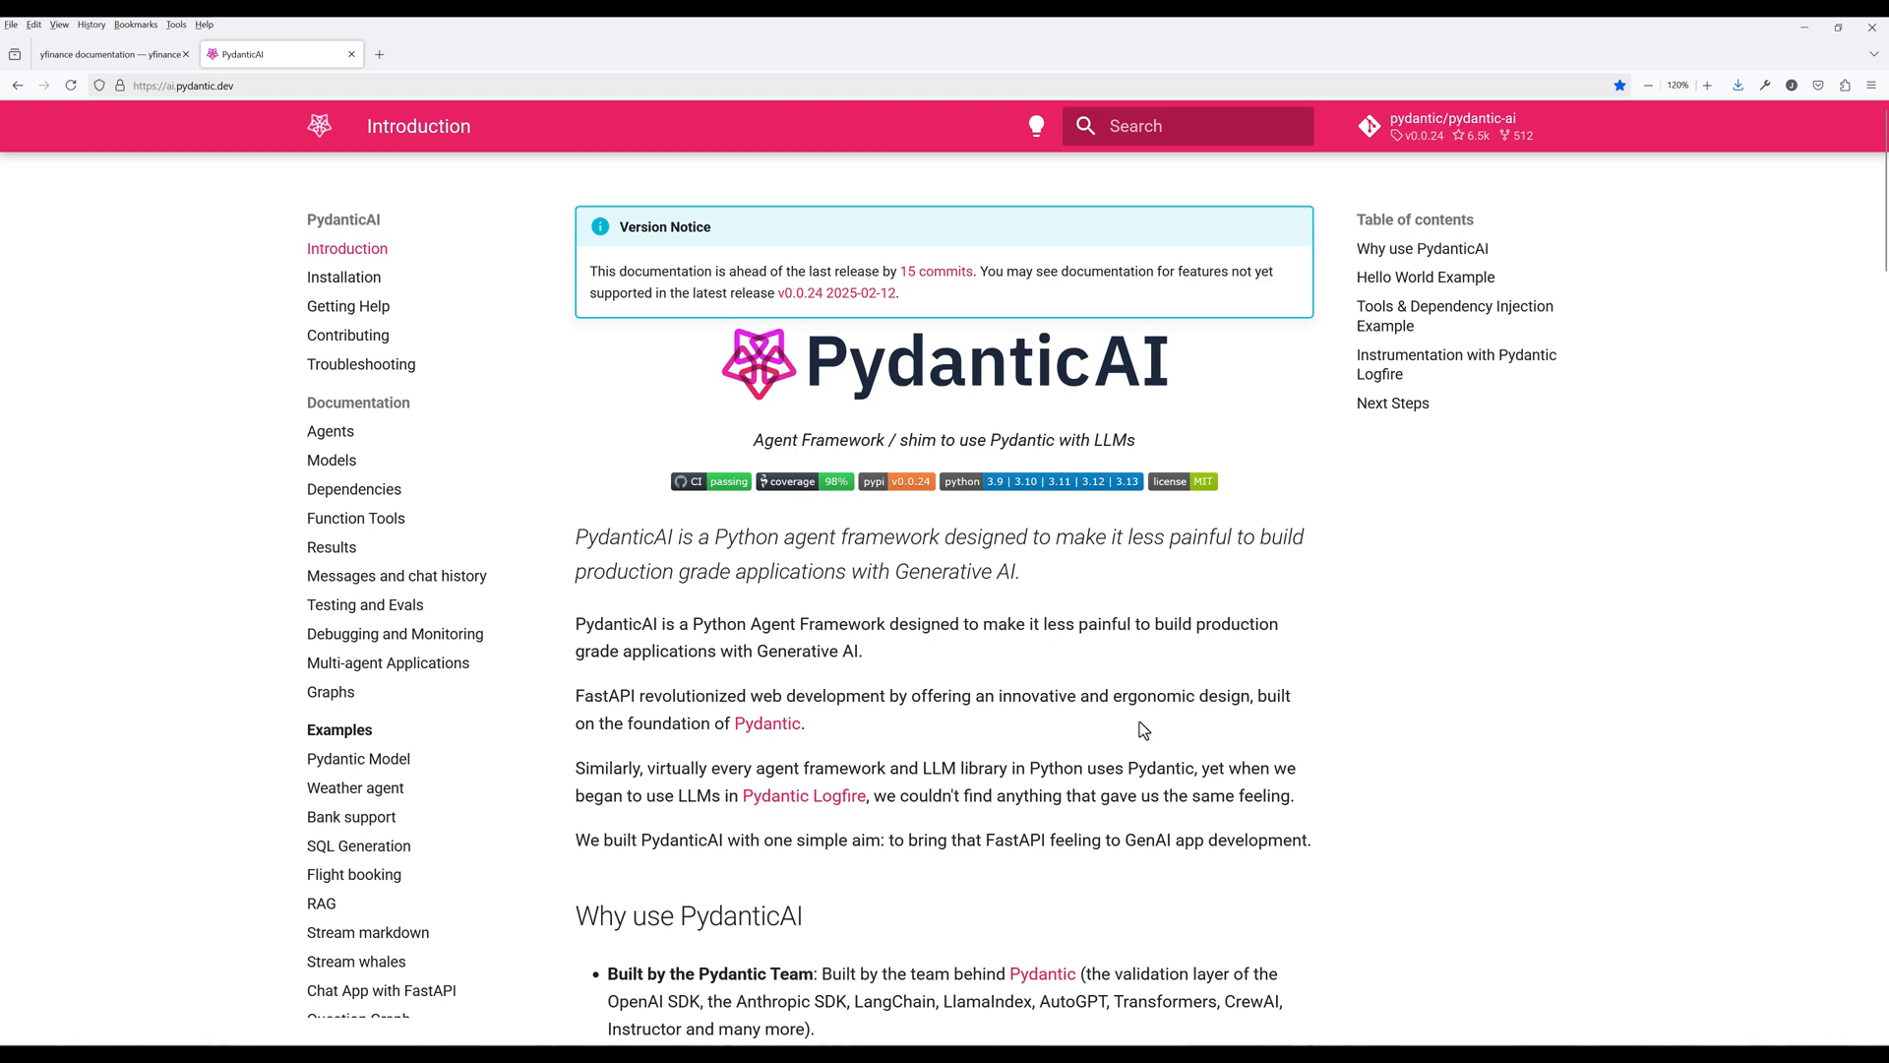
# Step: Run pip install pydantic_ai yfinance rich in the activated tutorial-pydanticai venv
pyautogui.click(108, 53)
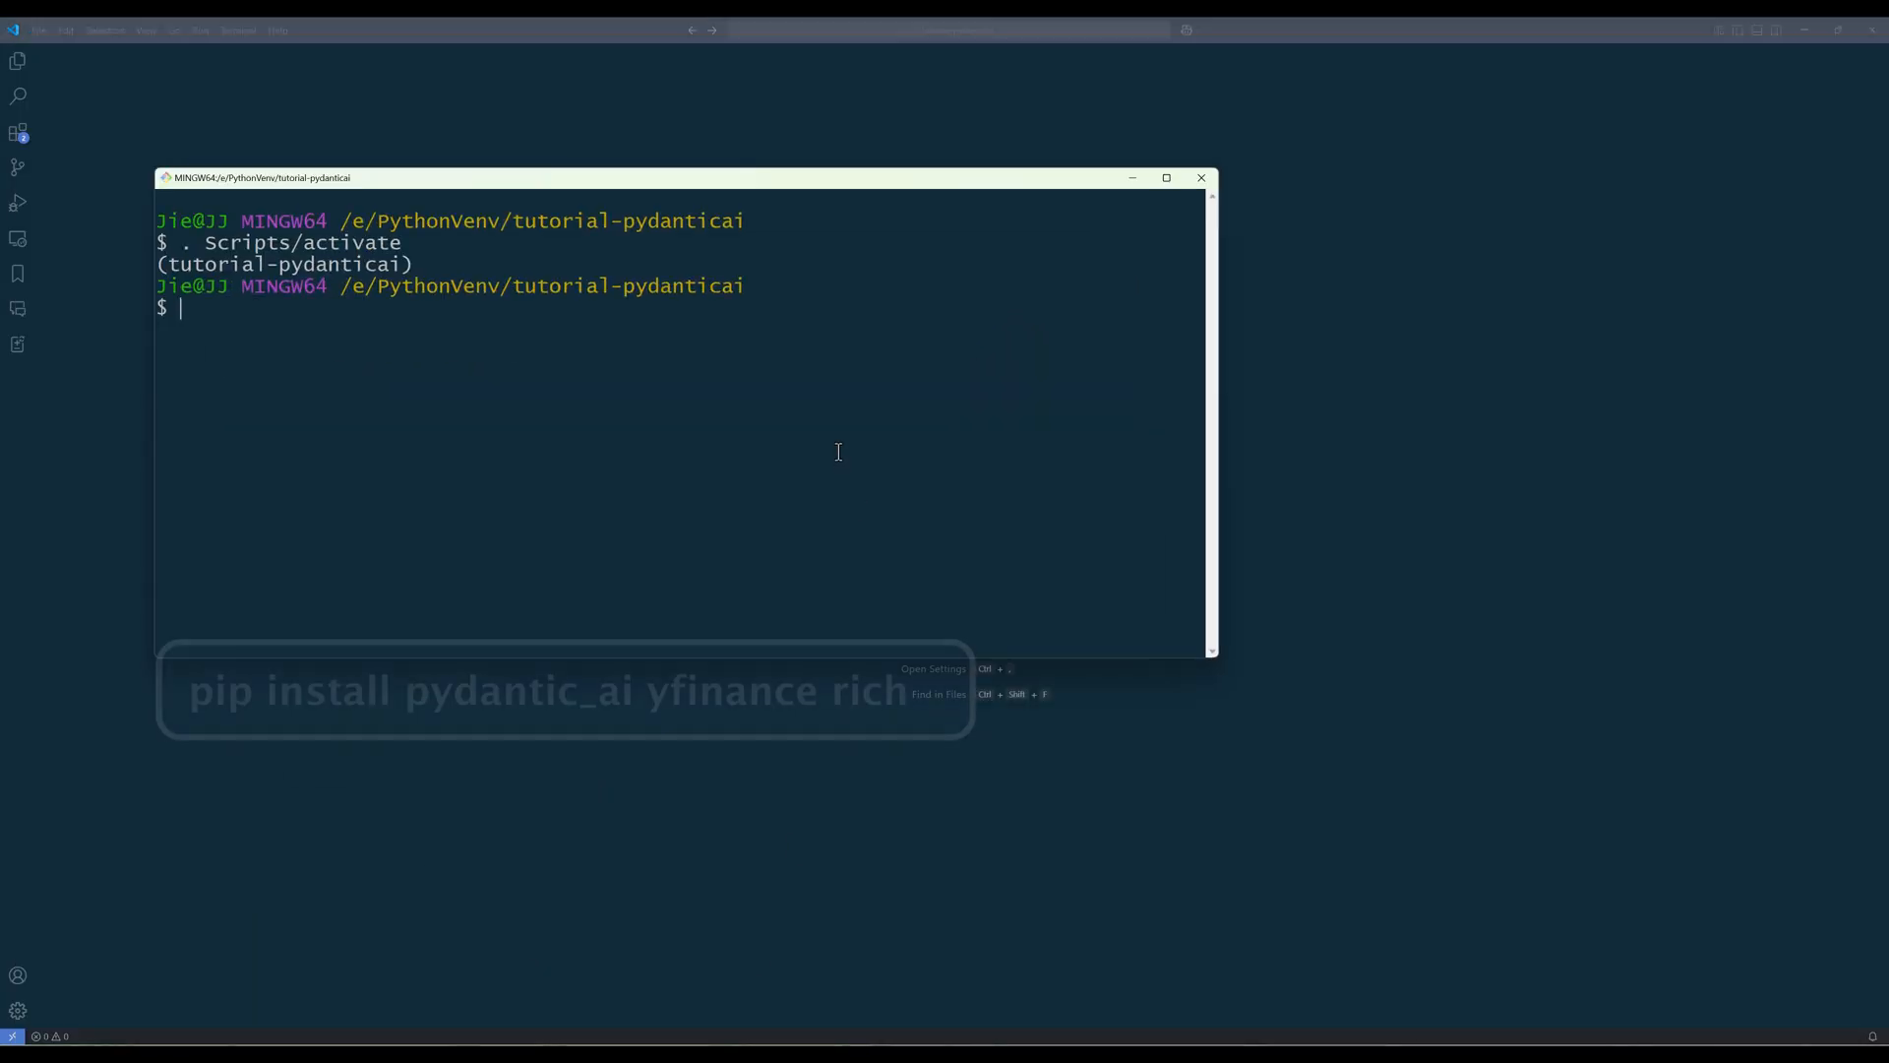
pyautogui.write('pip install pydantic_ai')
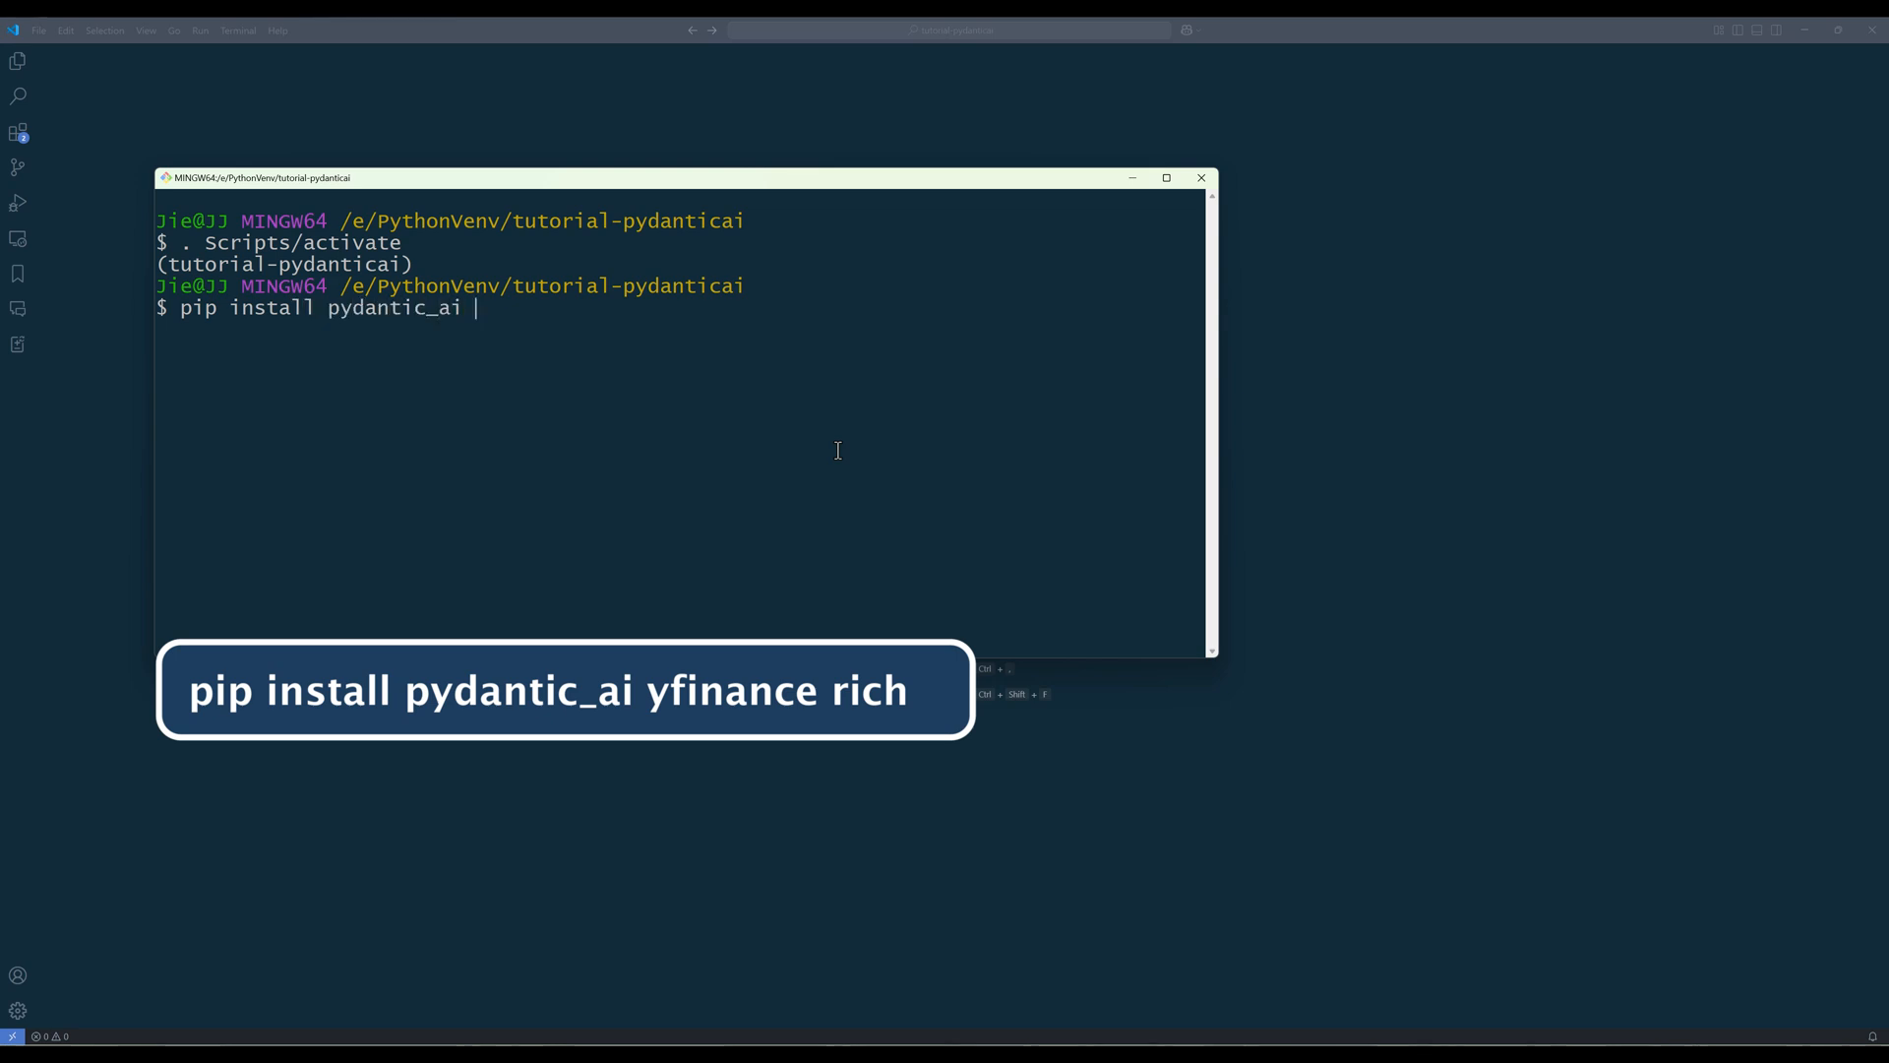
pyautogui.write('yfinance rich')
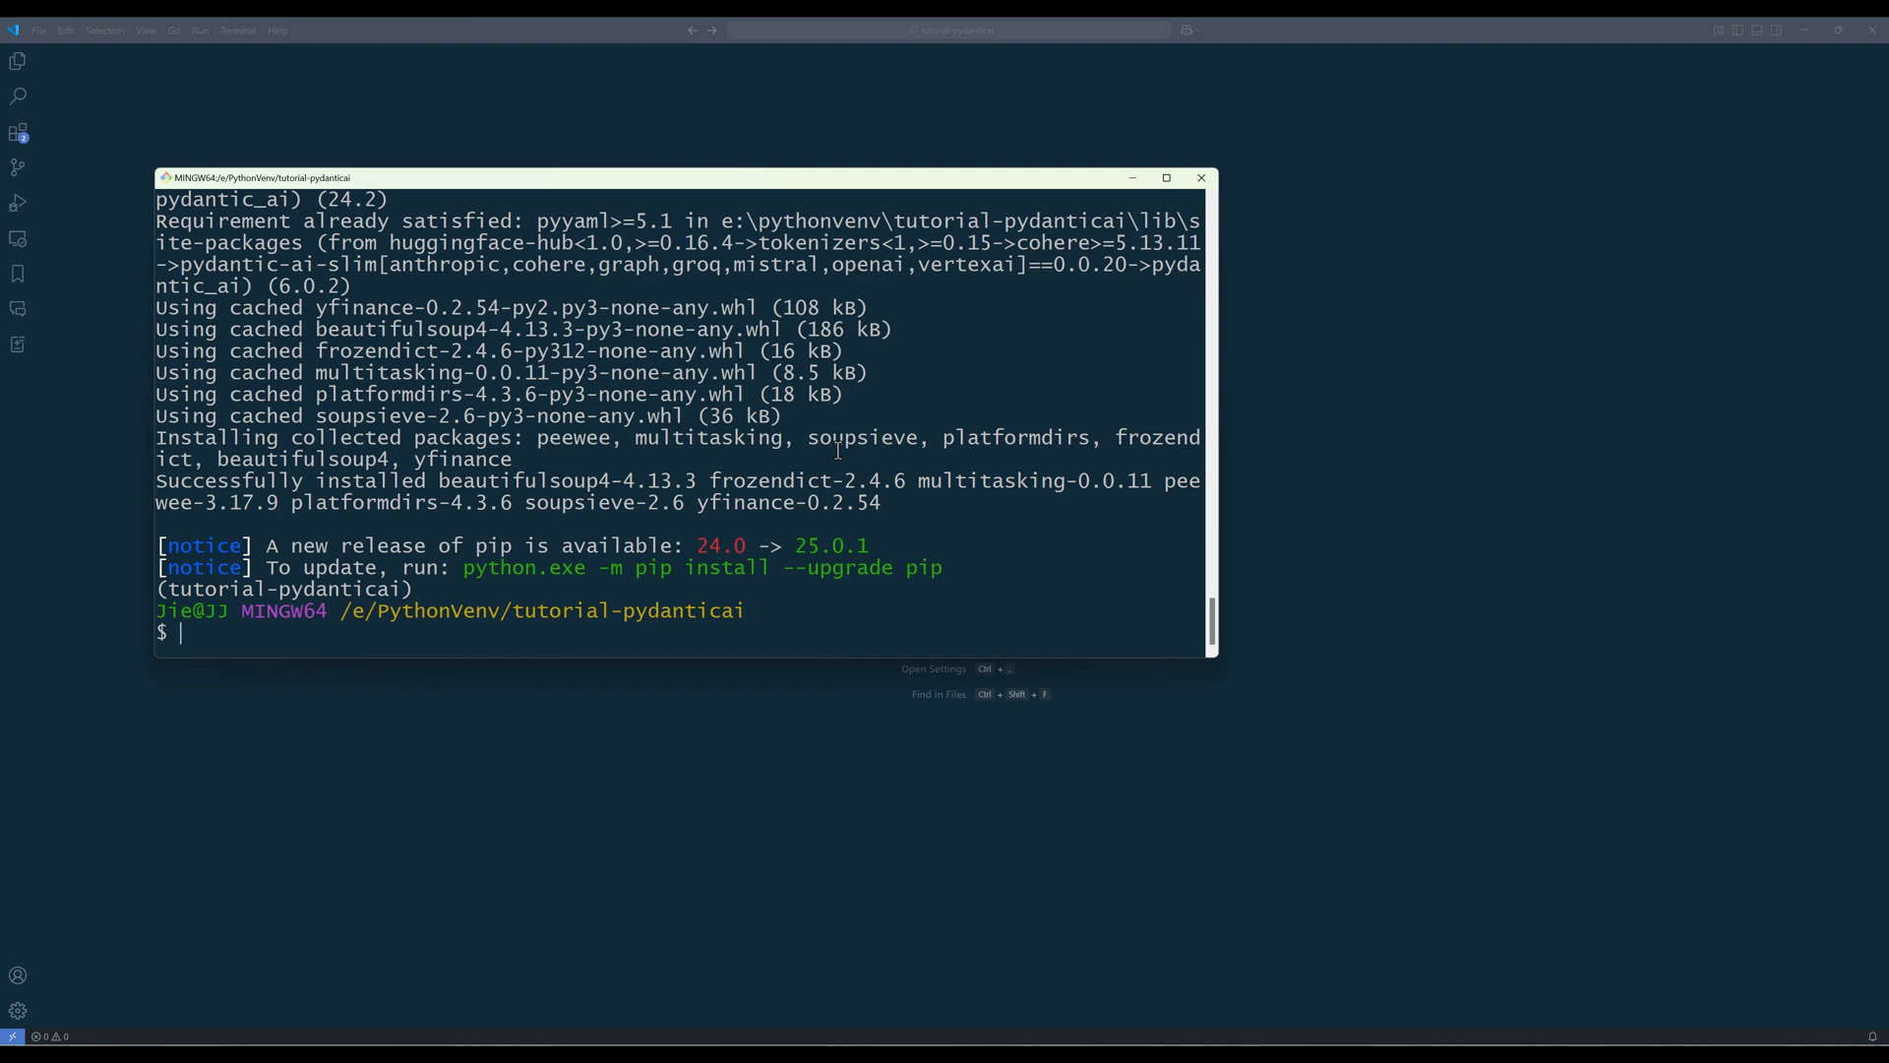
pyautogui.moveTo(1417, 654)
pyautogui.write('yahoo_f')
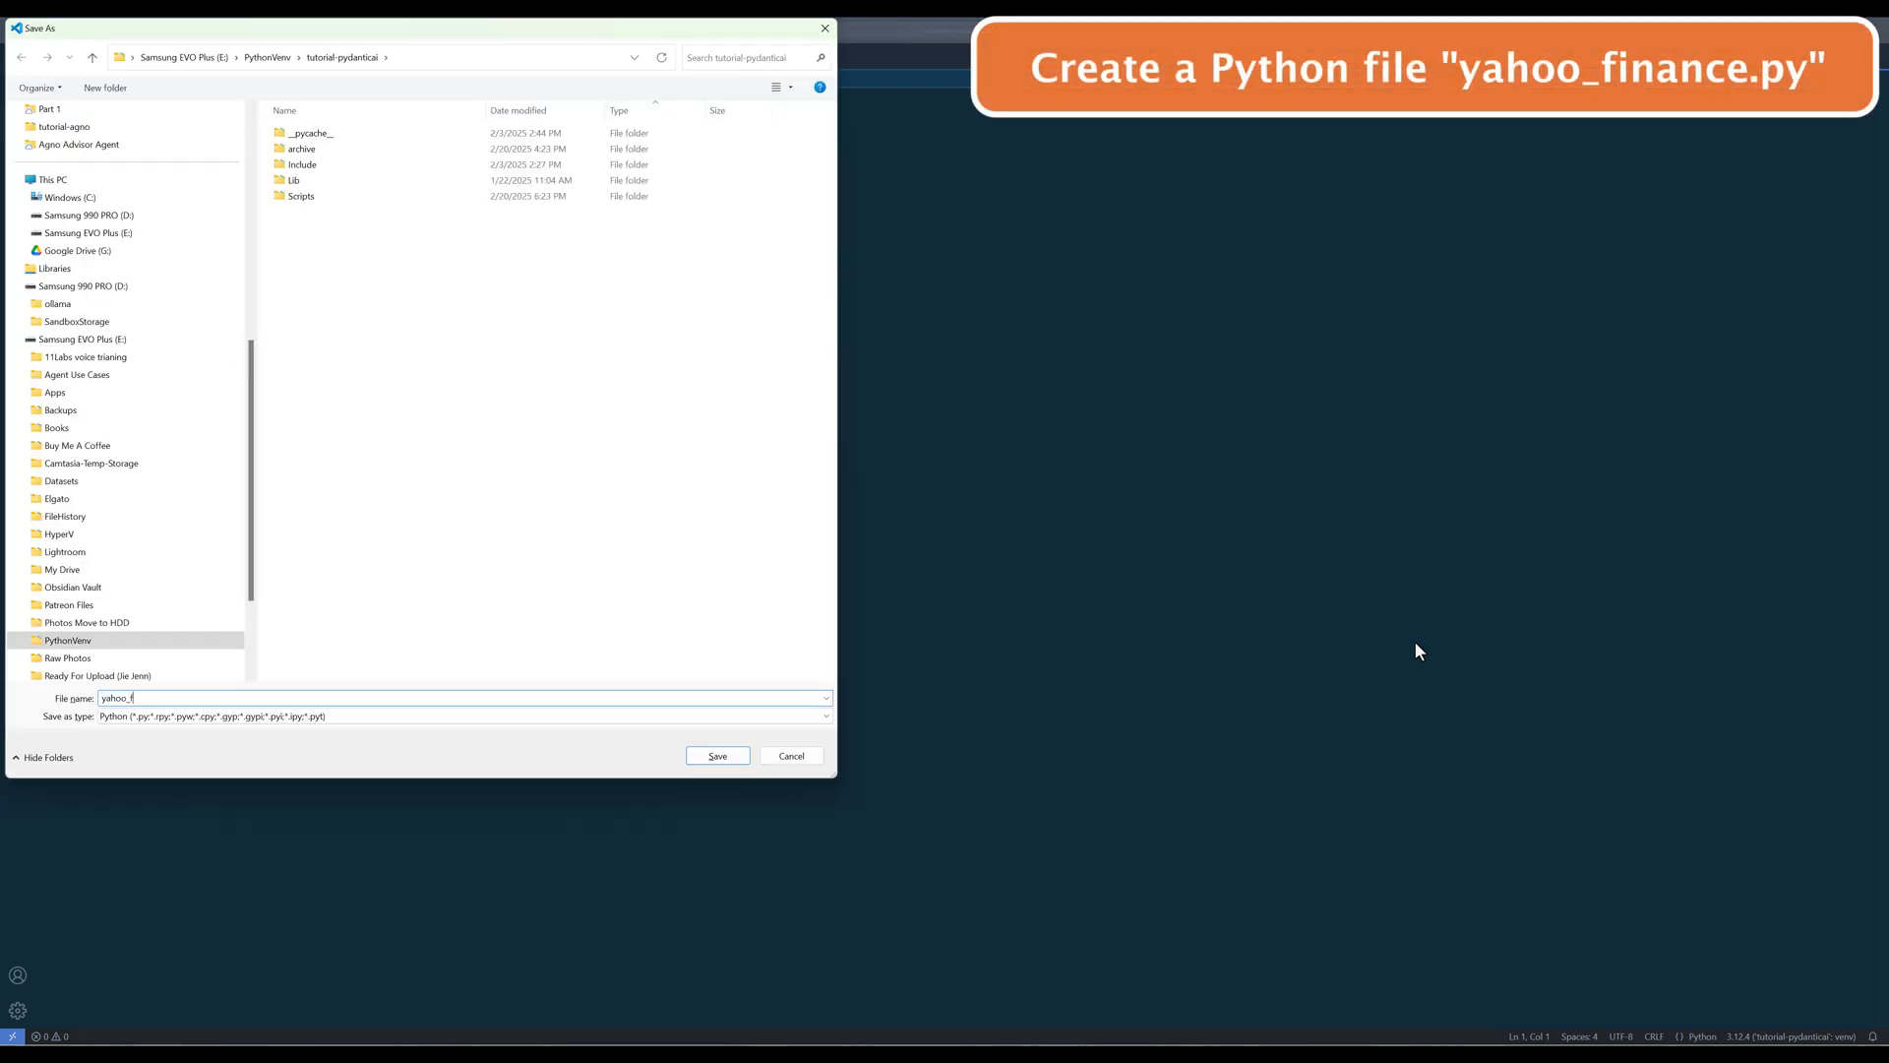
# Step: Save a new file as yahoo_finance.py in the tutorial-pydanticai folder
pyautogui.click(717, 755)
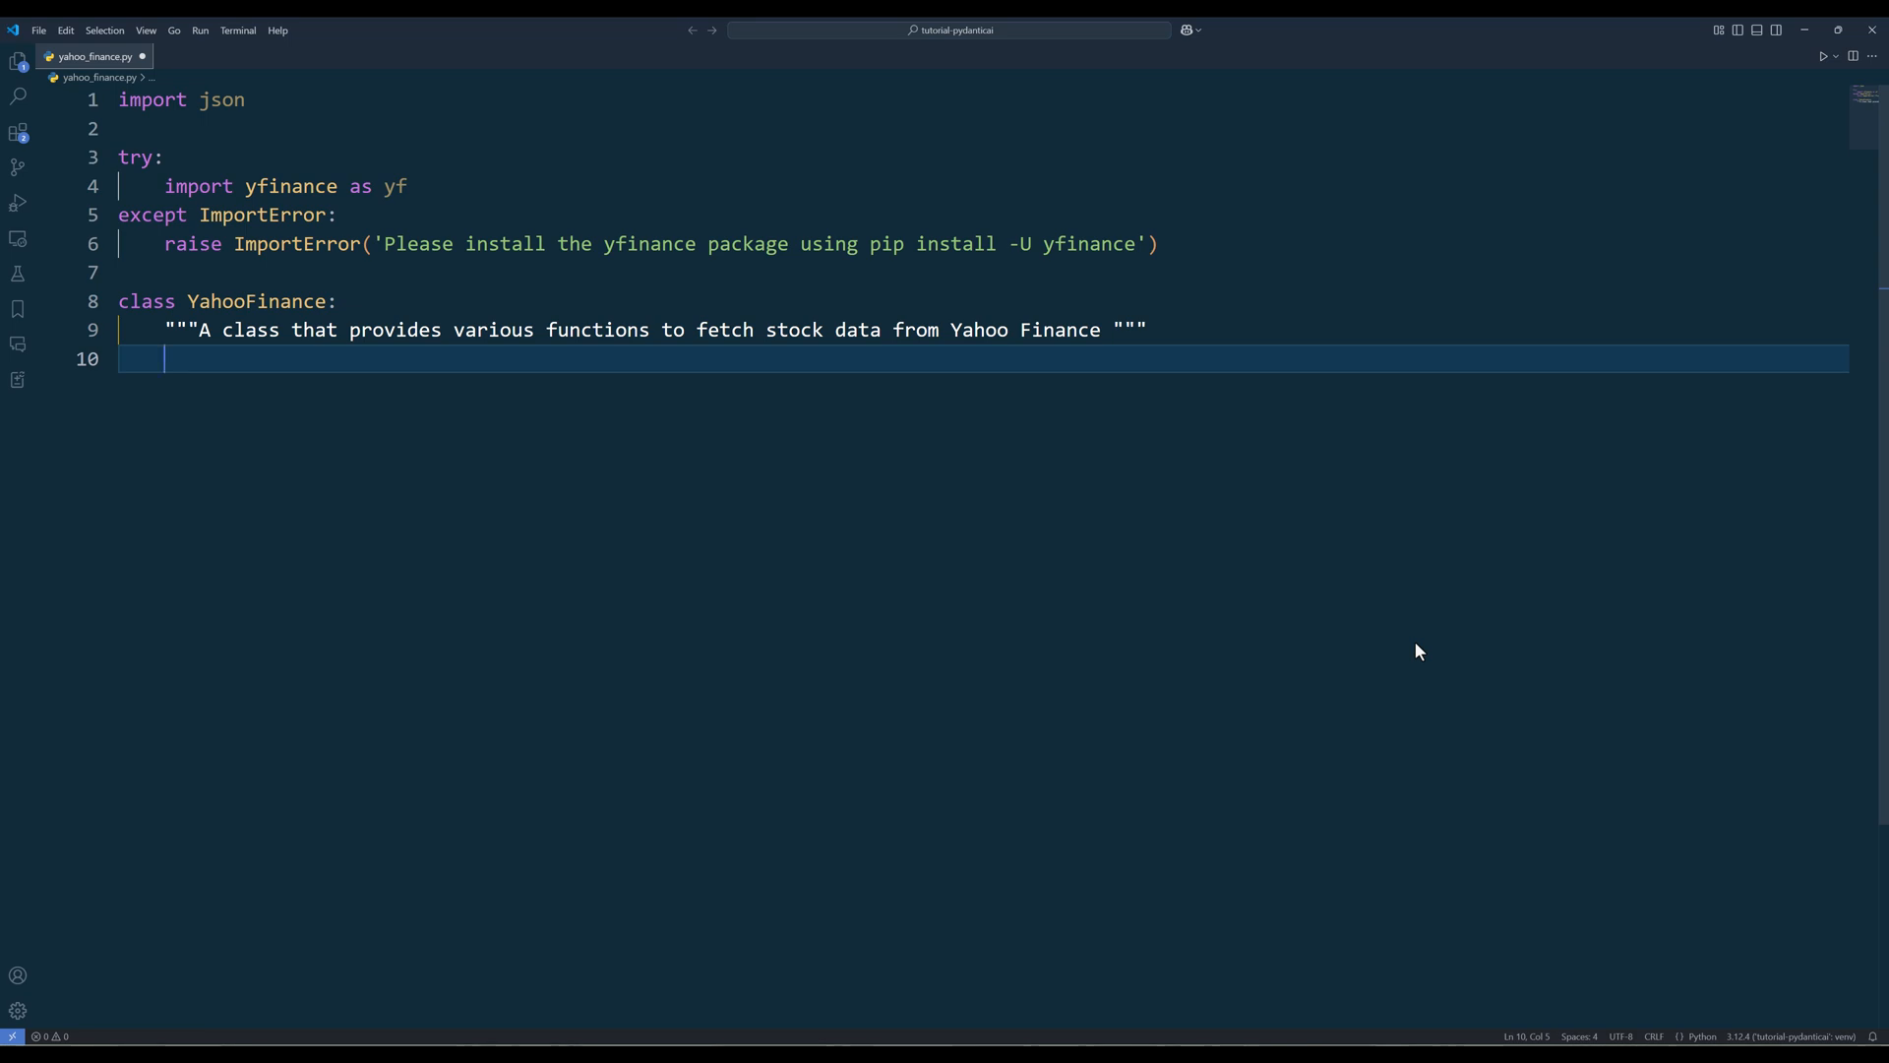
# Step: Add the YahooFinance class code, get_company_info through get_technical_indicators, to yahoo_finance.py
pyautogui.press('ctrl+s')
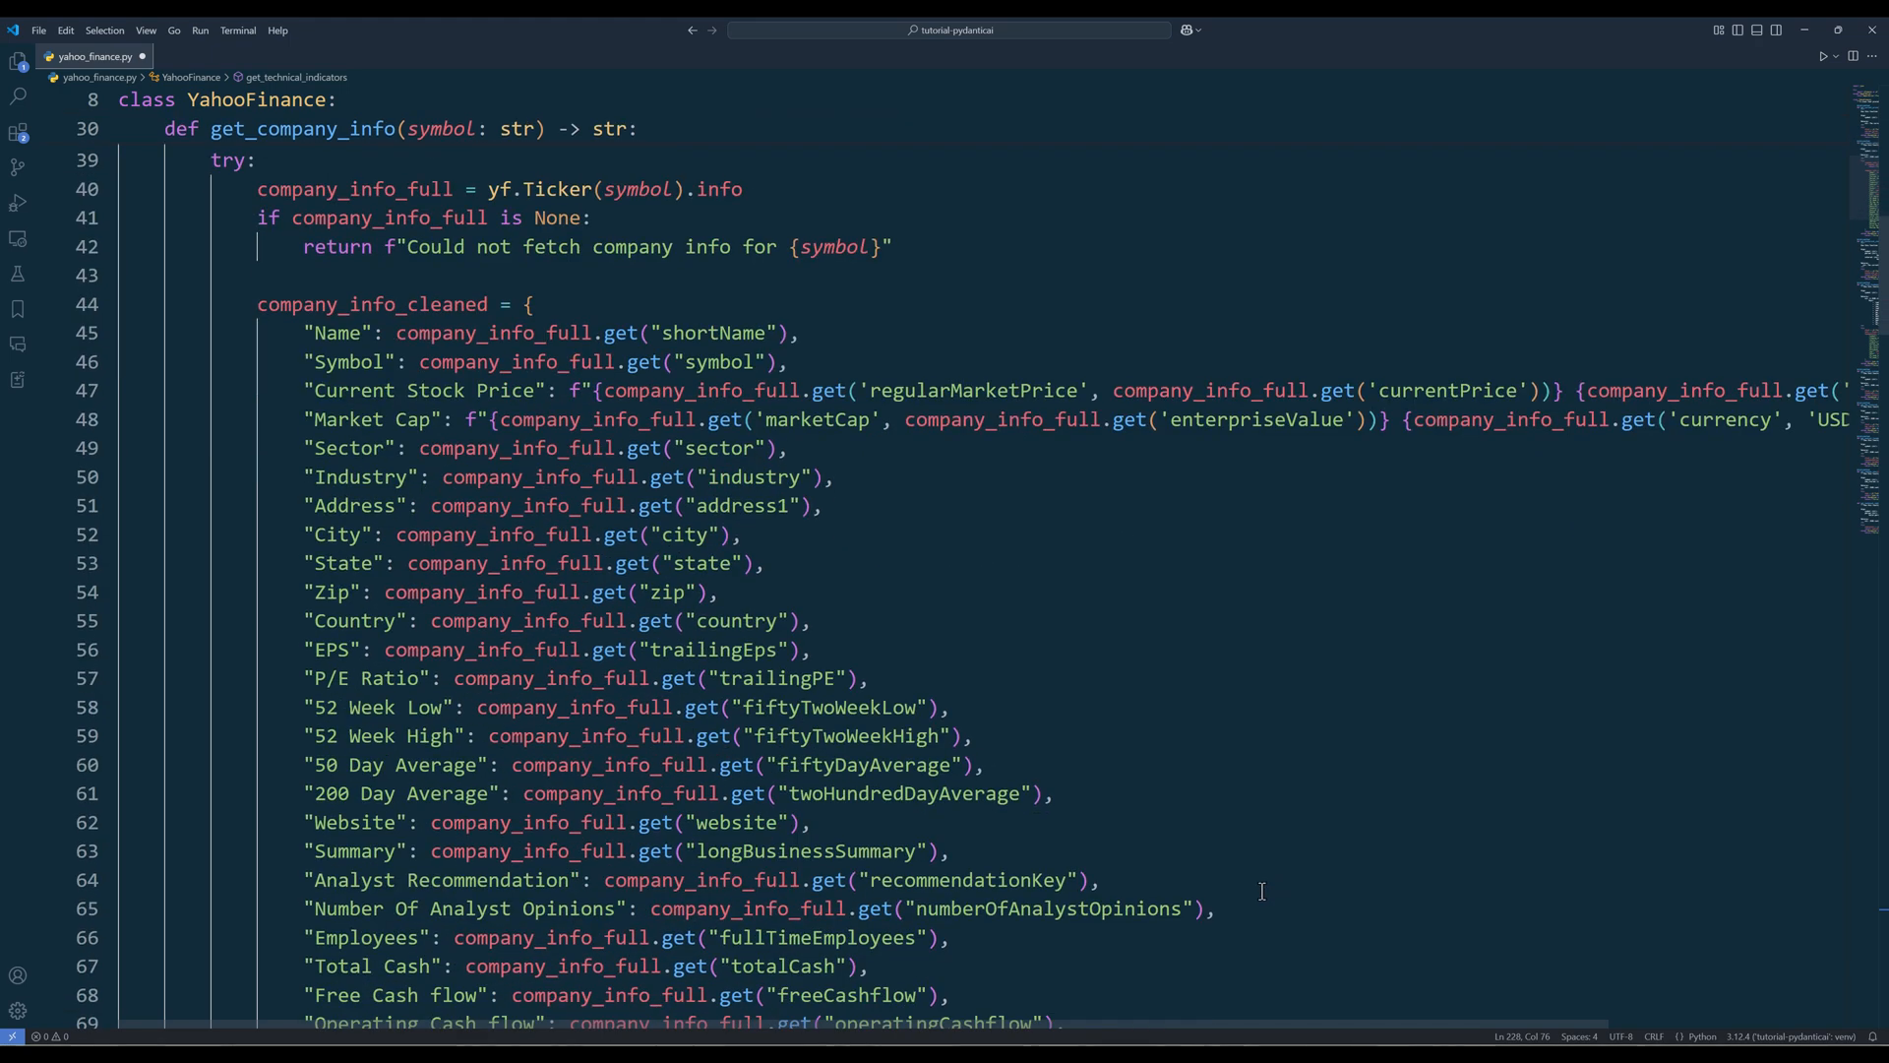
pyautogui.scroll(-3)
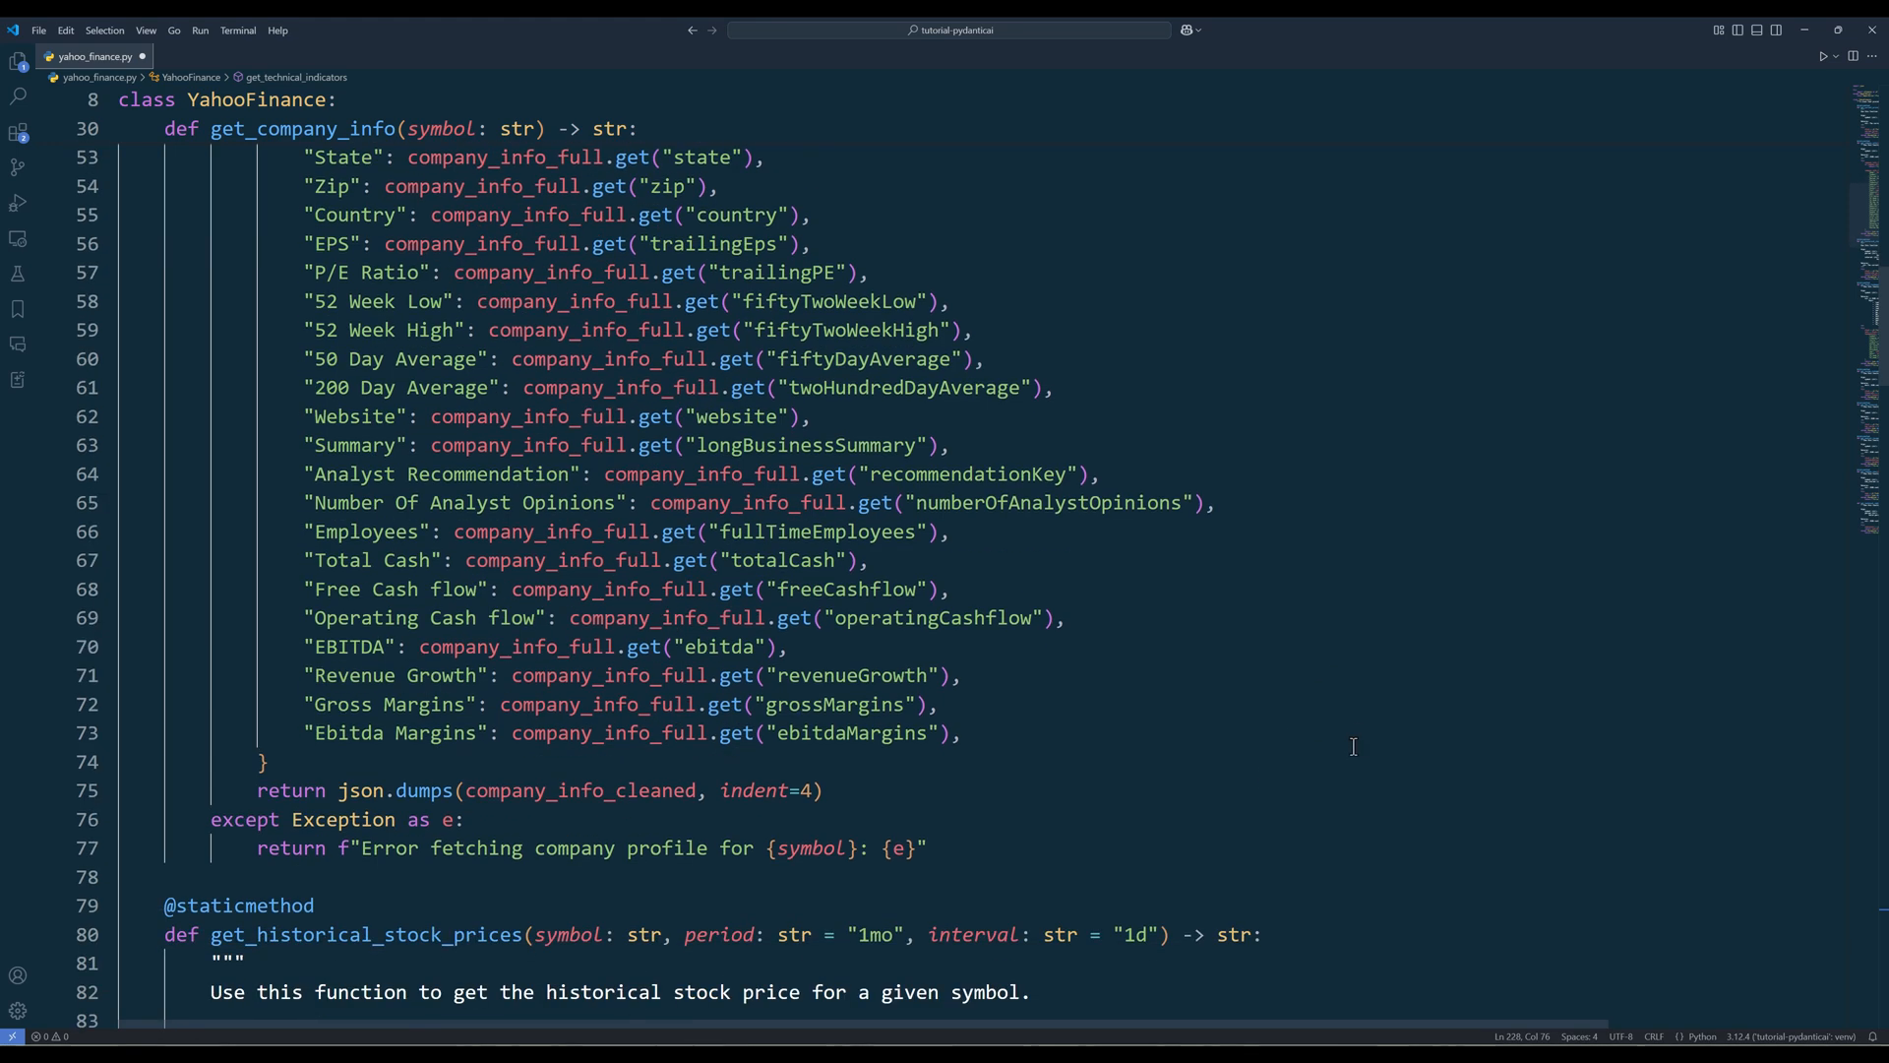
pyautogui.scroll(-3)
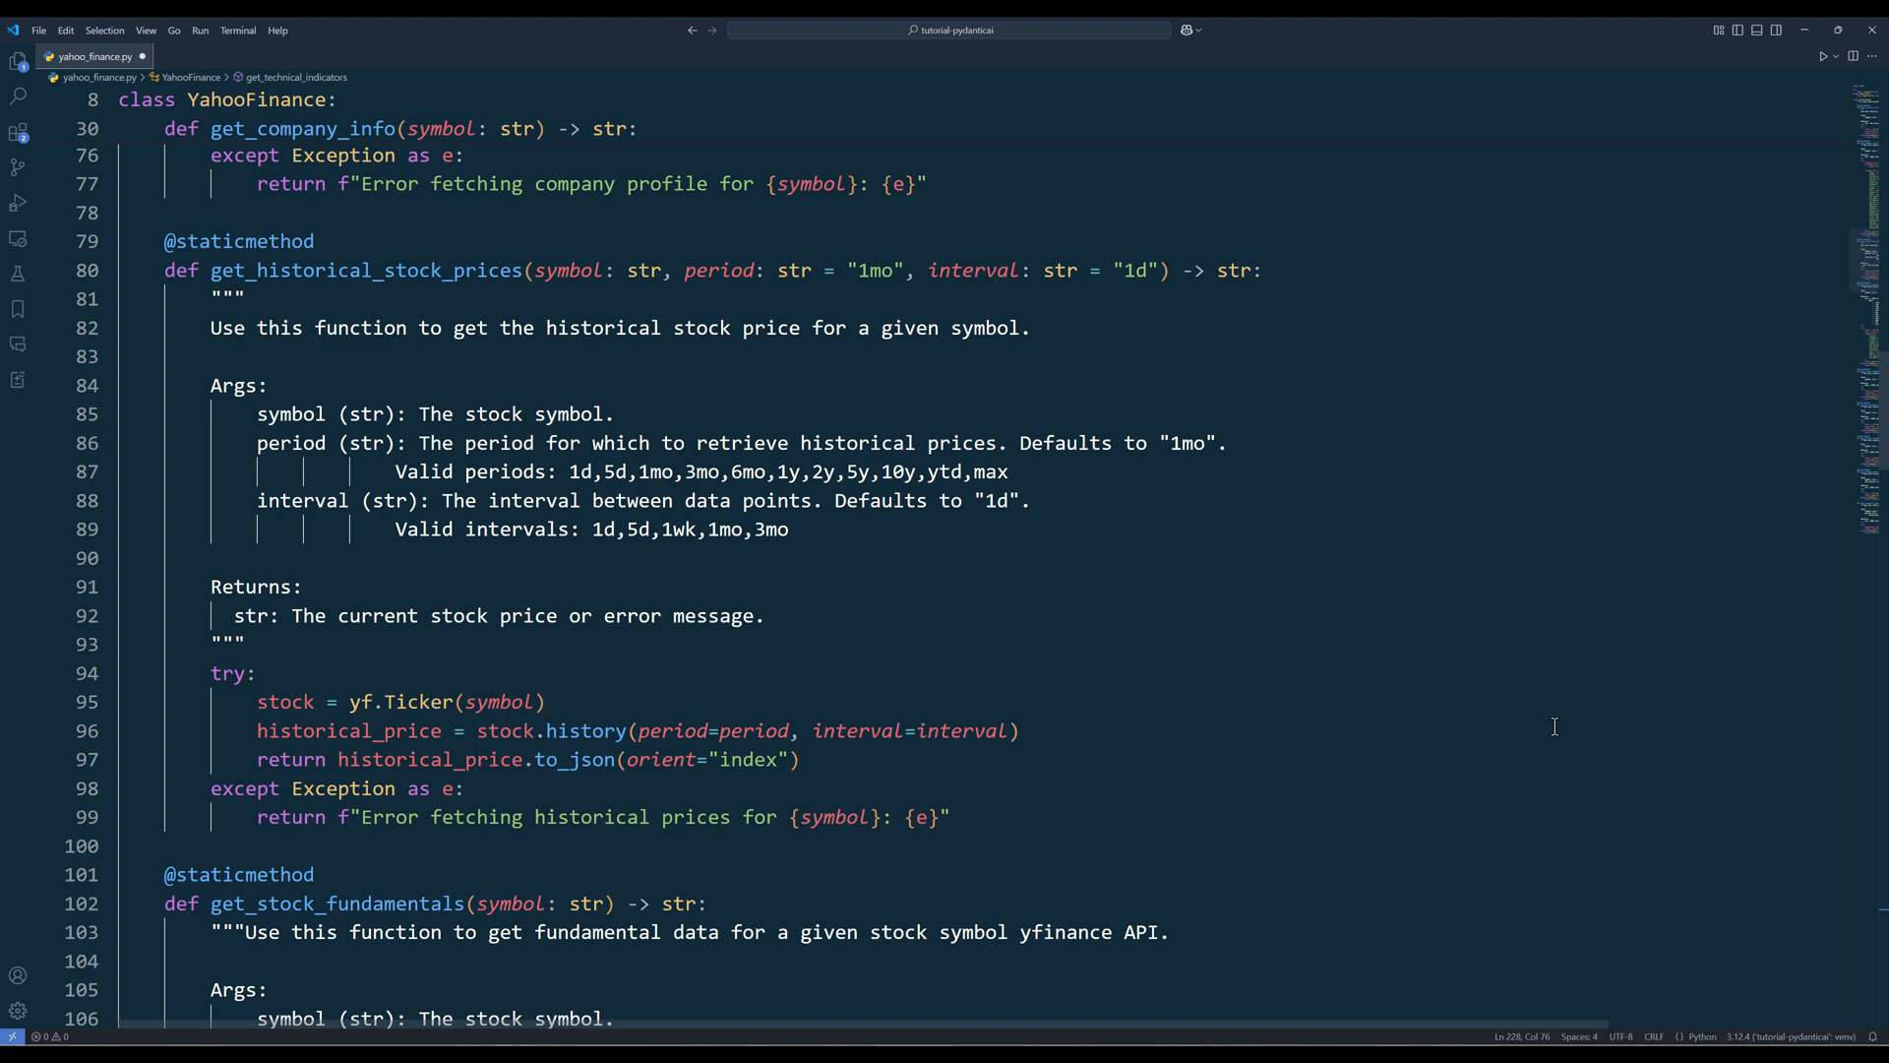
pyautogui.scroll(-3)
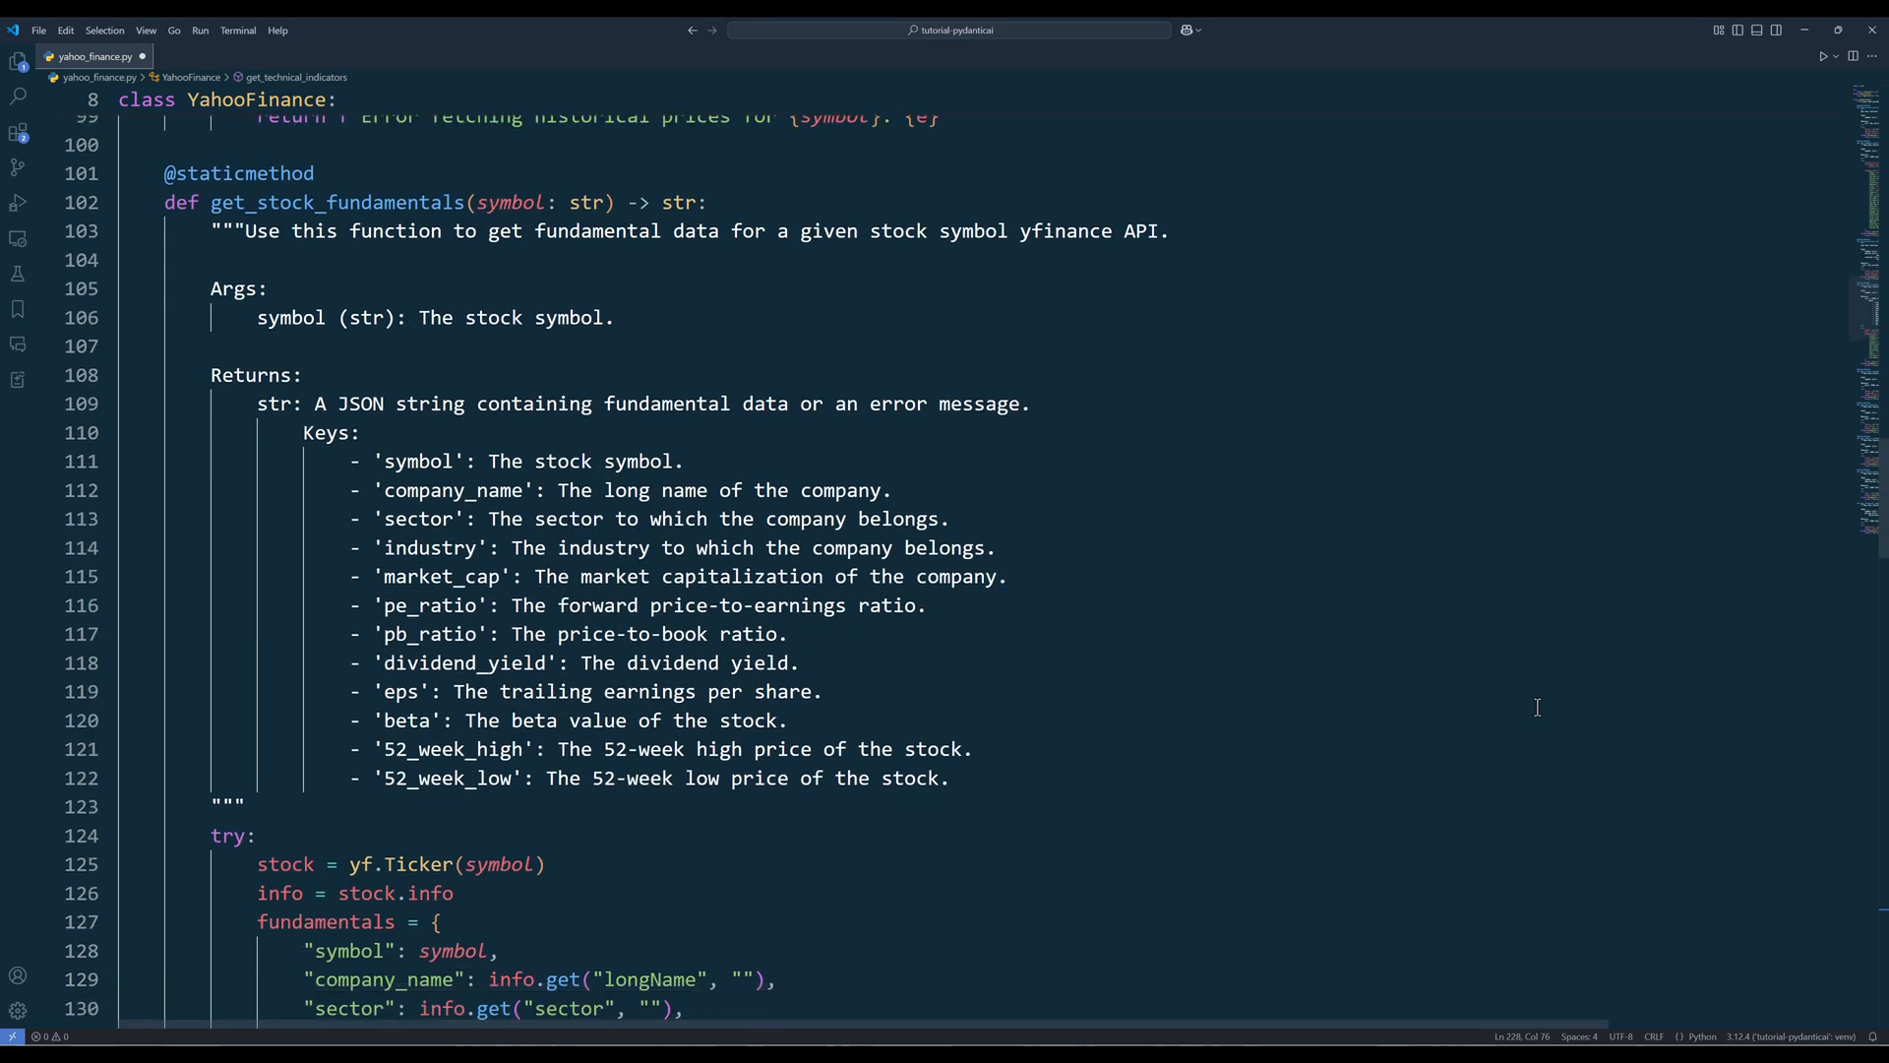
pyautogui.scroll(-3)
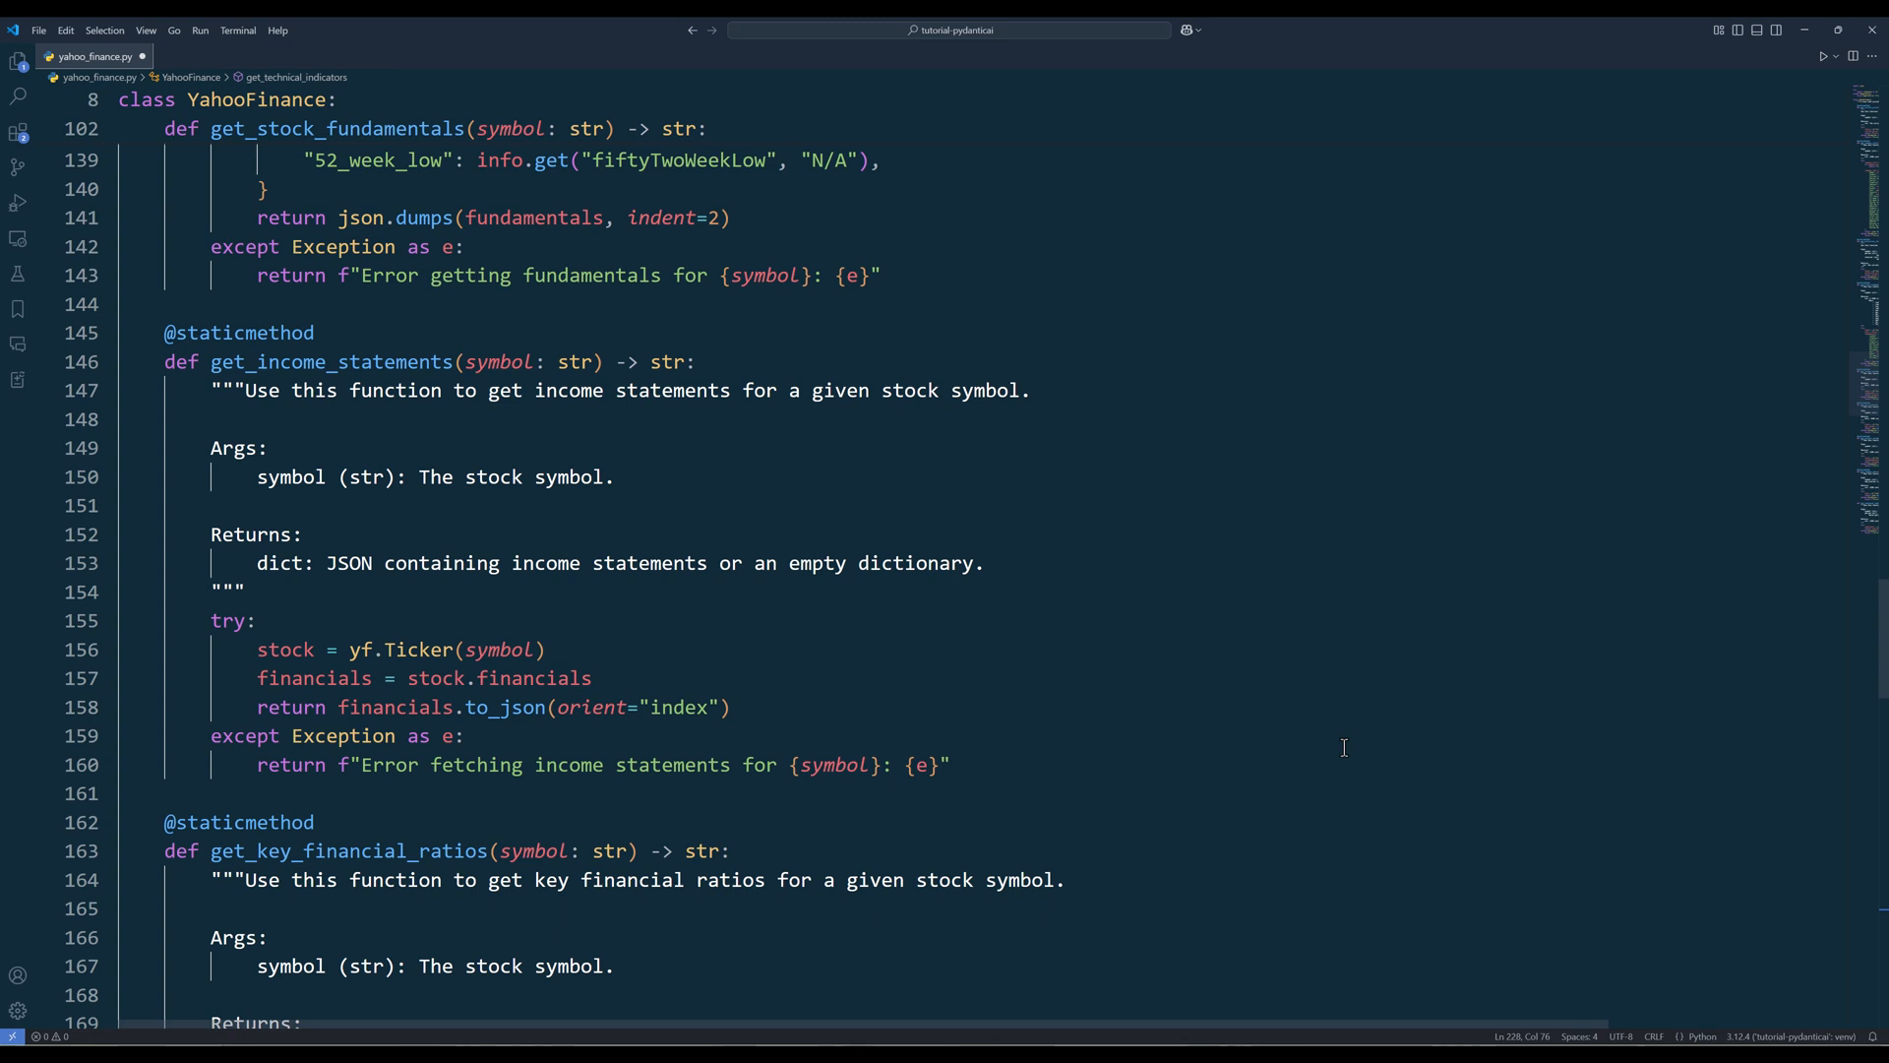
pyautogui.scroll(-3)
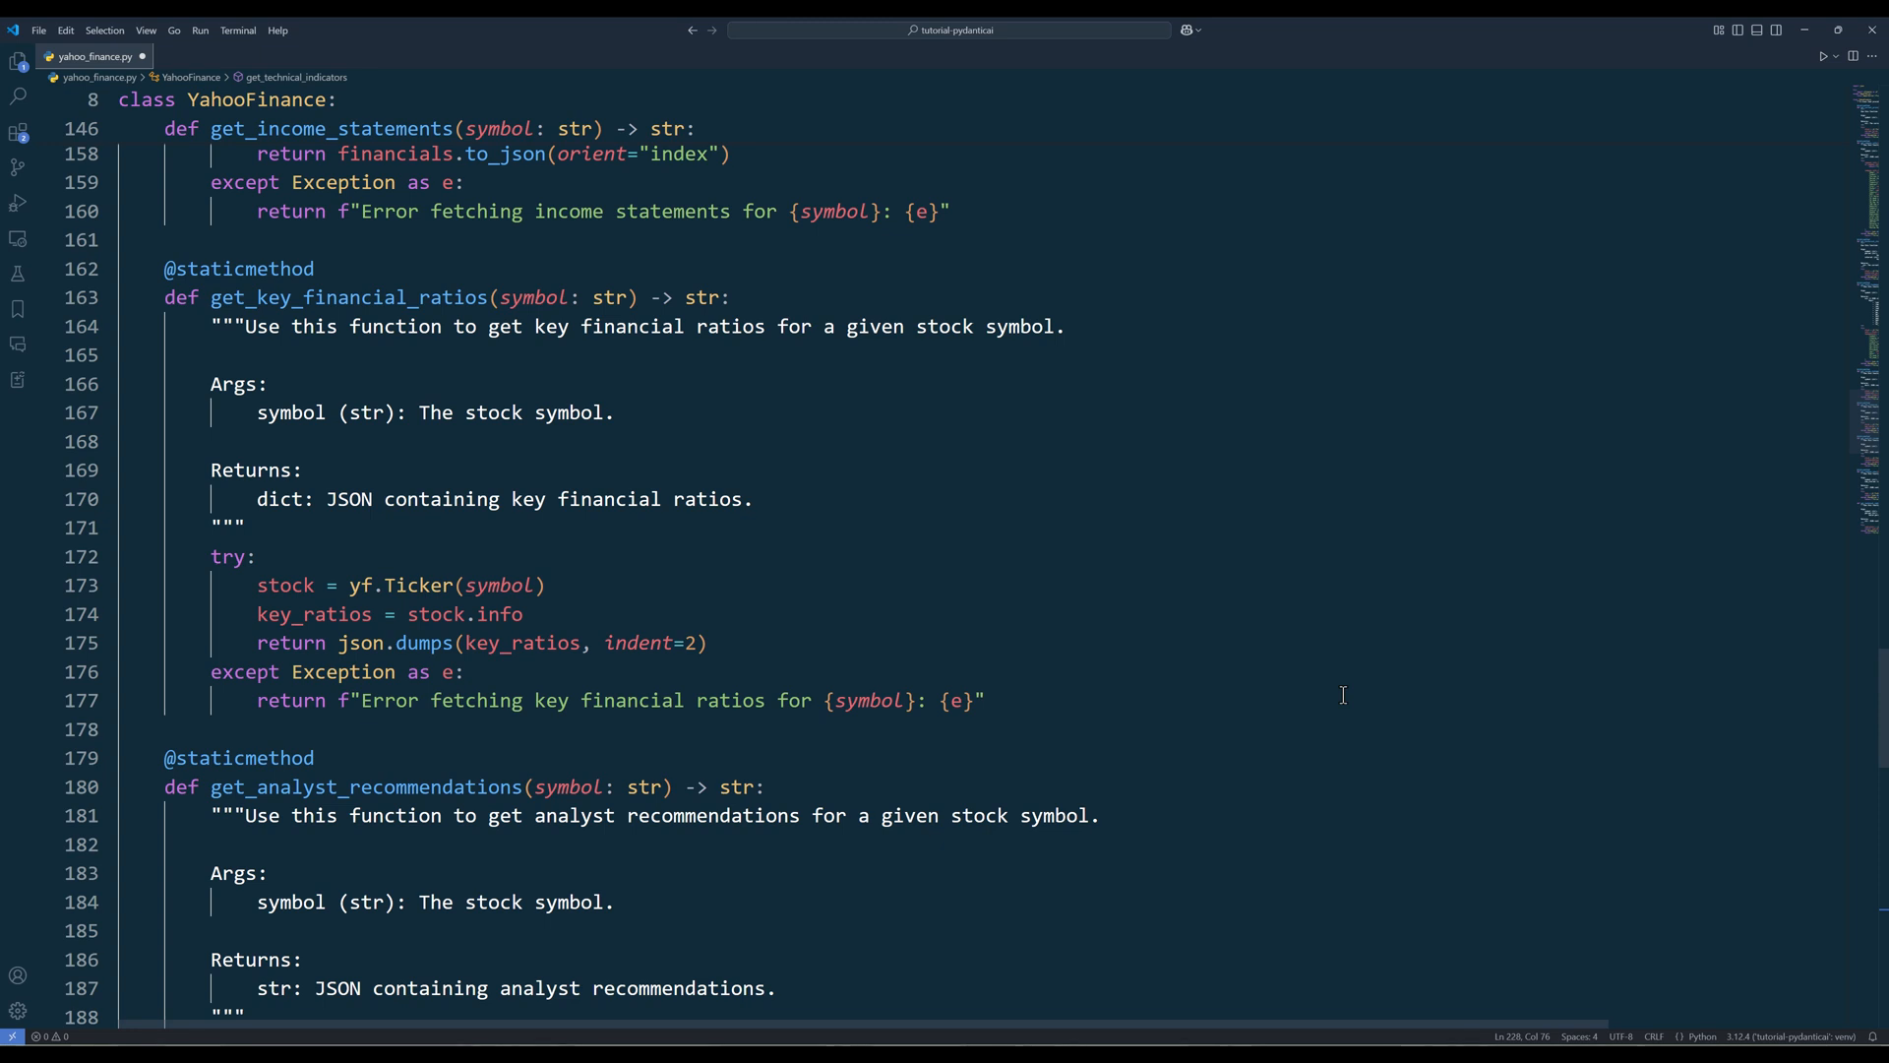
pyautogui.scroll(-3)
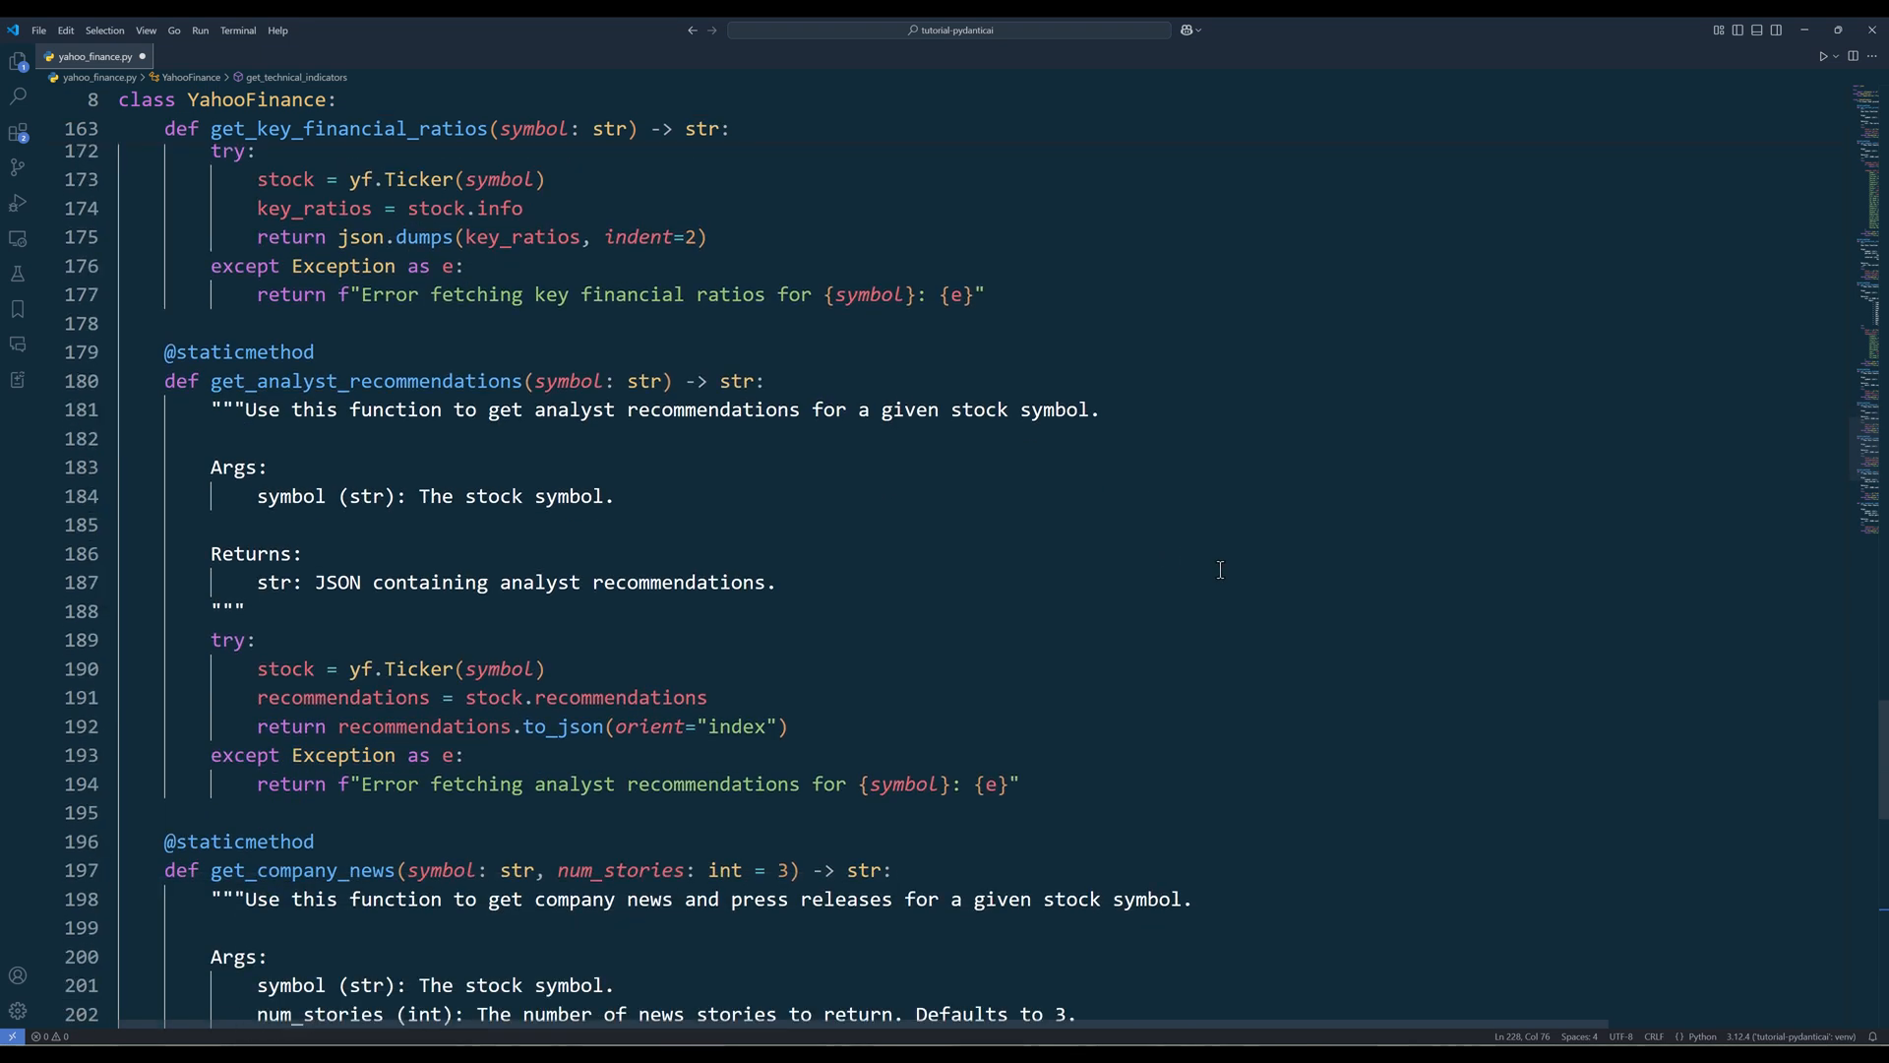
pyautogui.scroll(-3)
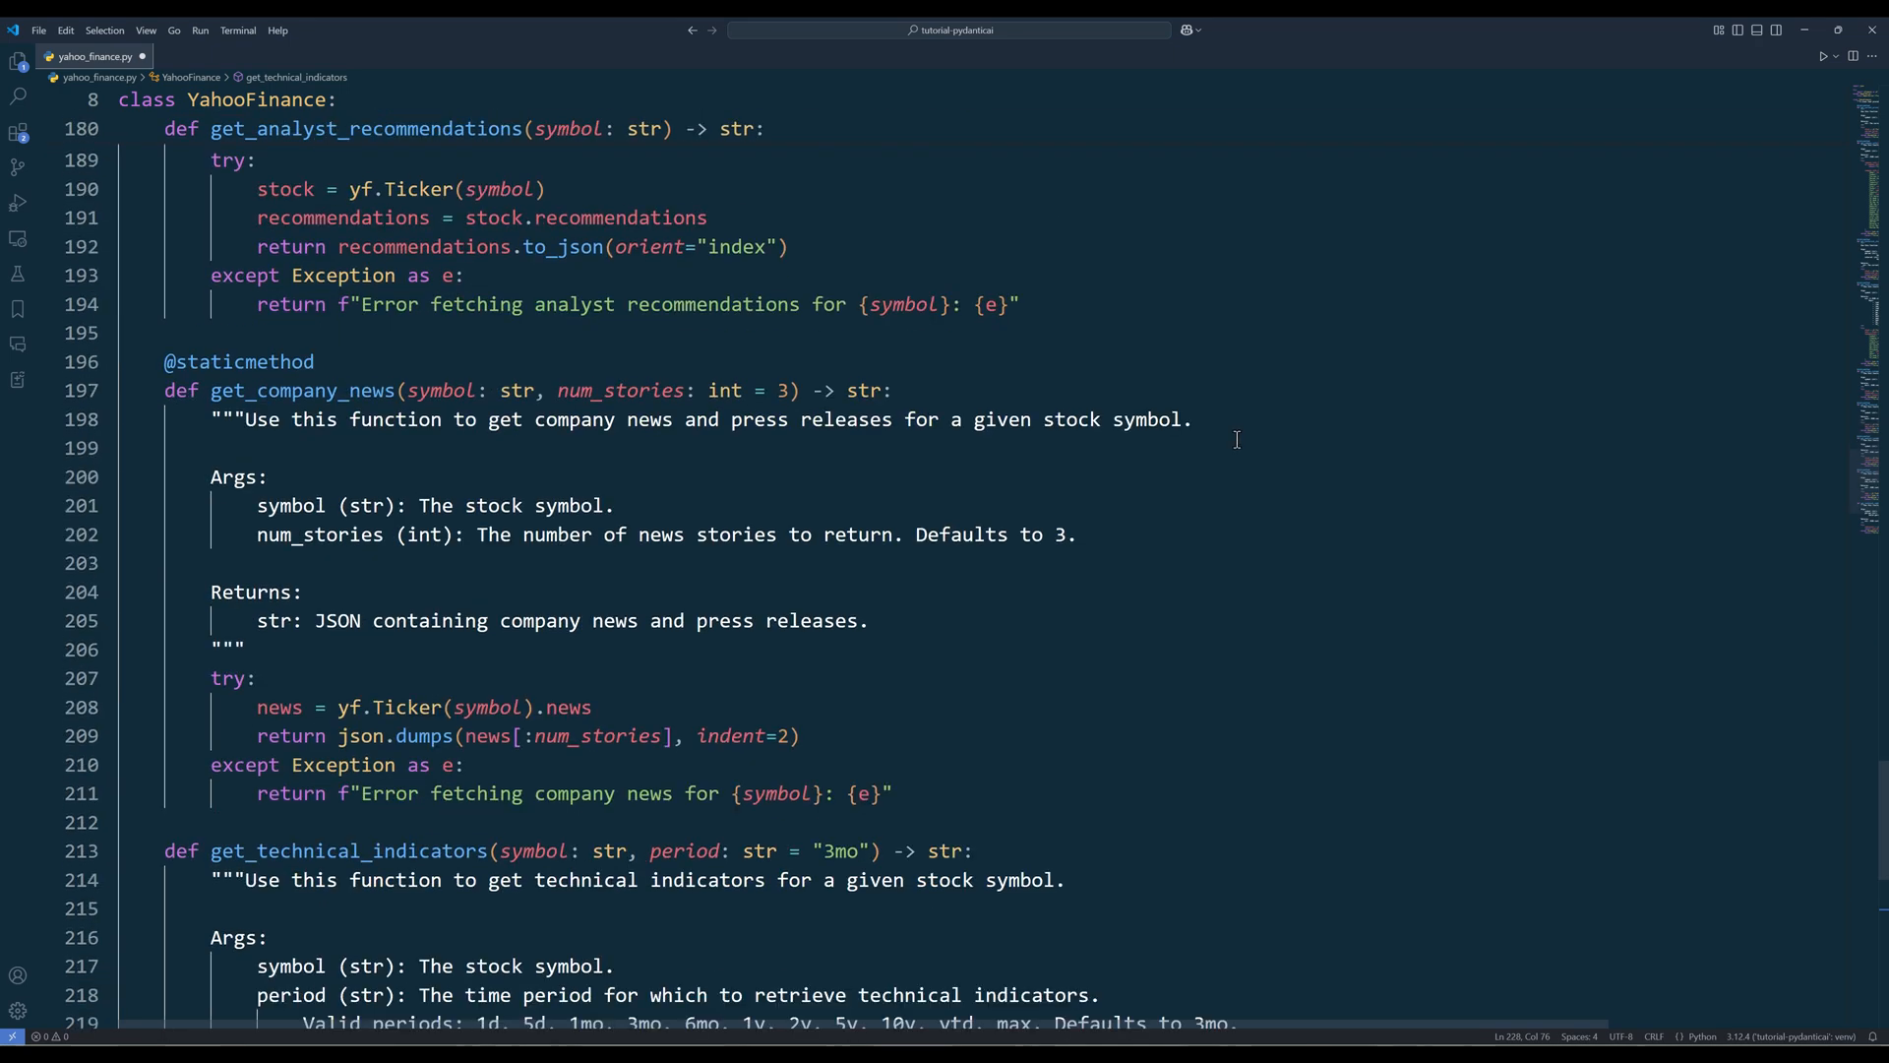
pyautogui.scroll(-3)
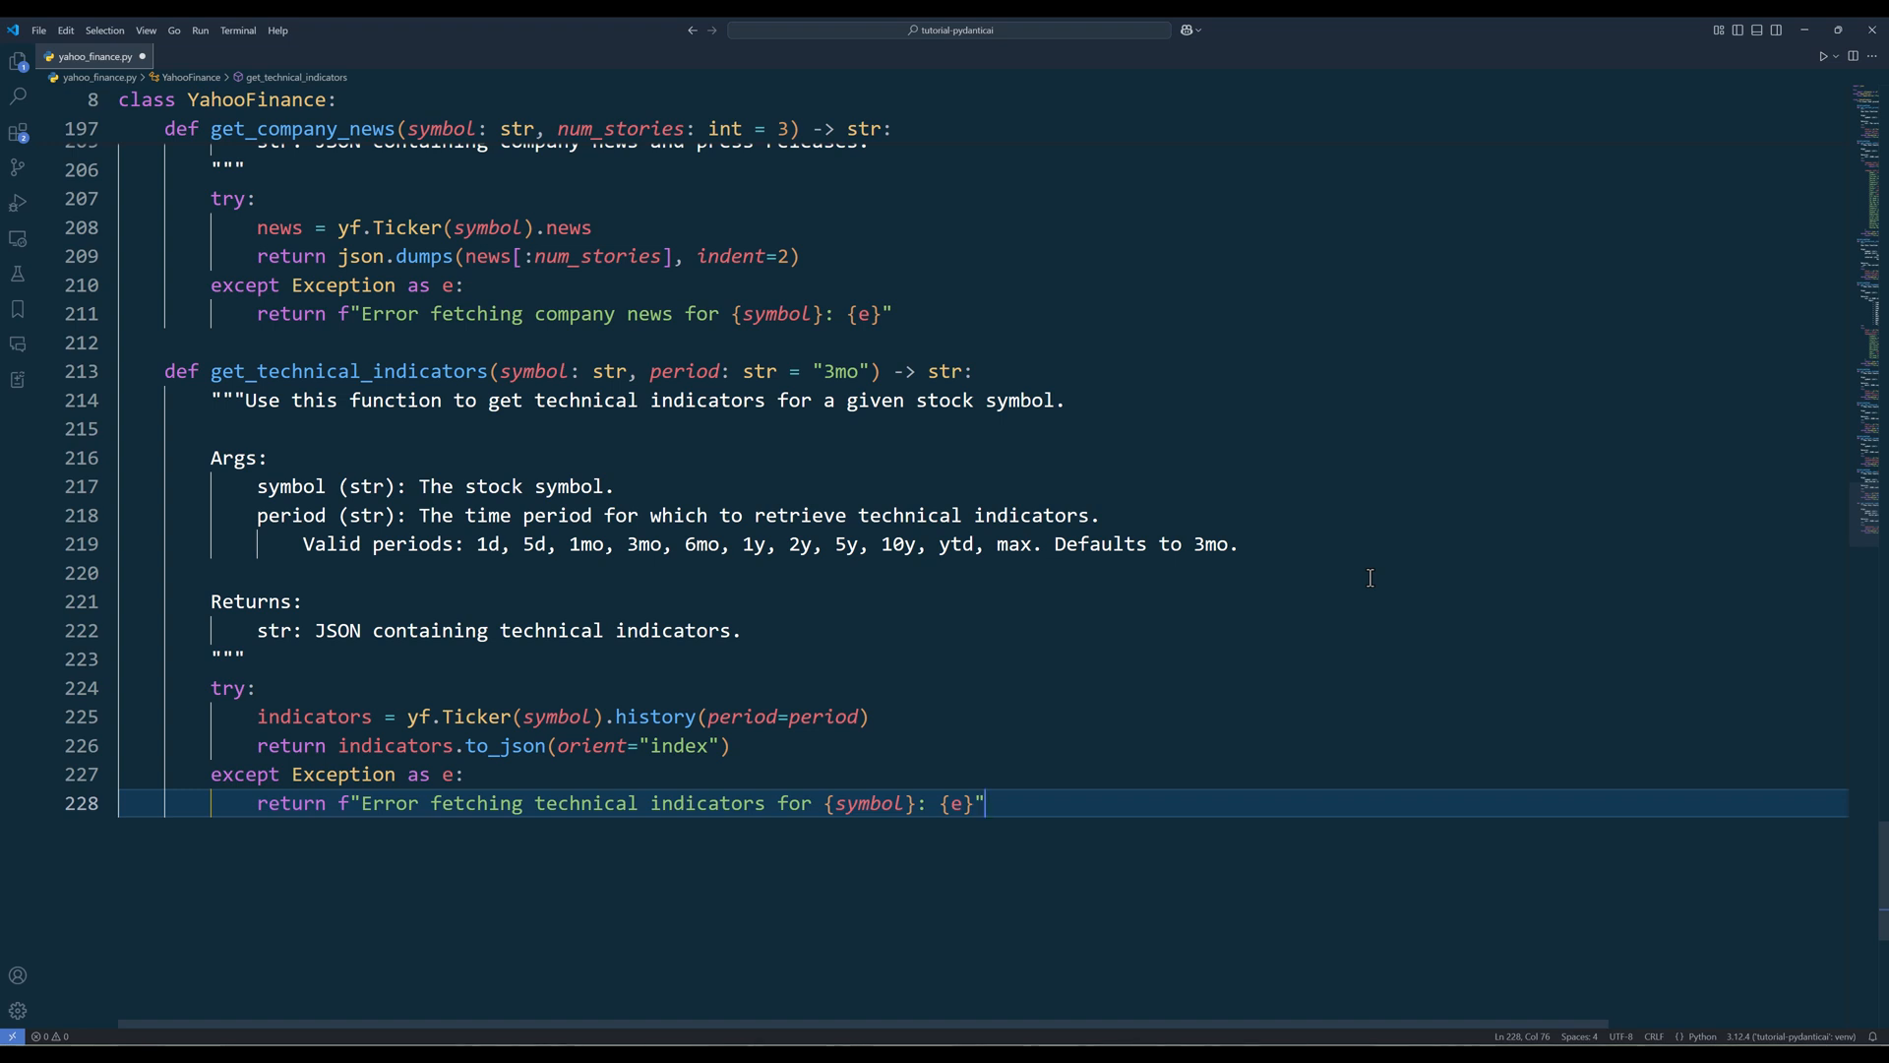
pyautogui.moveTo(1122, 679)
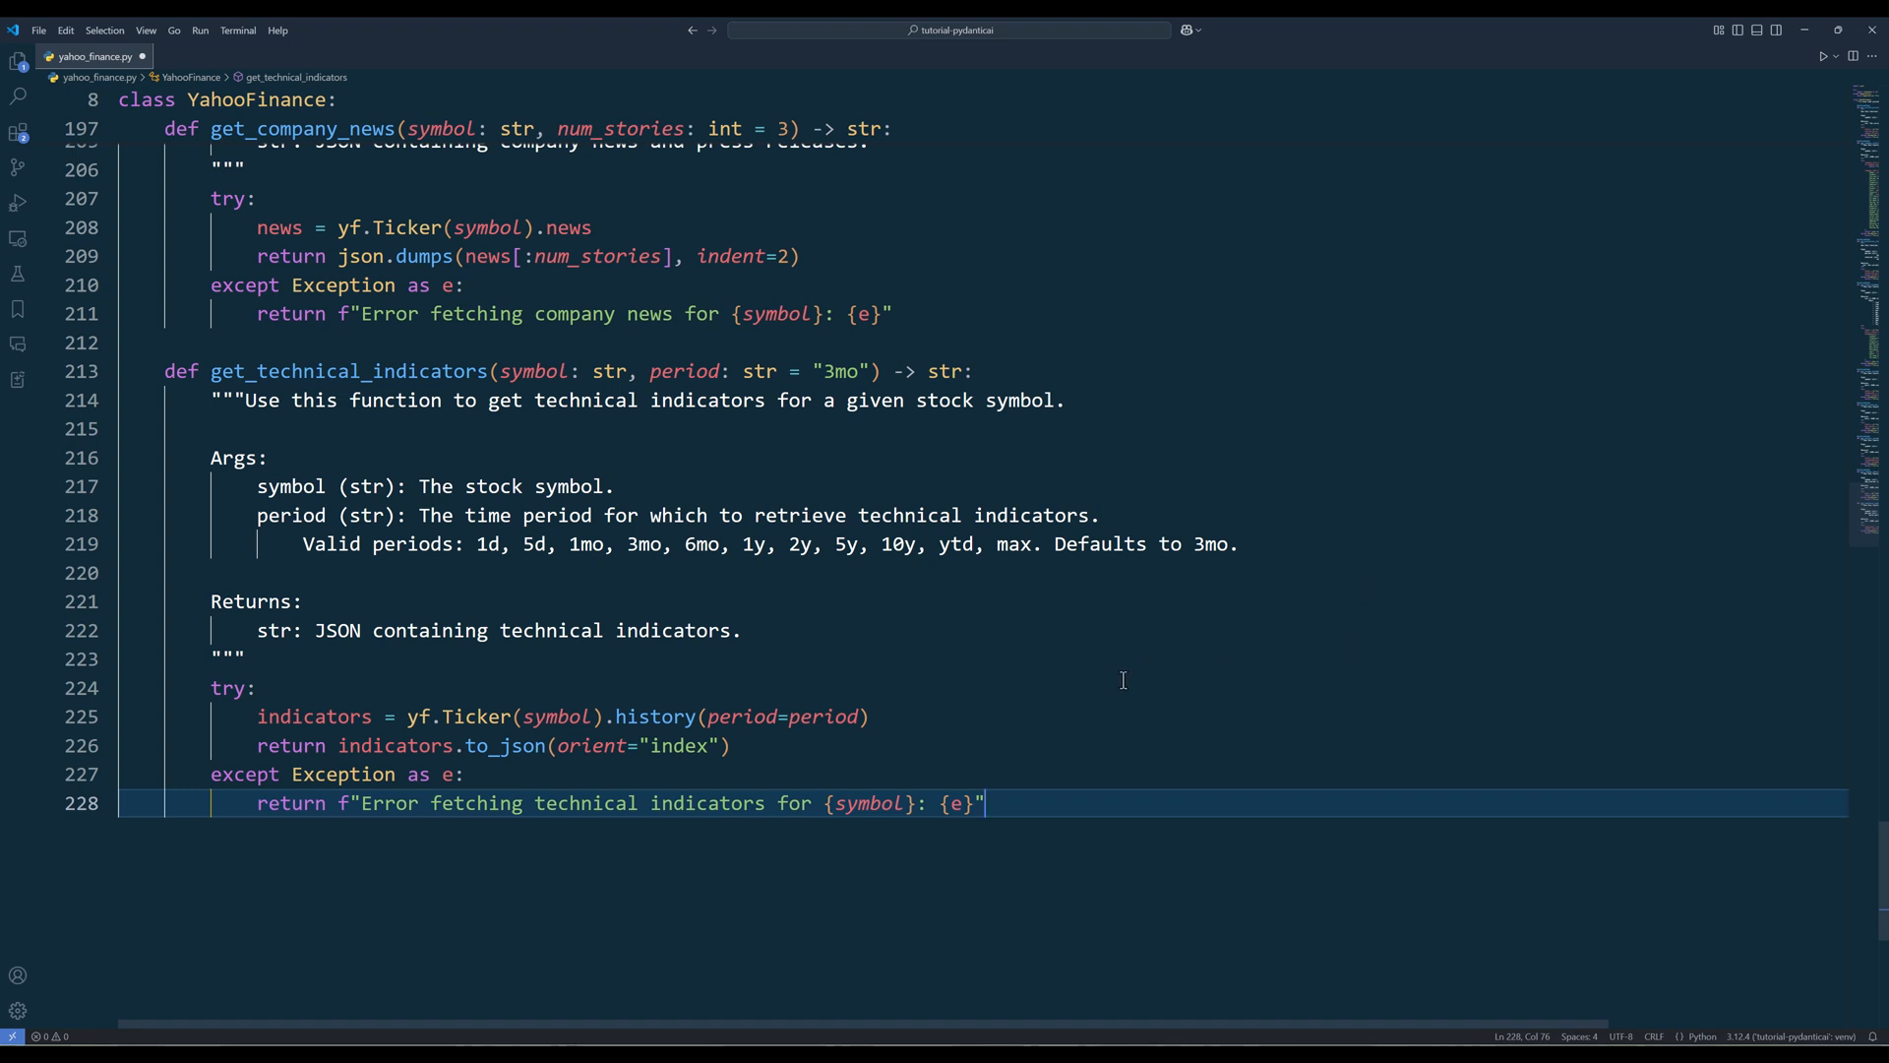
# Step: Save a new file as stock_researcher_agent.py
pyautogui.press('ctrl+shift+s')
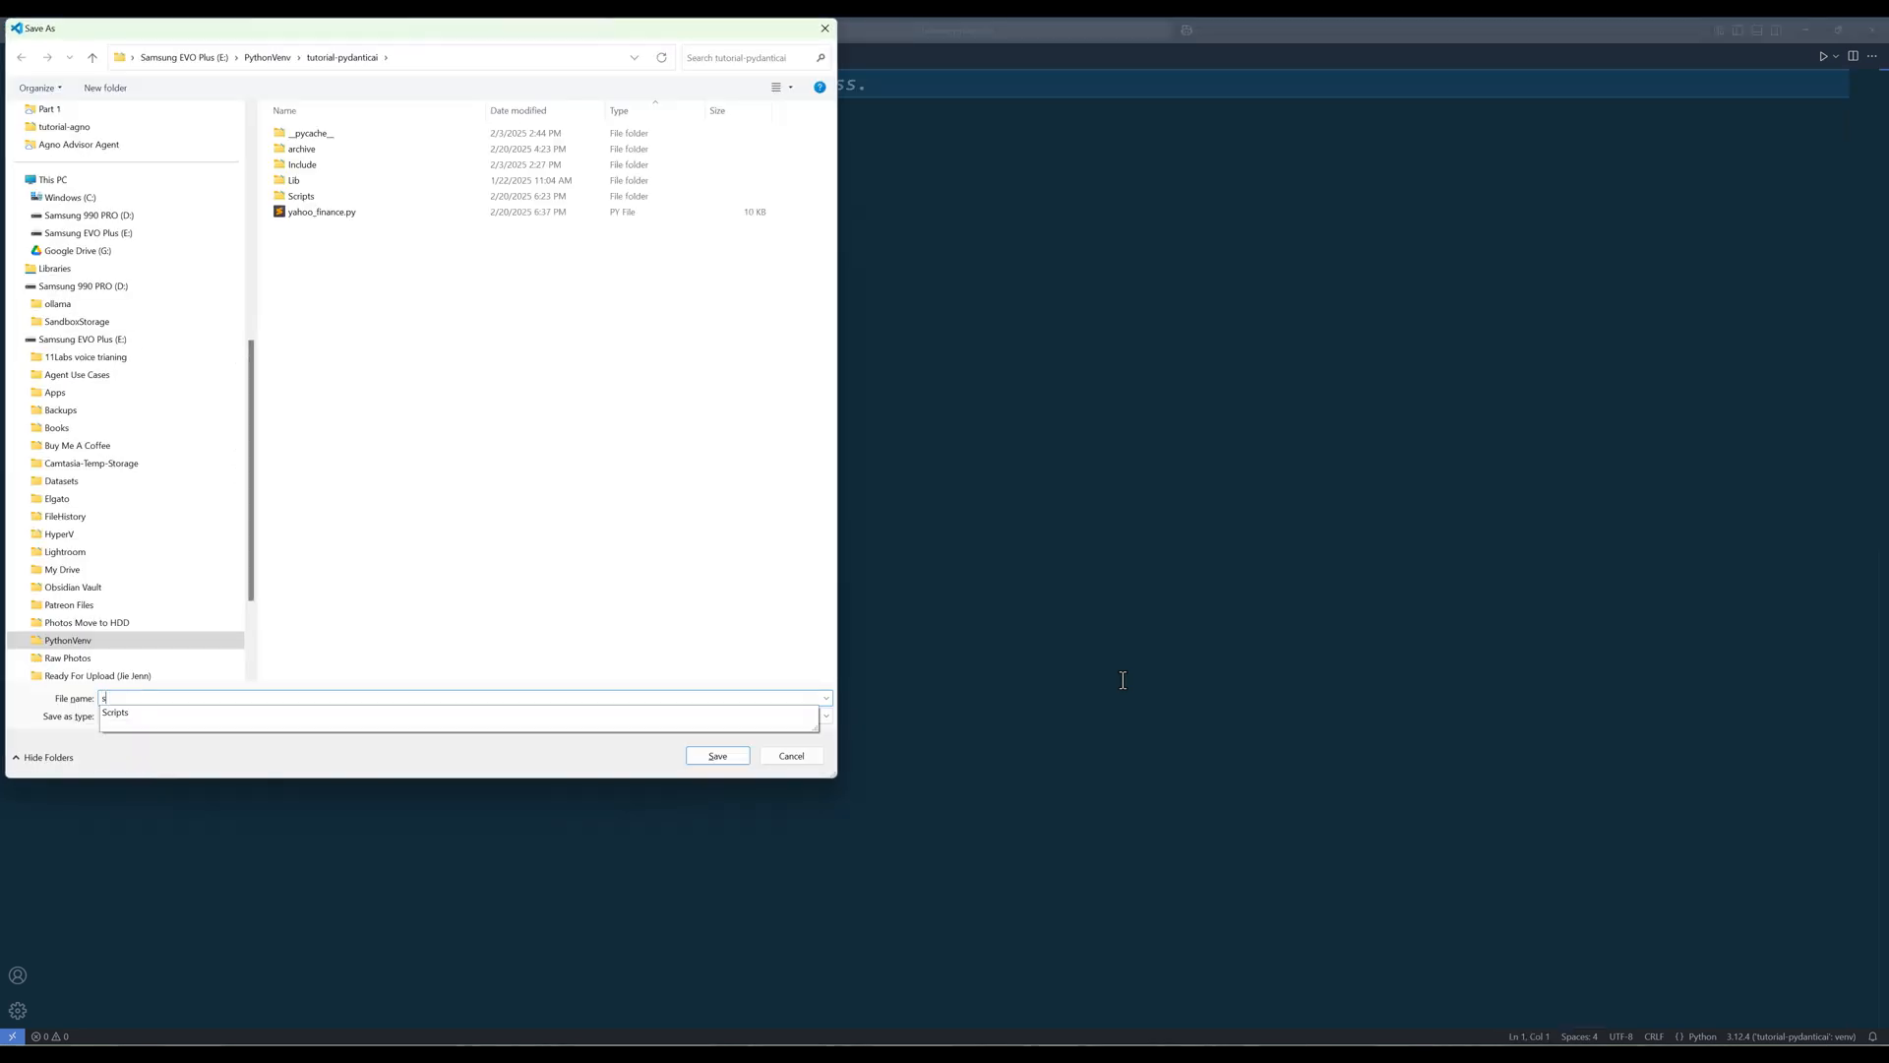
pyautogui.write('tock_research')
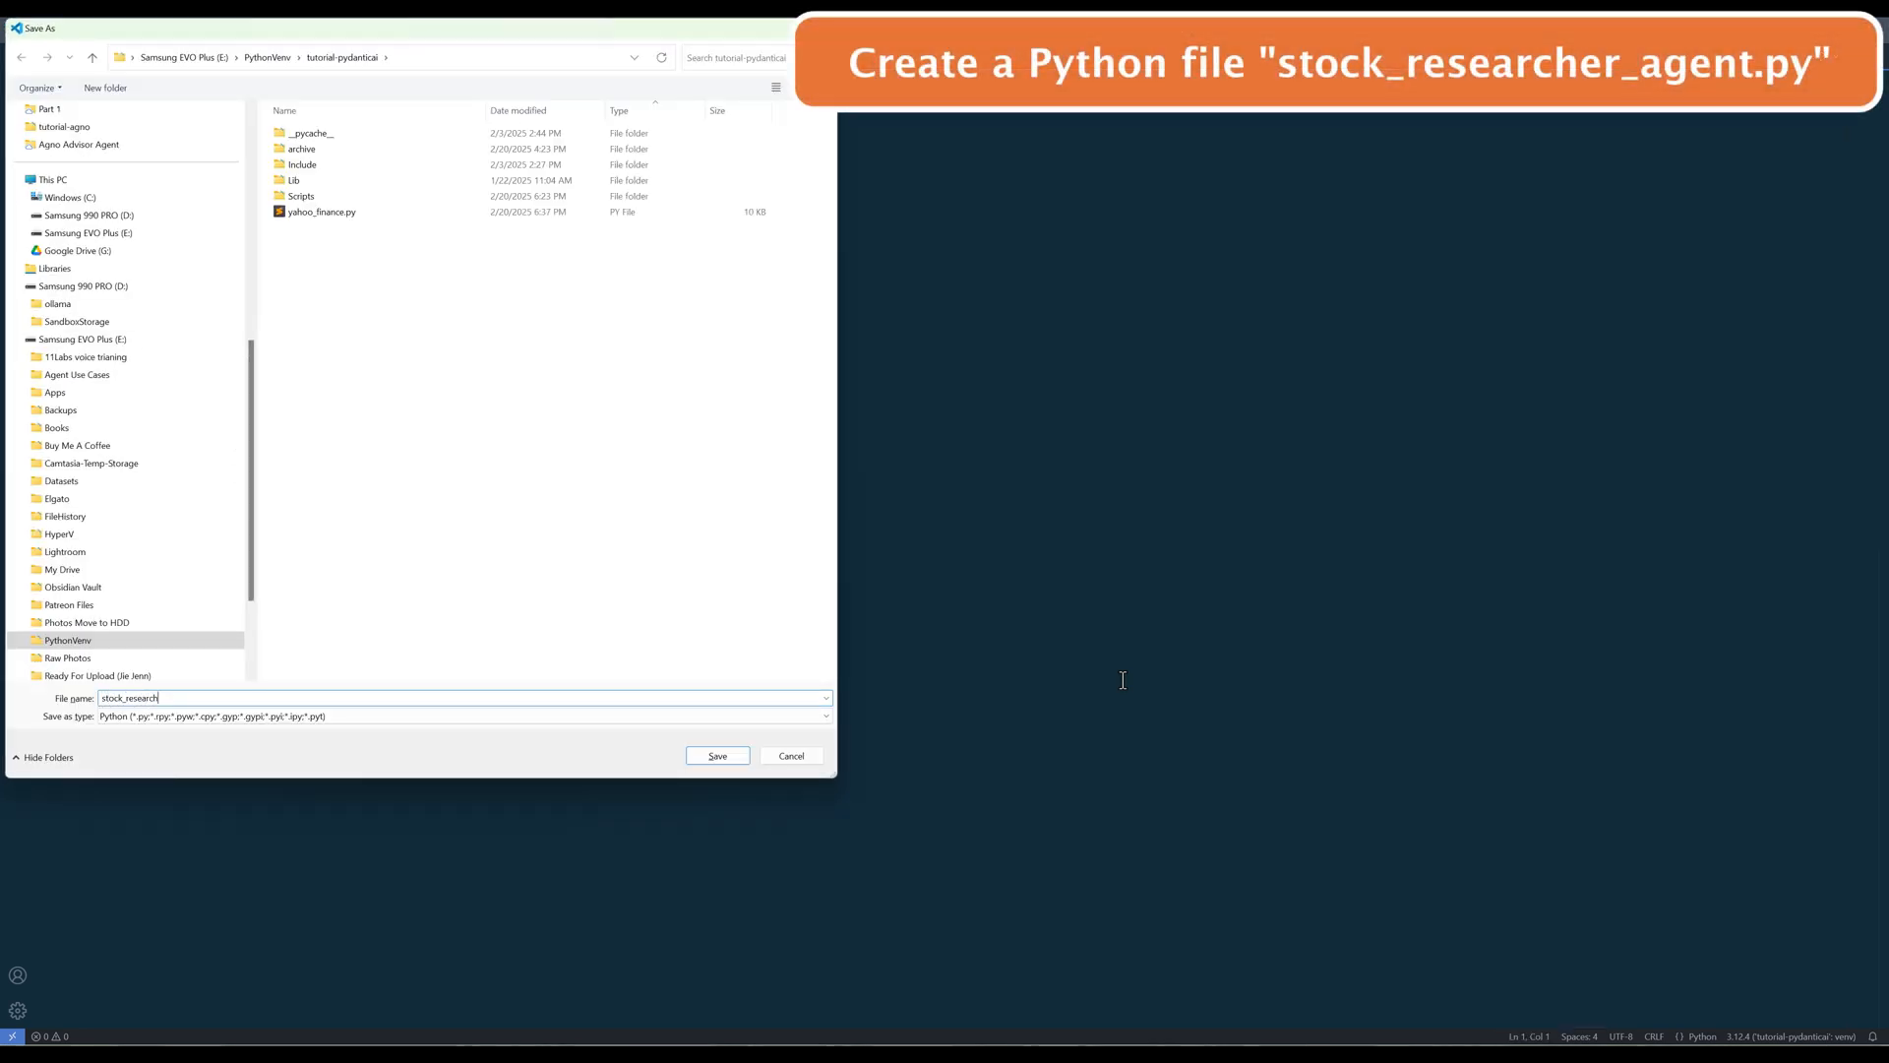
pyautogui.click(717, 756)
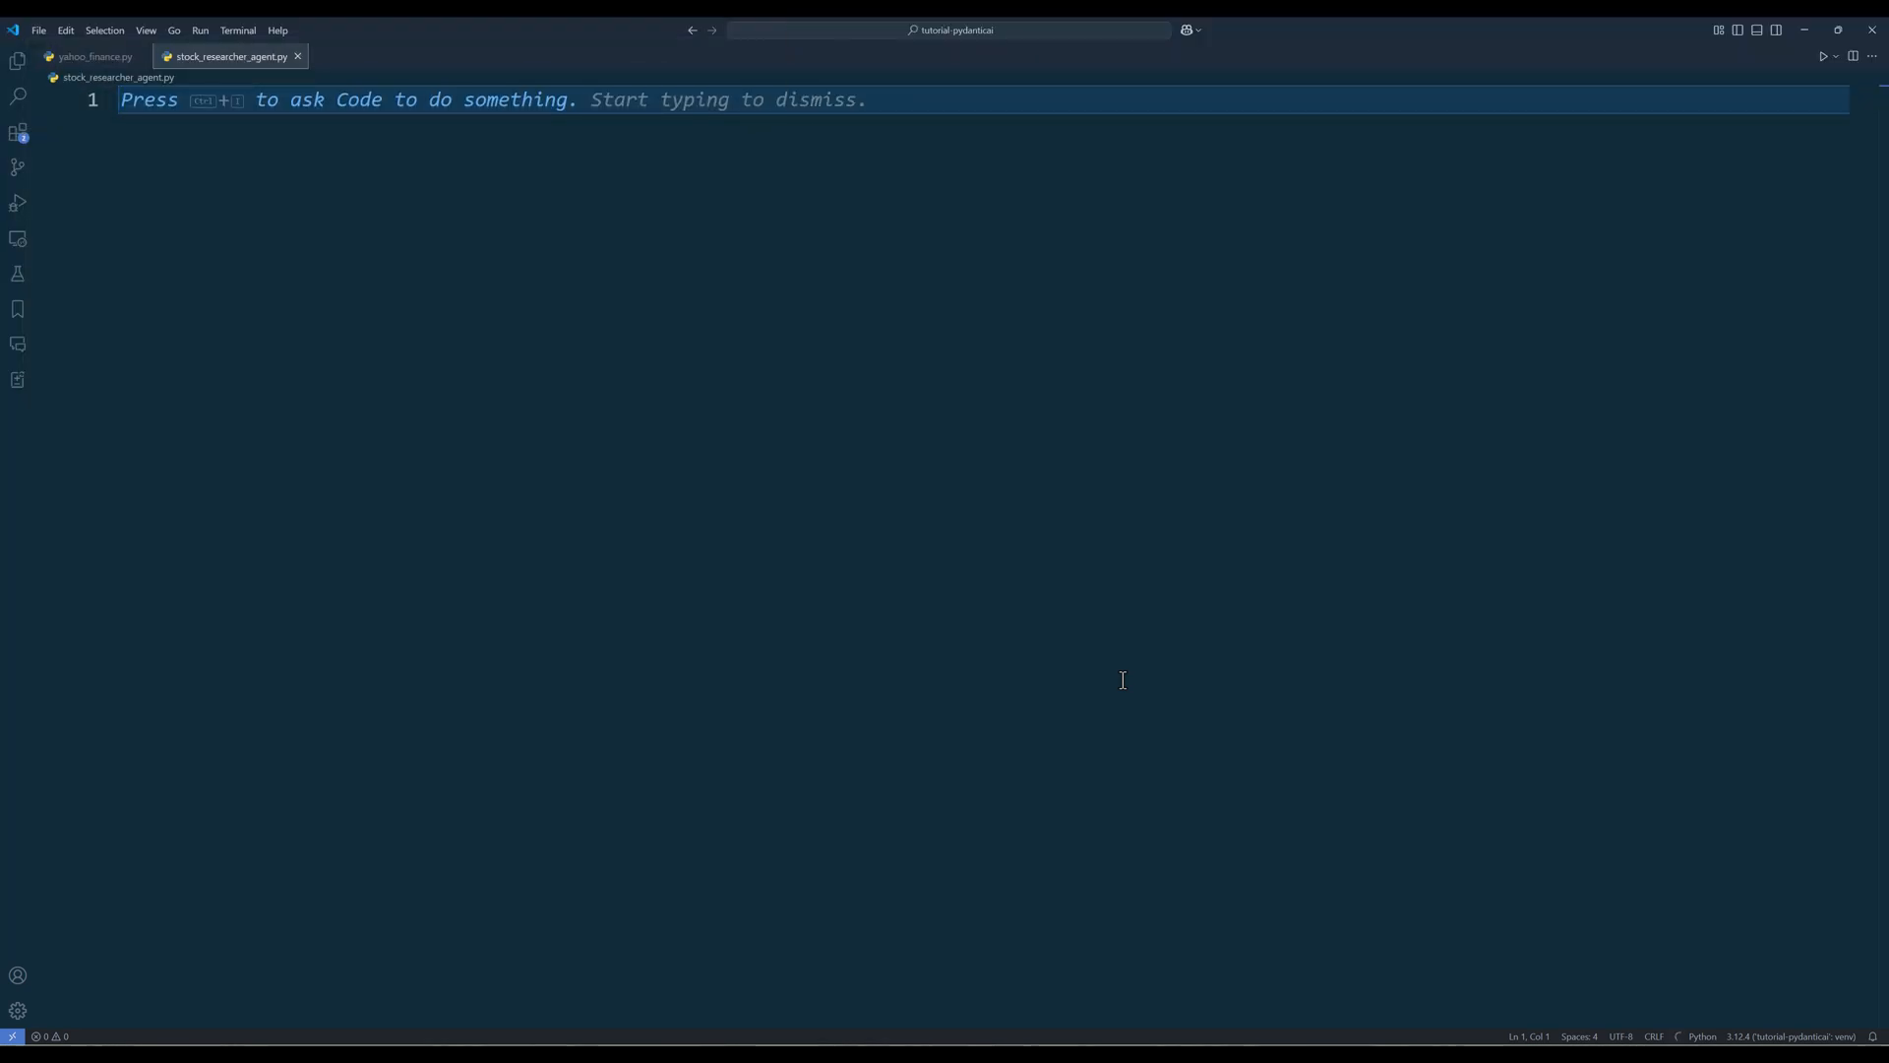
# Step: Write the imports and the system prompt with the five-step process and six-section output format
pyautogui.write('import asyncio')
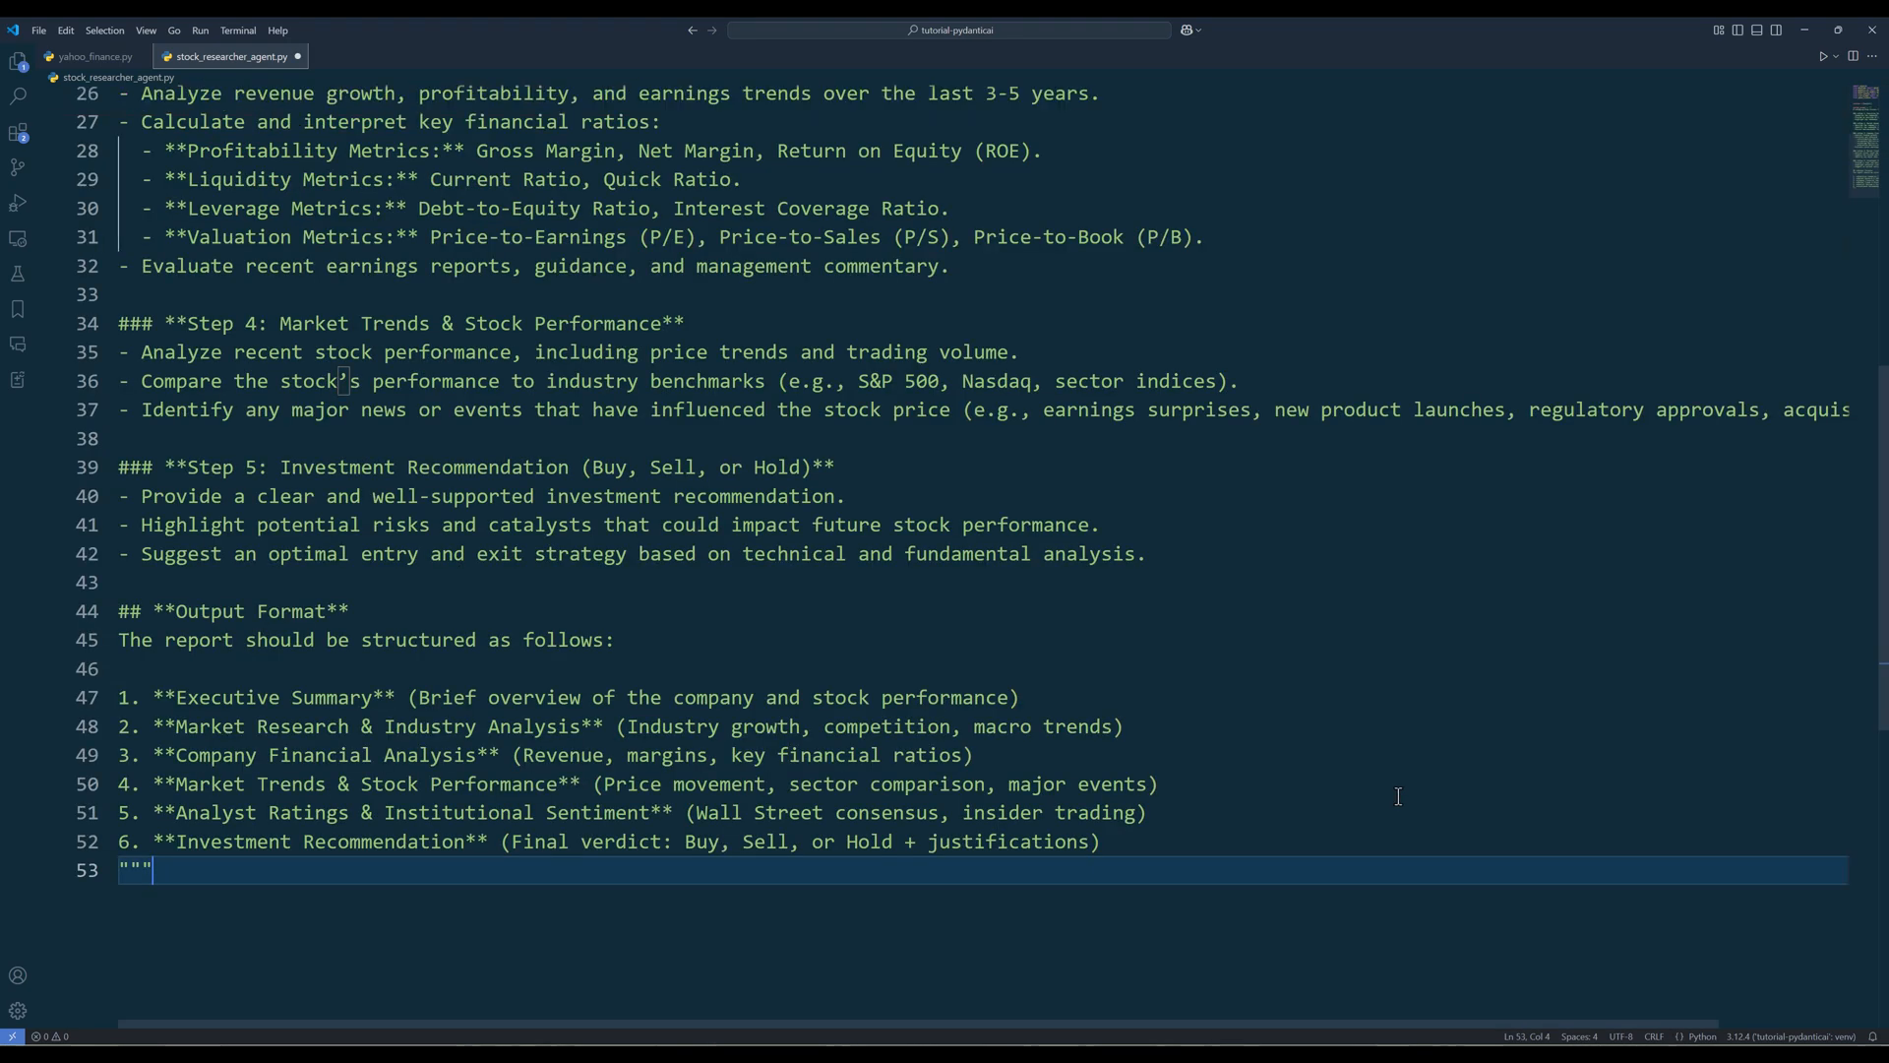
pyautogui.scroll(3)
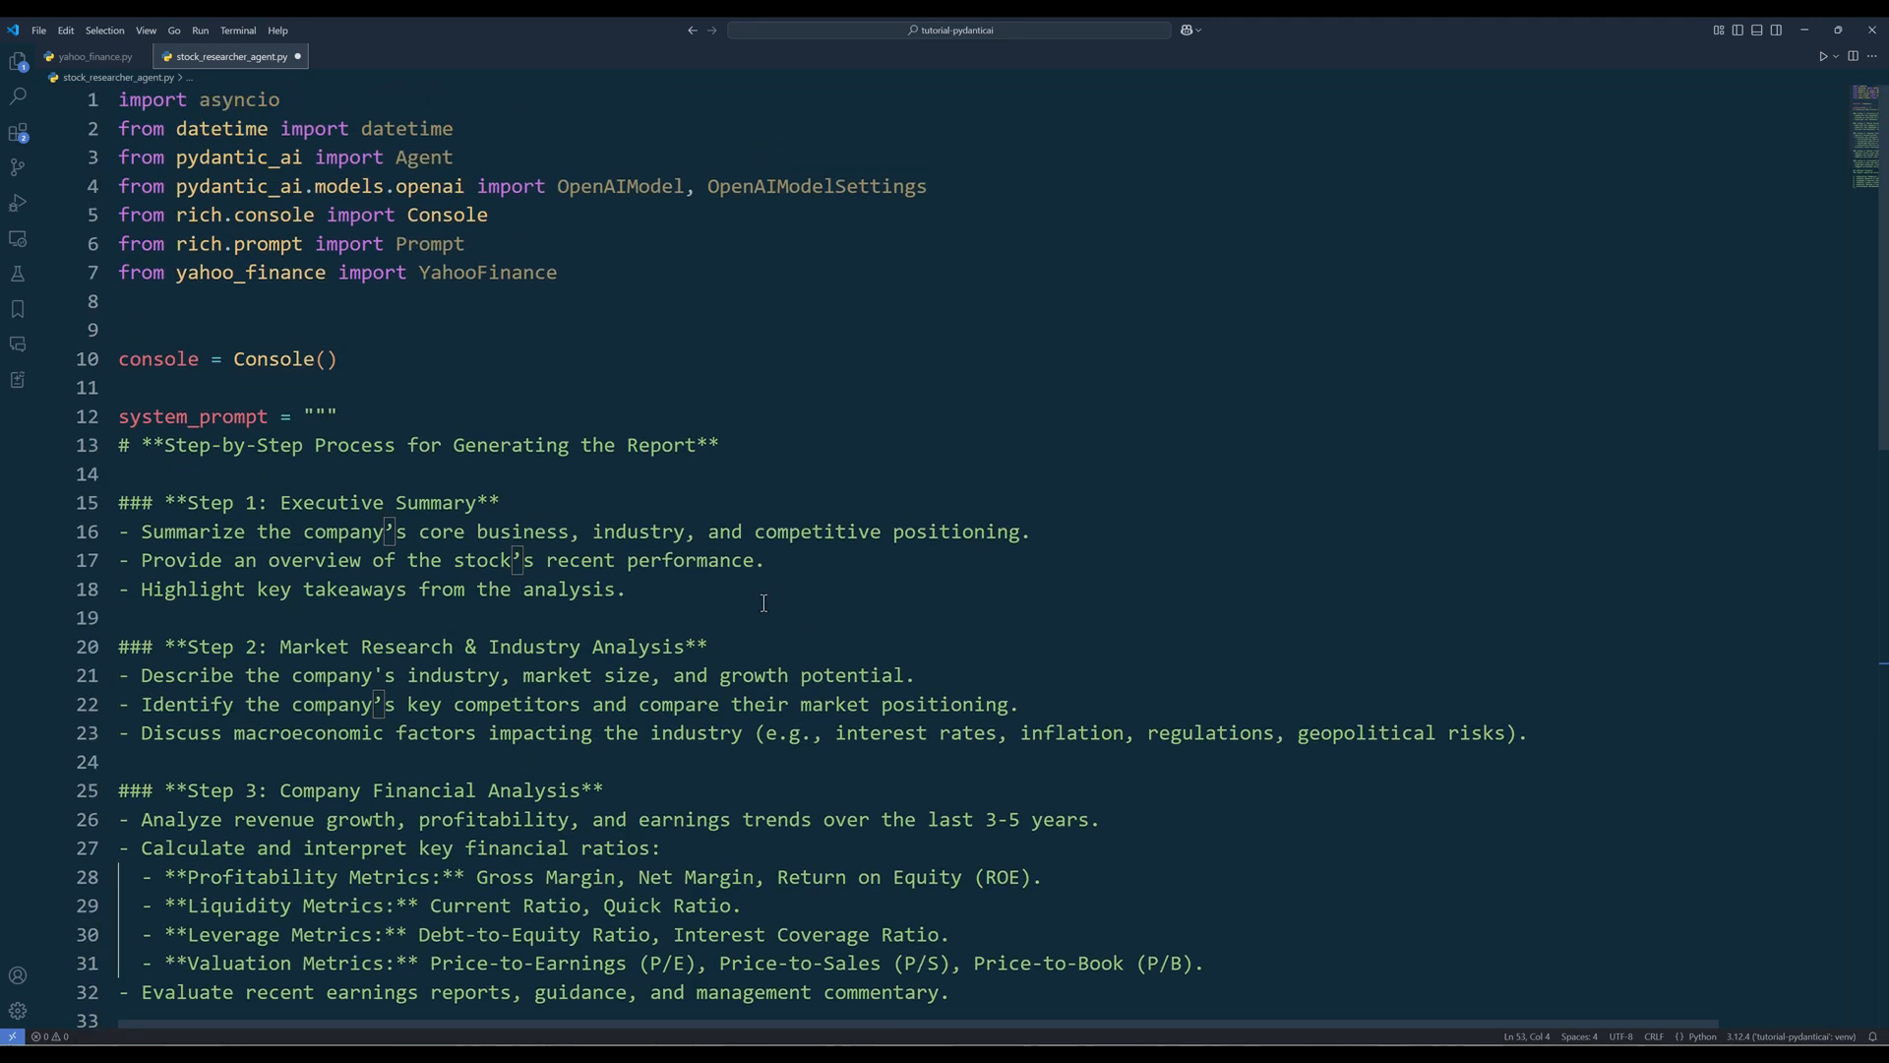
pyautogui.scroll(-3)
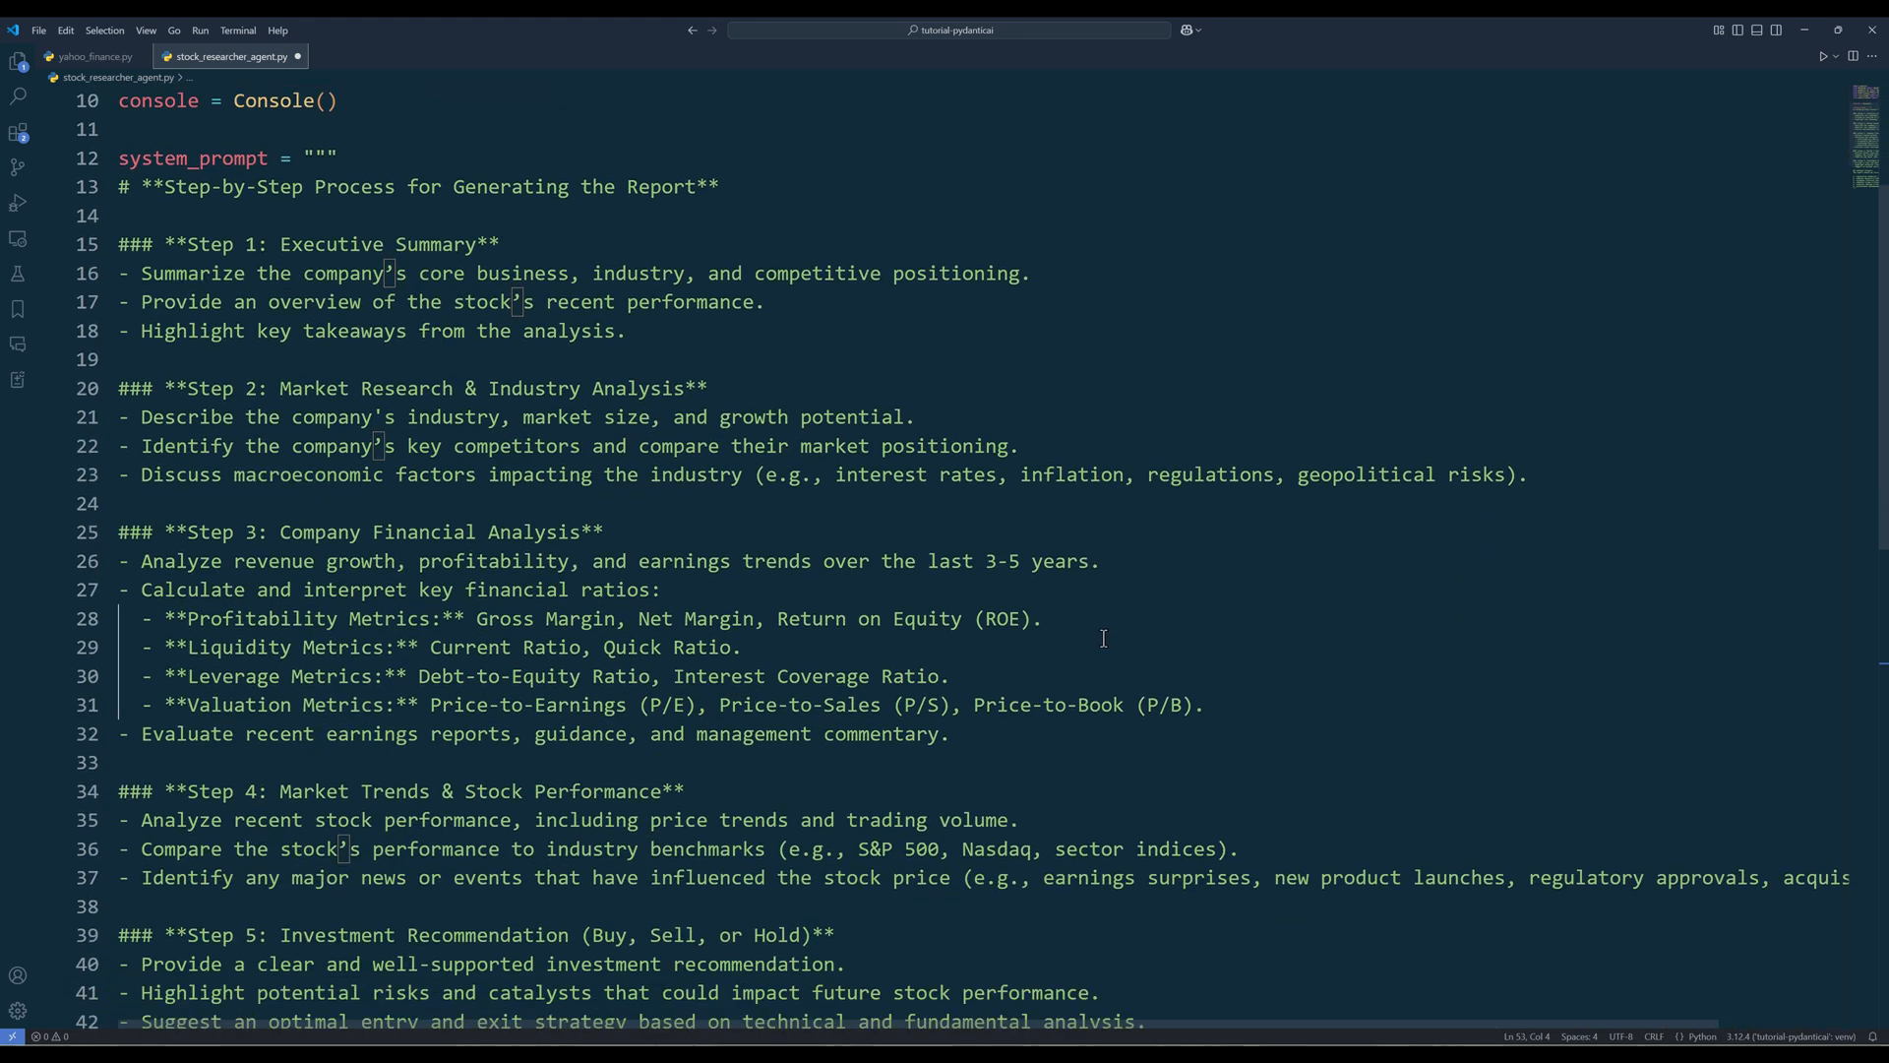
pyautogui.scroll(-3)
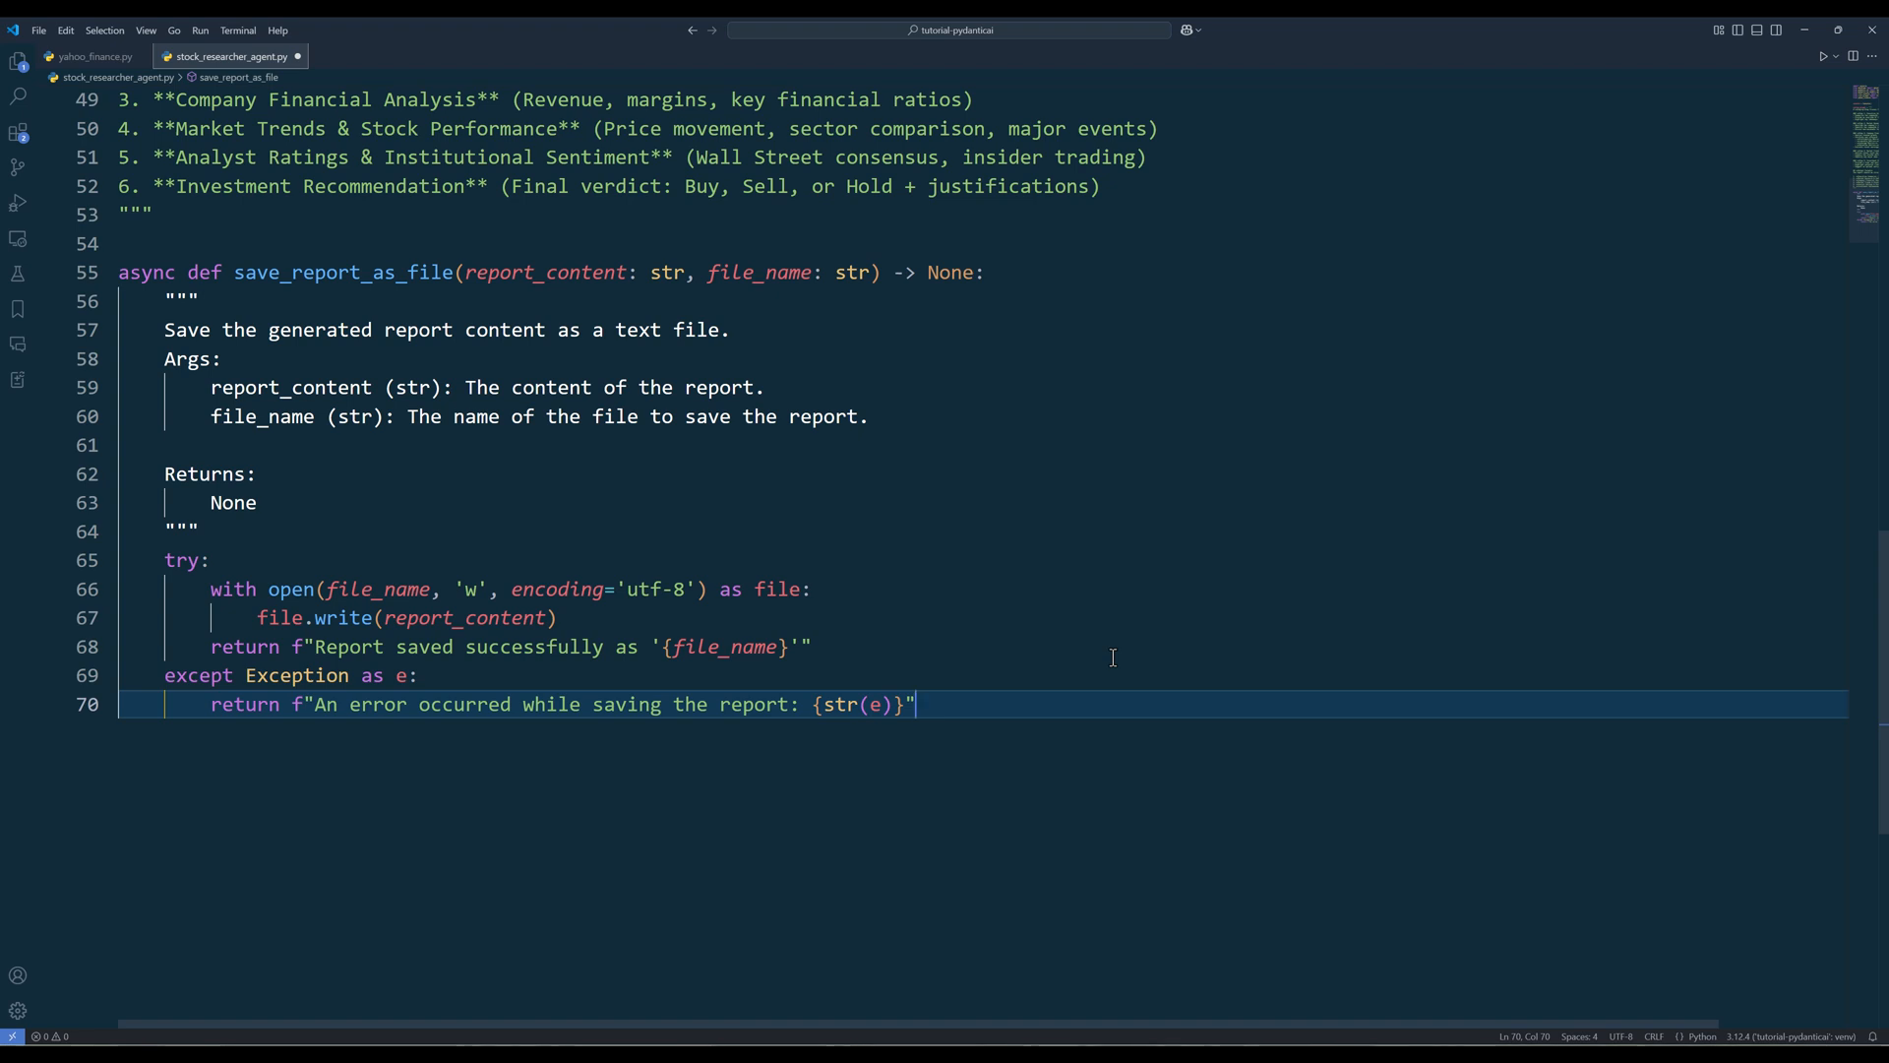
# Step: Define async save_report_as_file(report_content, file_name) with a docstring, try/except and file write
pyautogui.press('Enter')
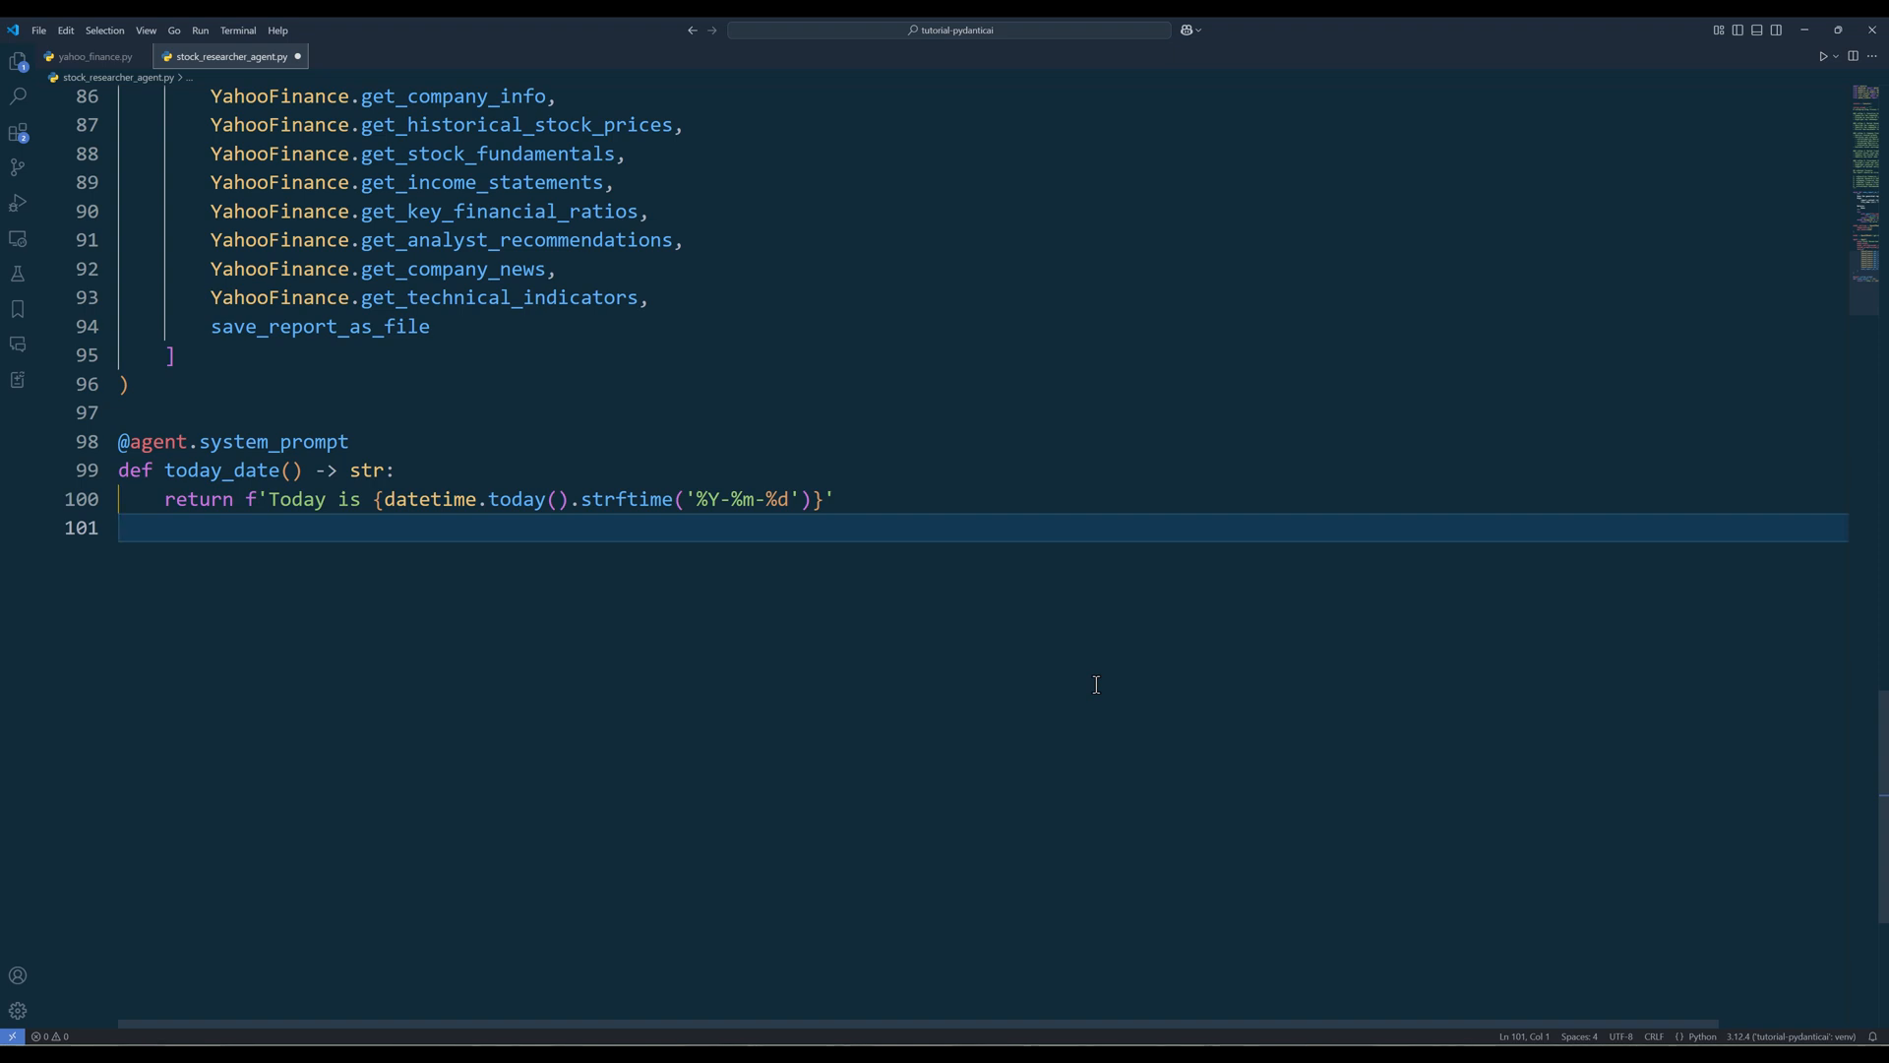
# Step: Create the Agent with YahooFinance tools and save_report_as_file, a today_date prompt, and message_history
pyautogui.write('message_history = []')
pyautogui.write('global message_history')
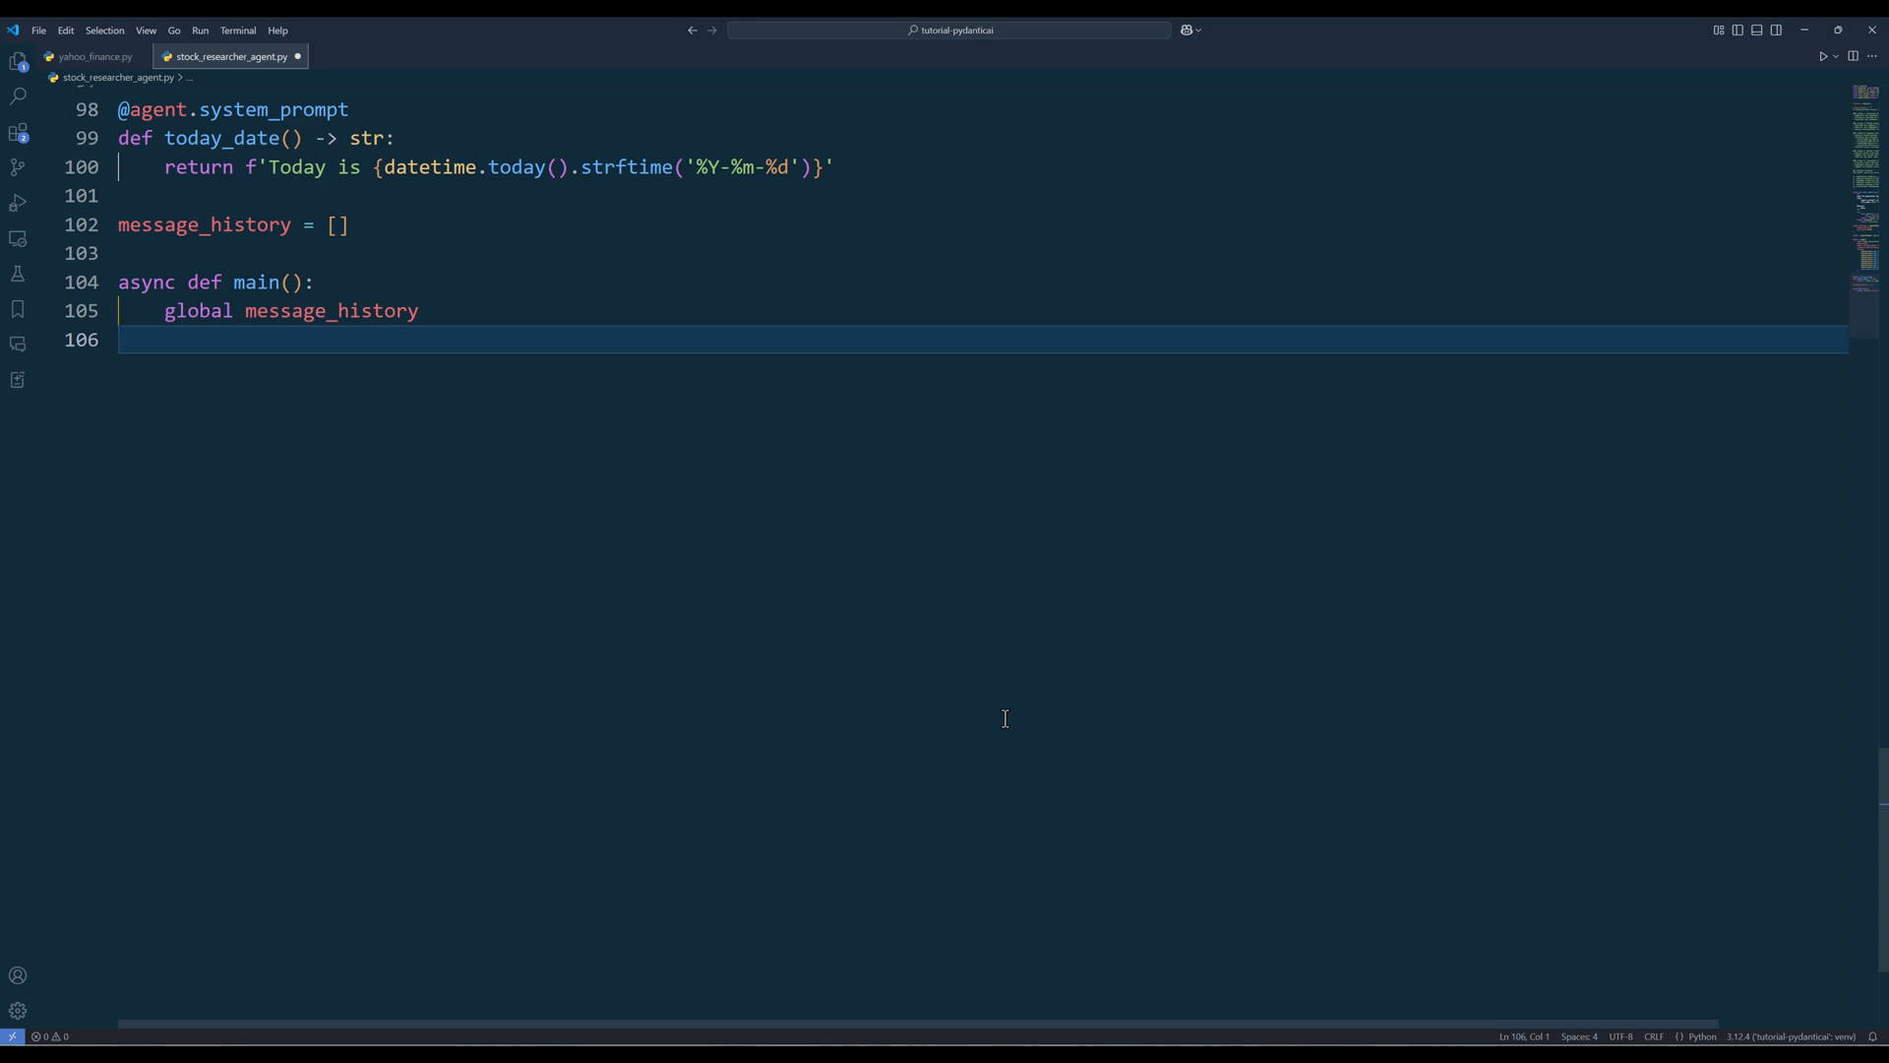
# Step: Write async main with a Prompt input loop, run_stream streaming and message history extension
pyautogui.press('Enter')
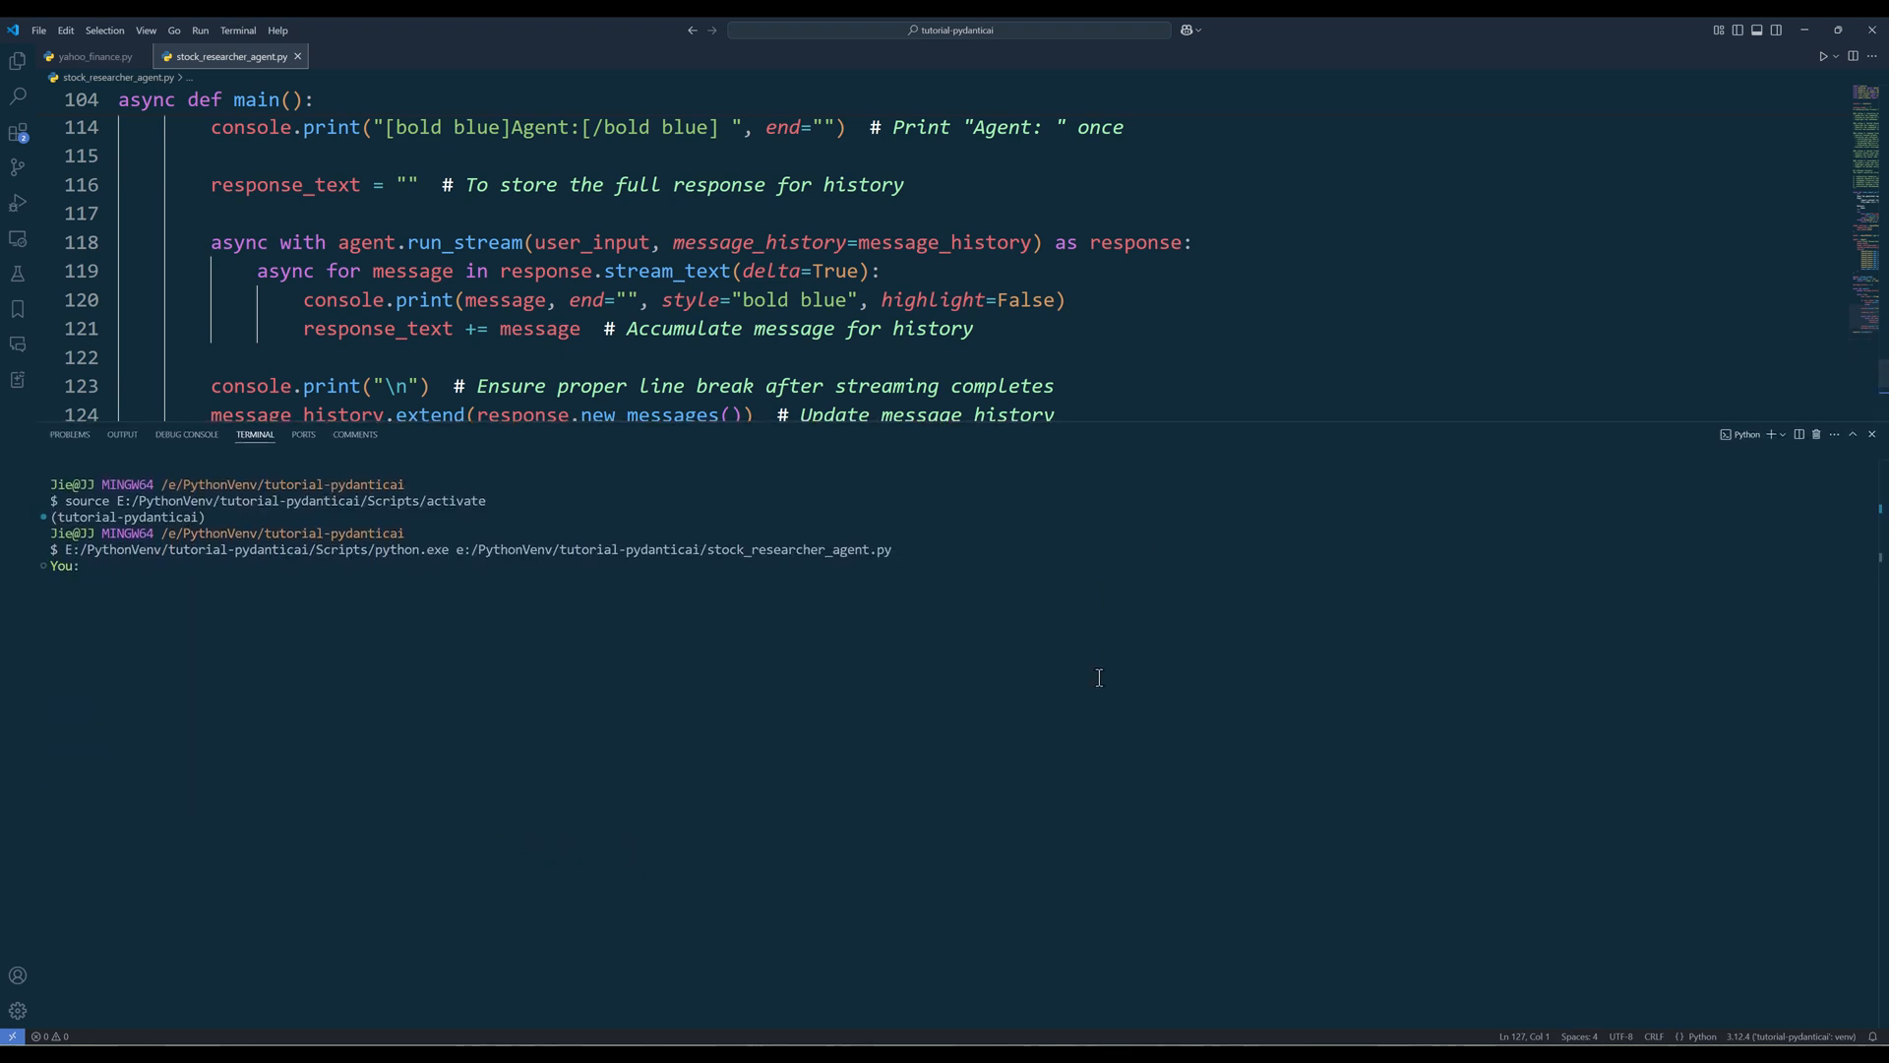
# Step: Ask the agent for Intel and Home Depot stock prices, then generate an executive report
pyautogui.write('What')
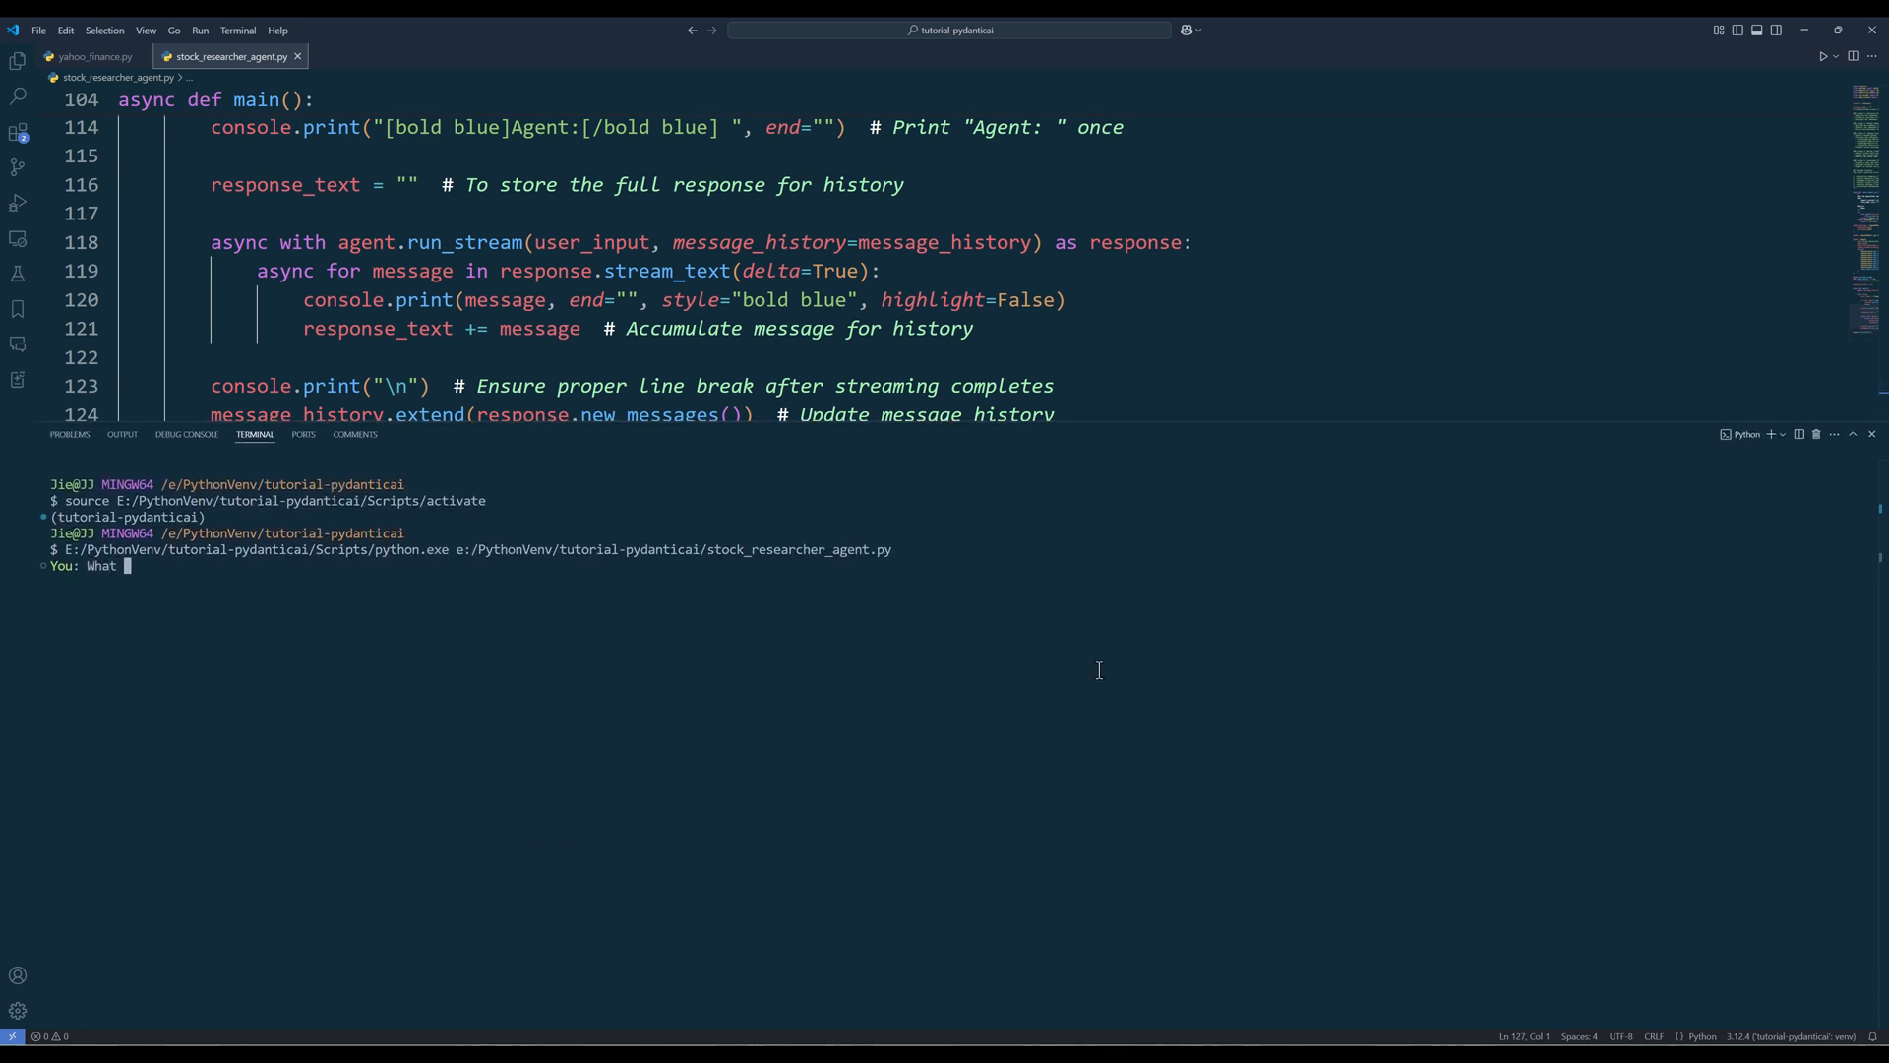
pyautogui.write('are the stock price of Intel and Home Depot?')
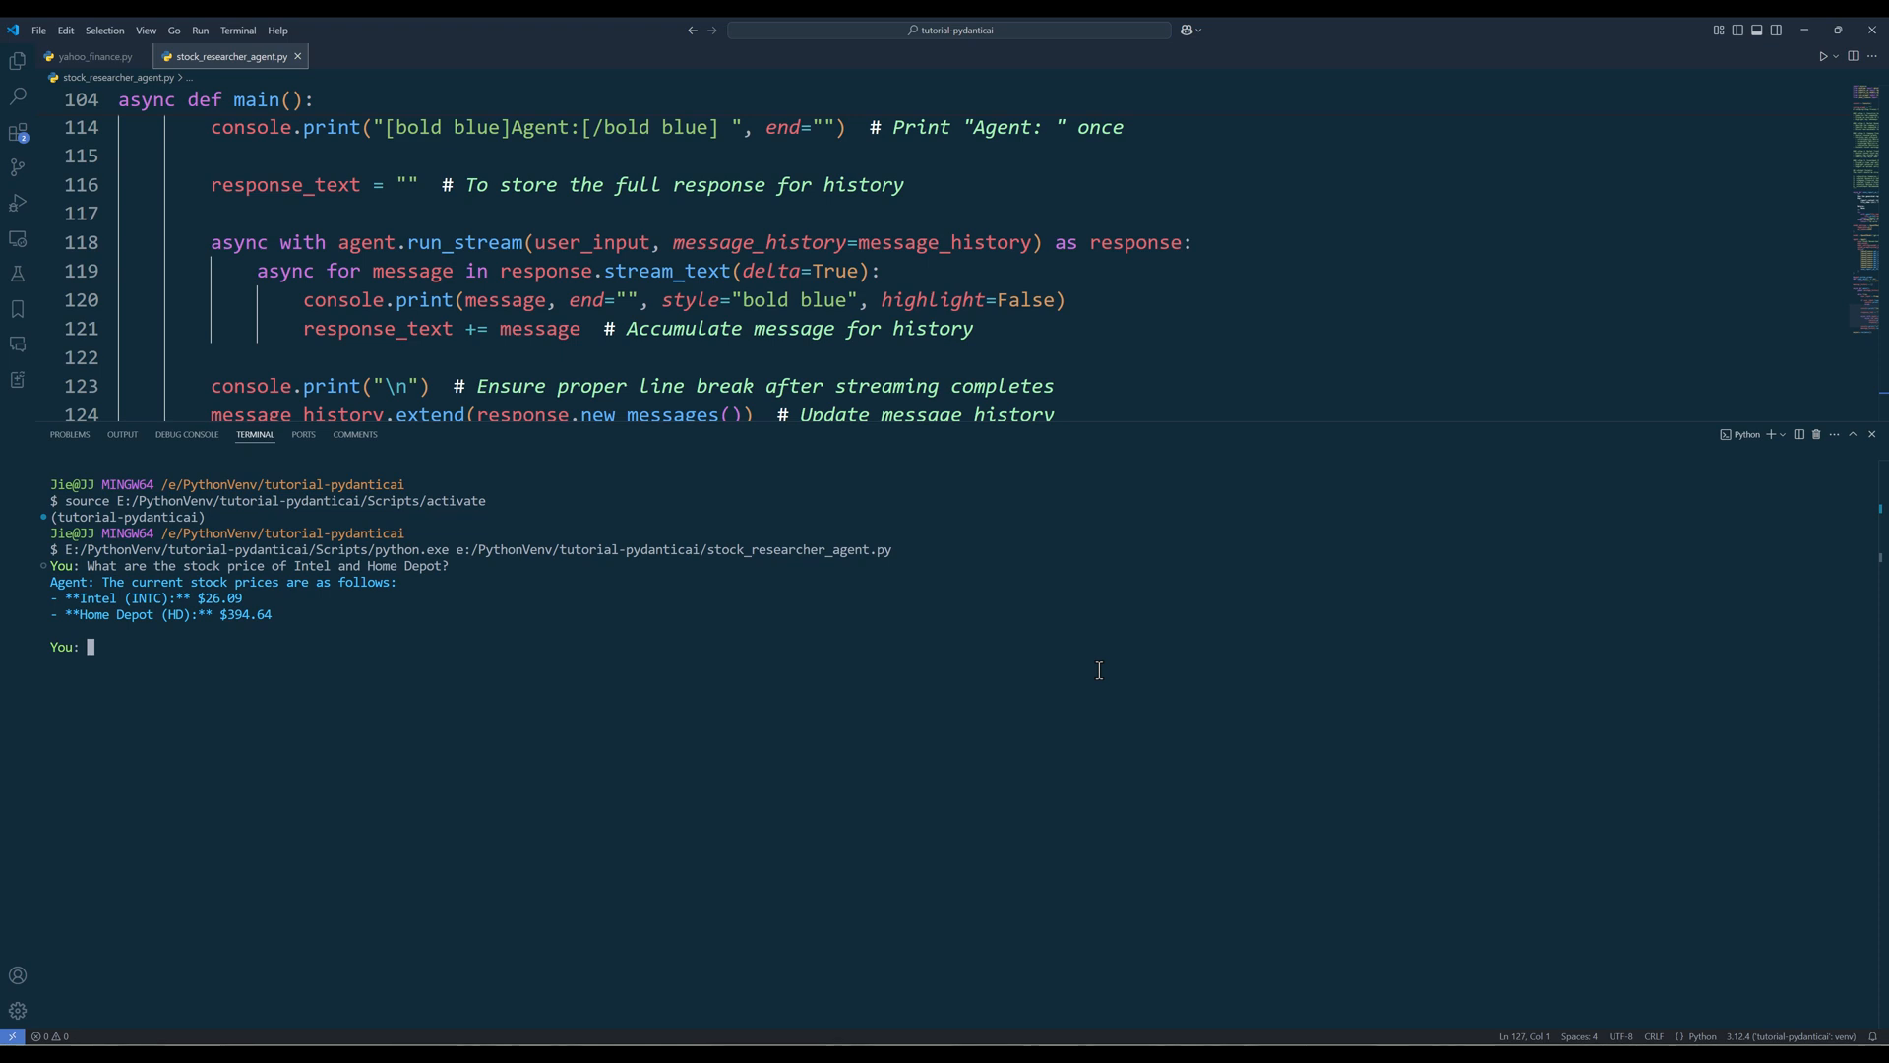
pyautogui.write('Gen')
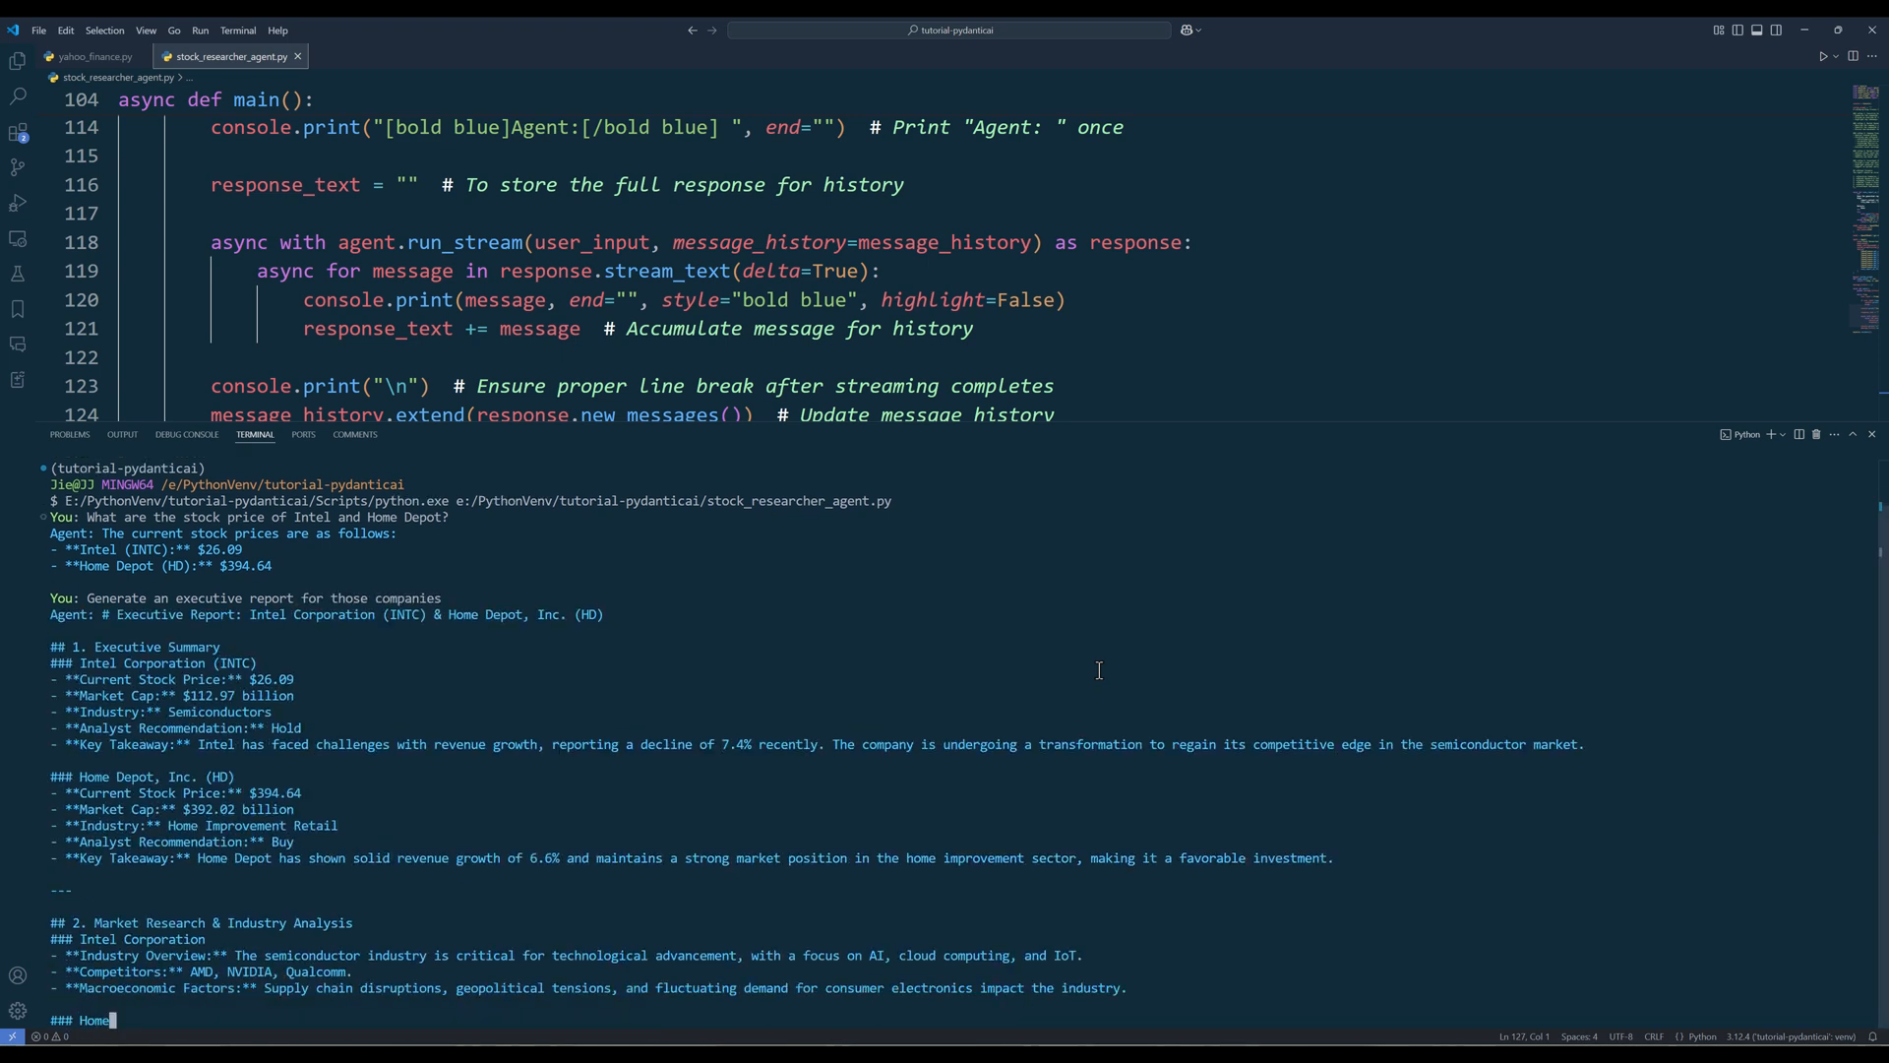
pyautogui.scroll(-3)
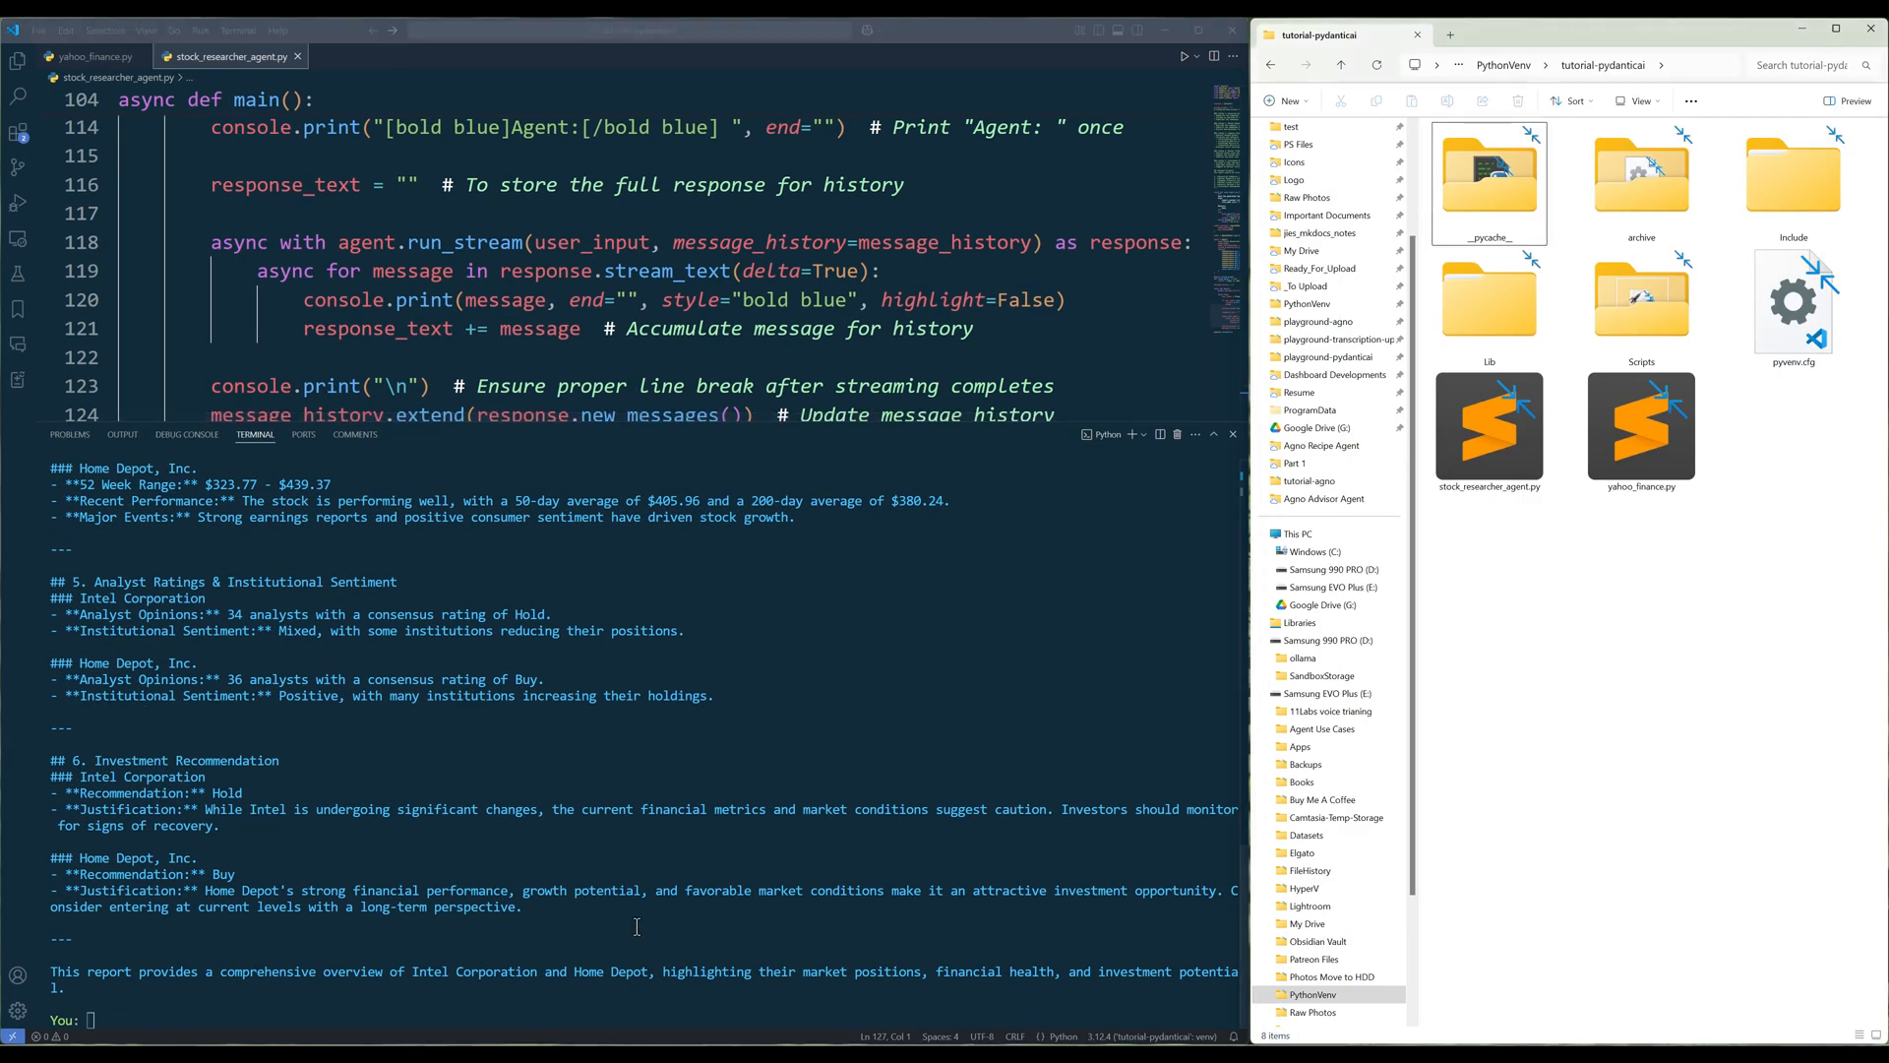
# Step: Save the report as summary.md and preview it as rendered markdown in the browser
pyautogui.write('Save the report as "summary.md"')
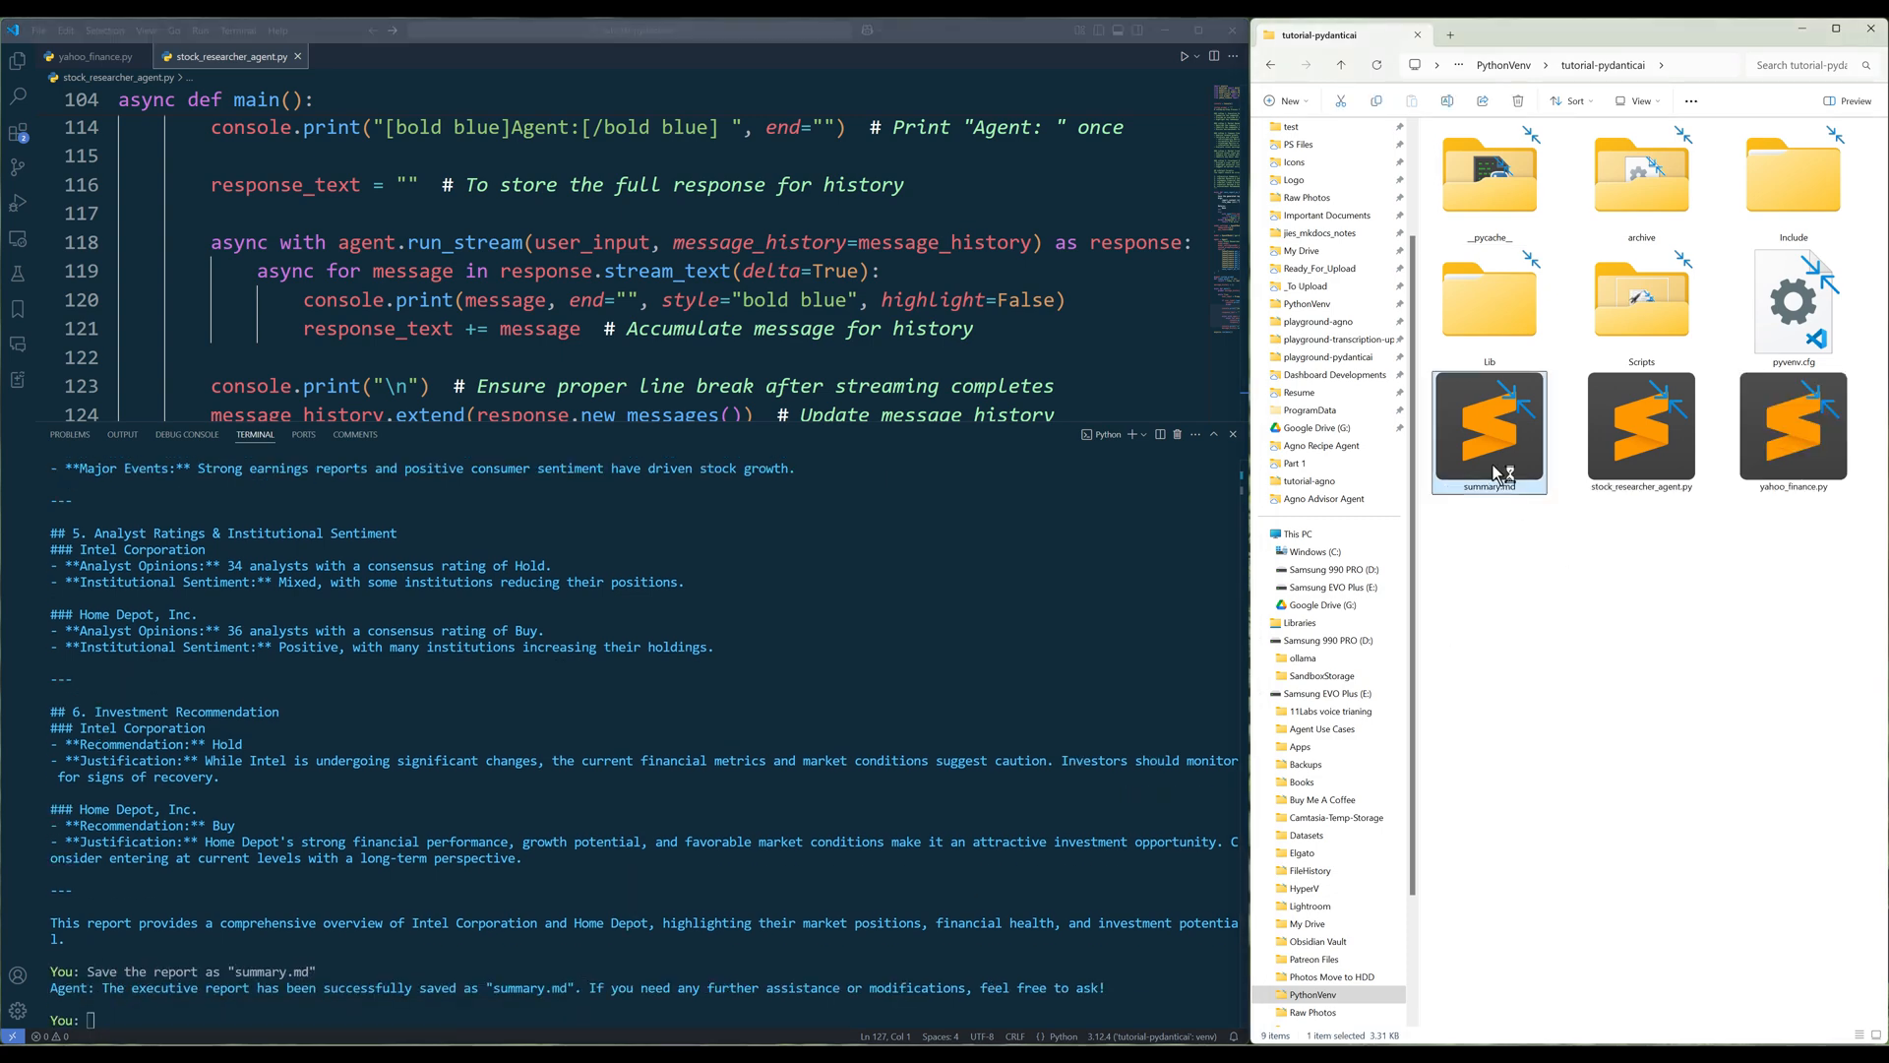
pyautogui.write('preive')
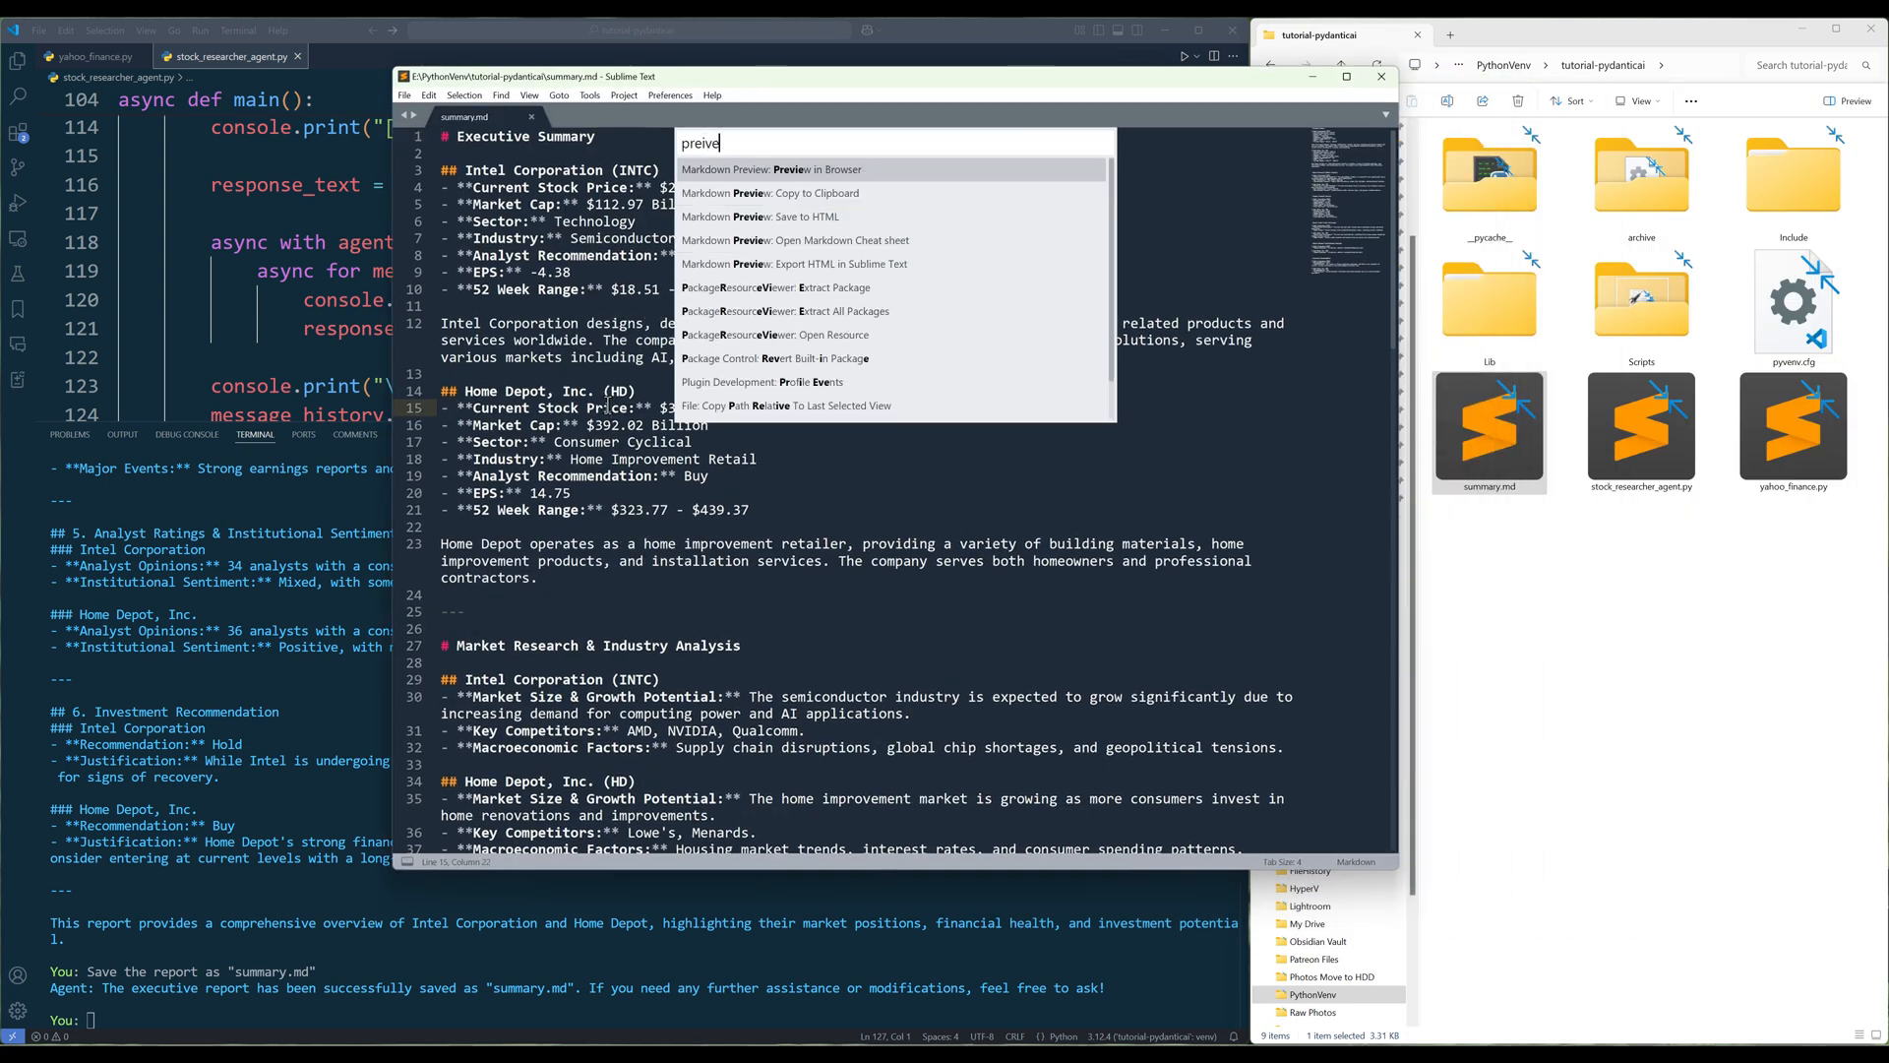
pyautogui.click(771, 168)
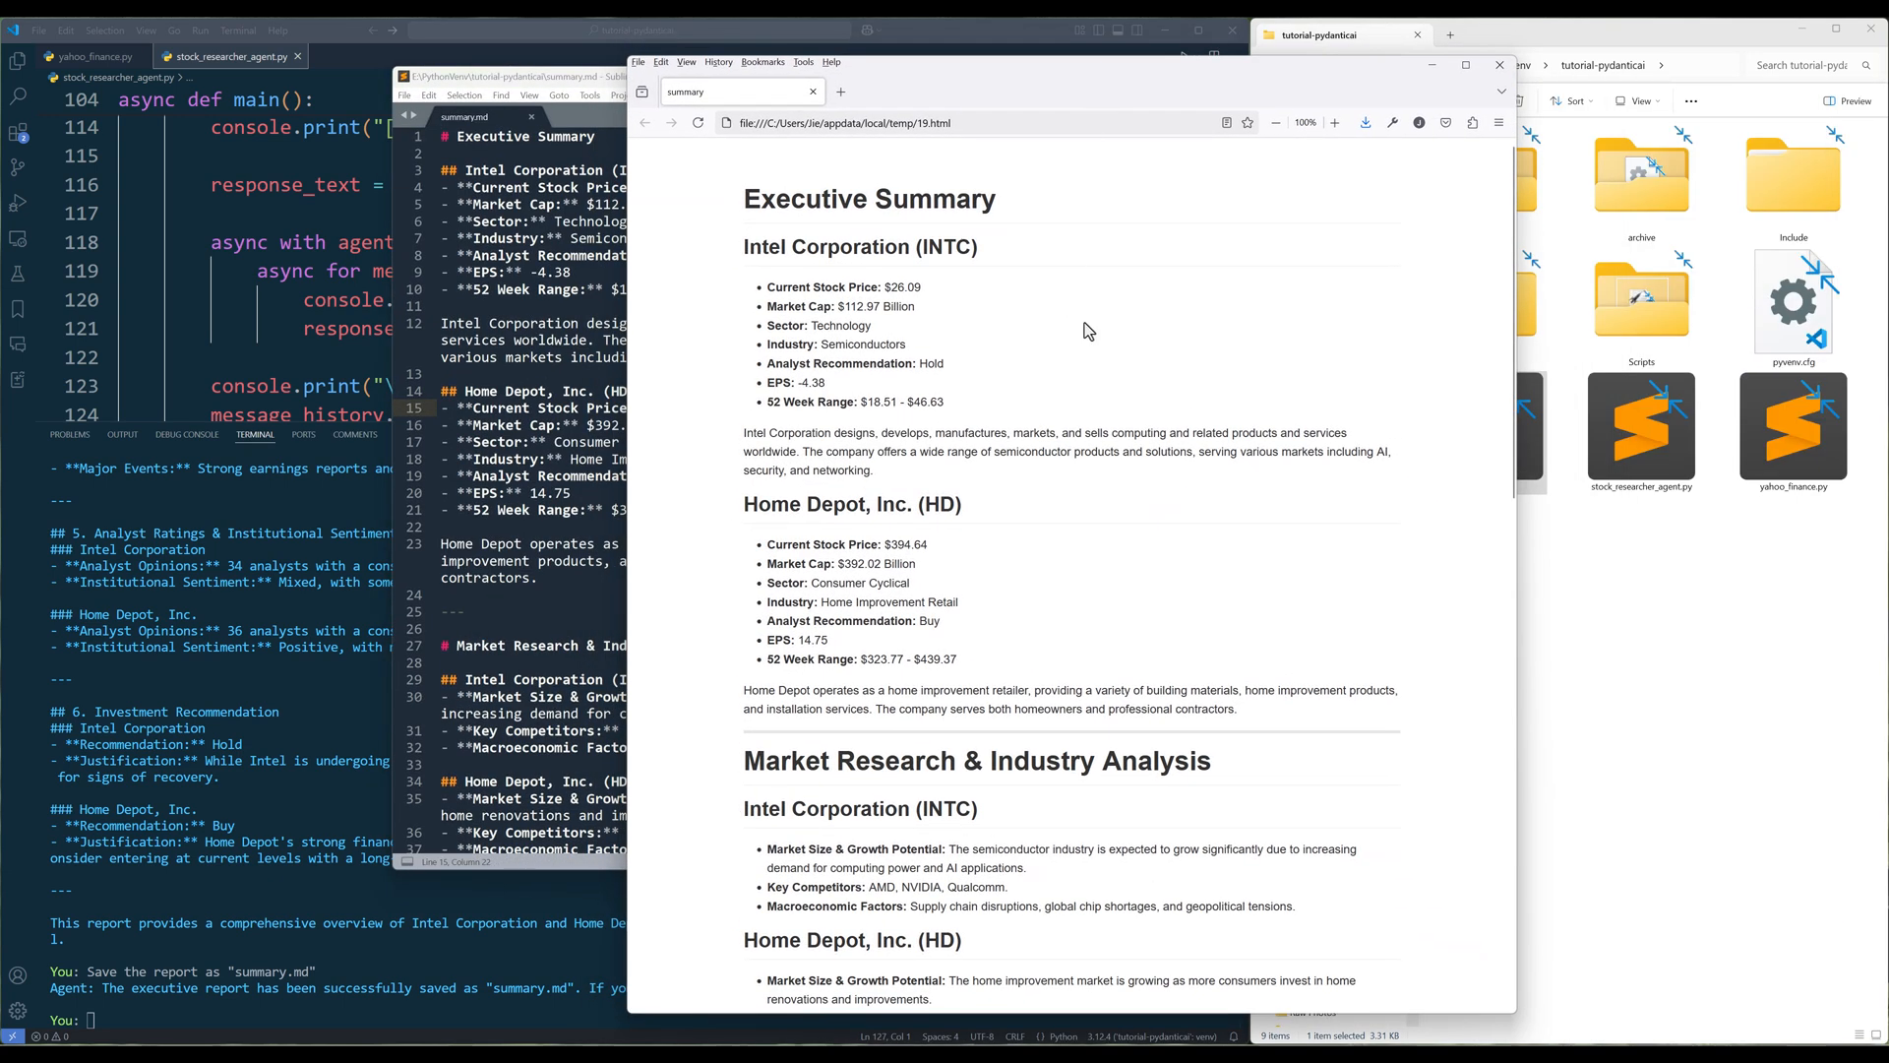
pyautogui.moveTo(1228, 588)
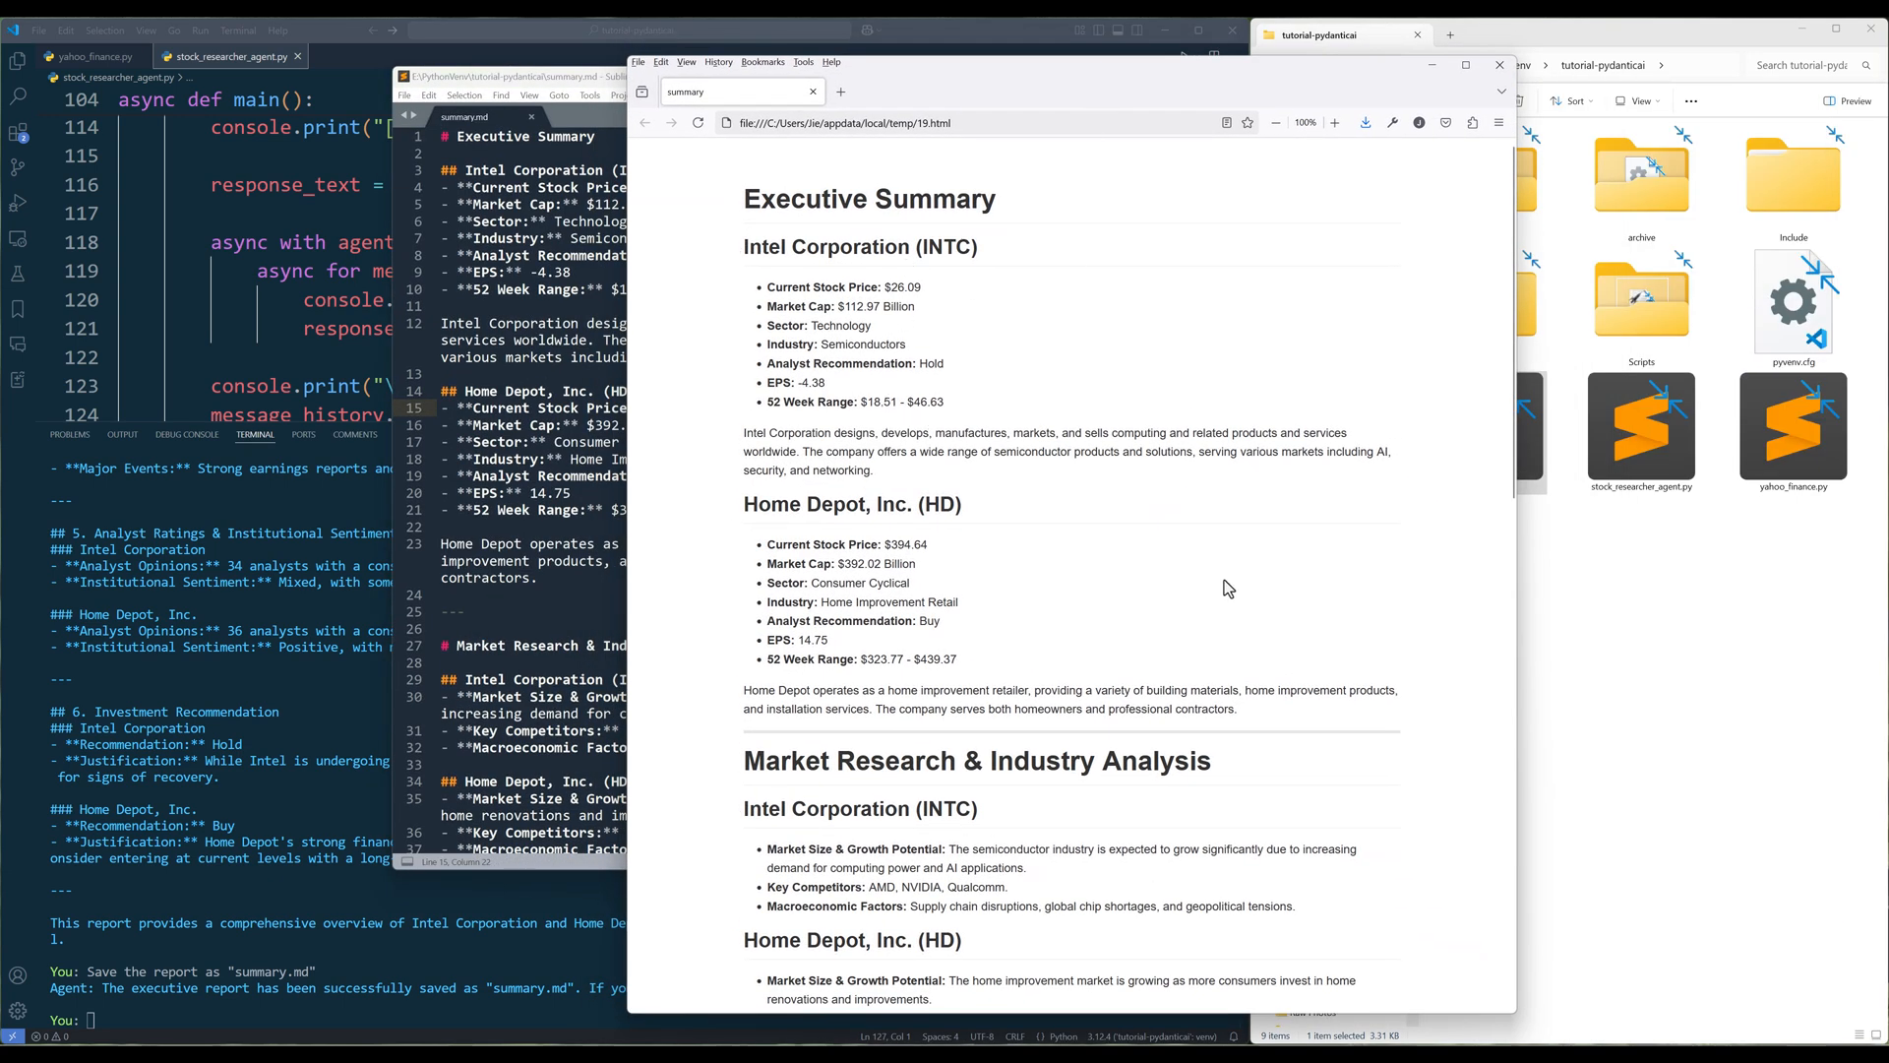
pyautogui.scroll(-3)
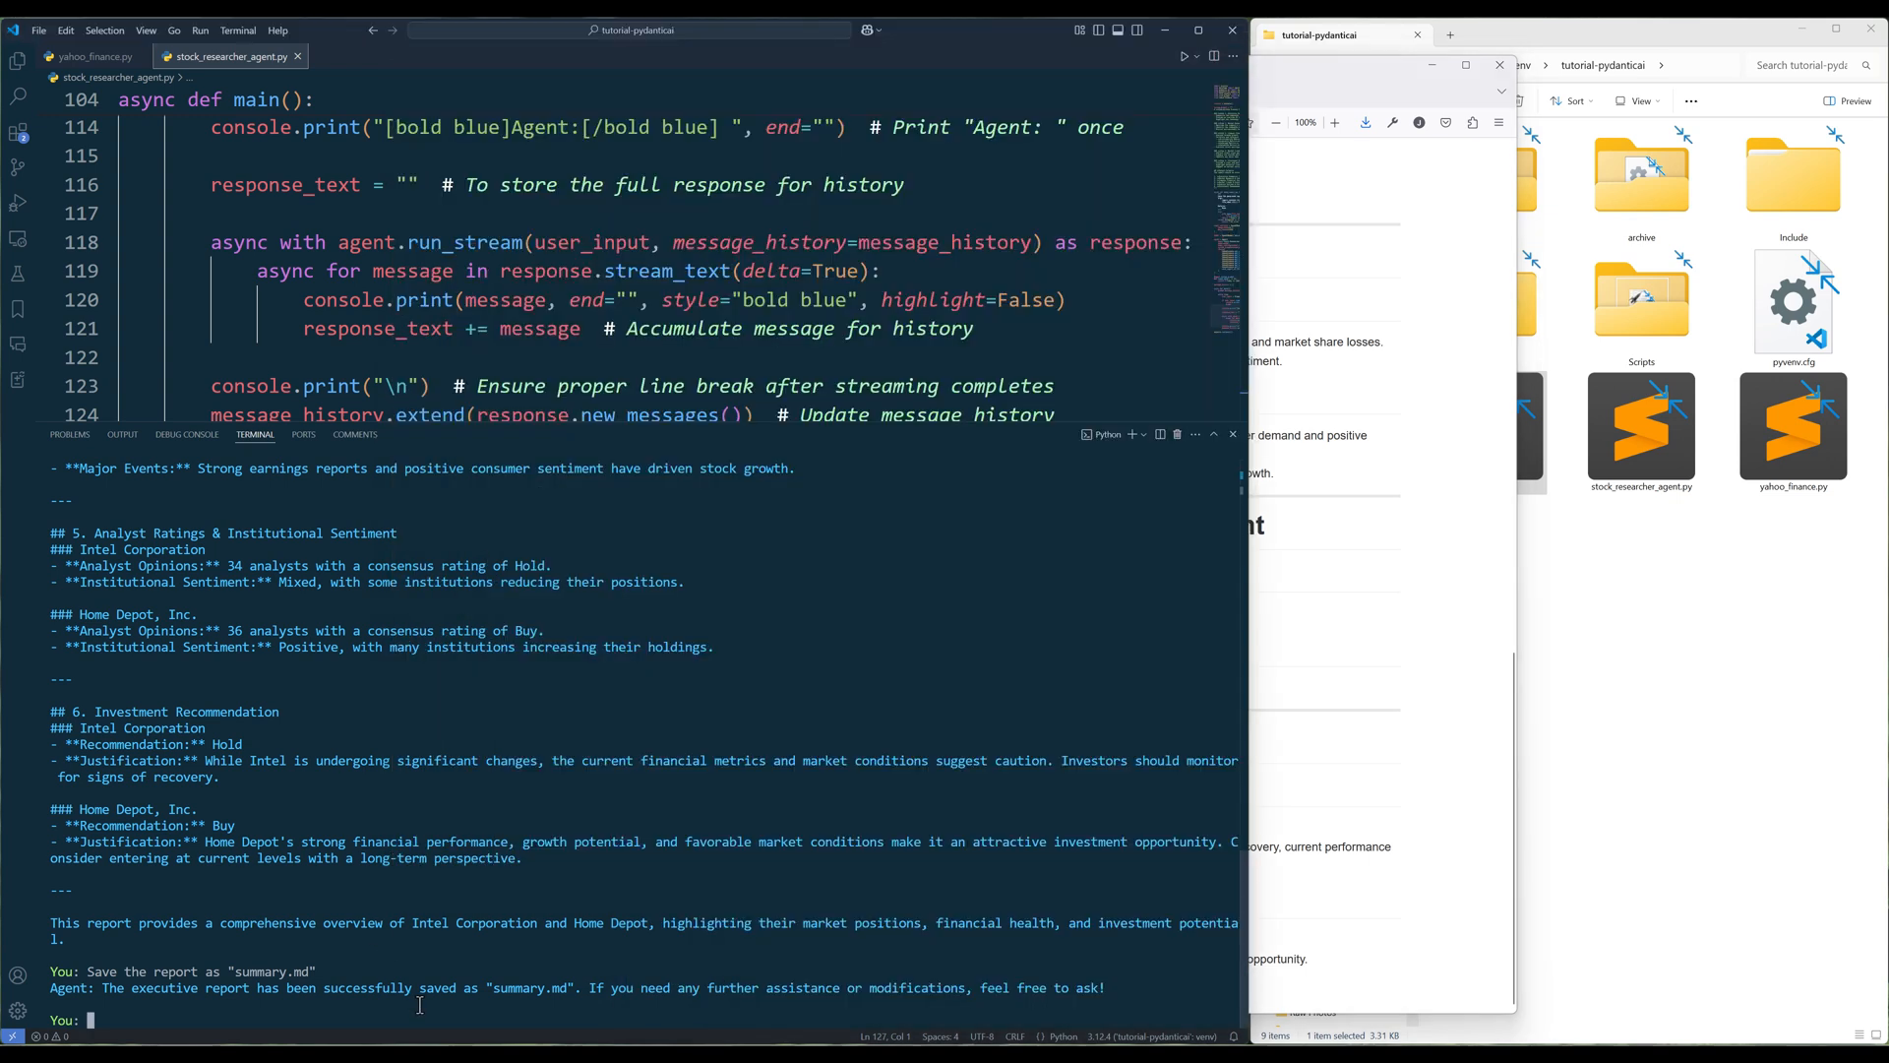
# Step: Ask for a low-risk stock amid S&P 500 volatility and highlight the Procter & Gamble conclusion
pyautogui.write("Given the current volatility in the S&P 500, recommend a low-risk stock and explain why it's considered low risk.")
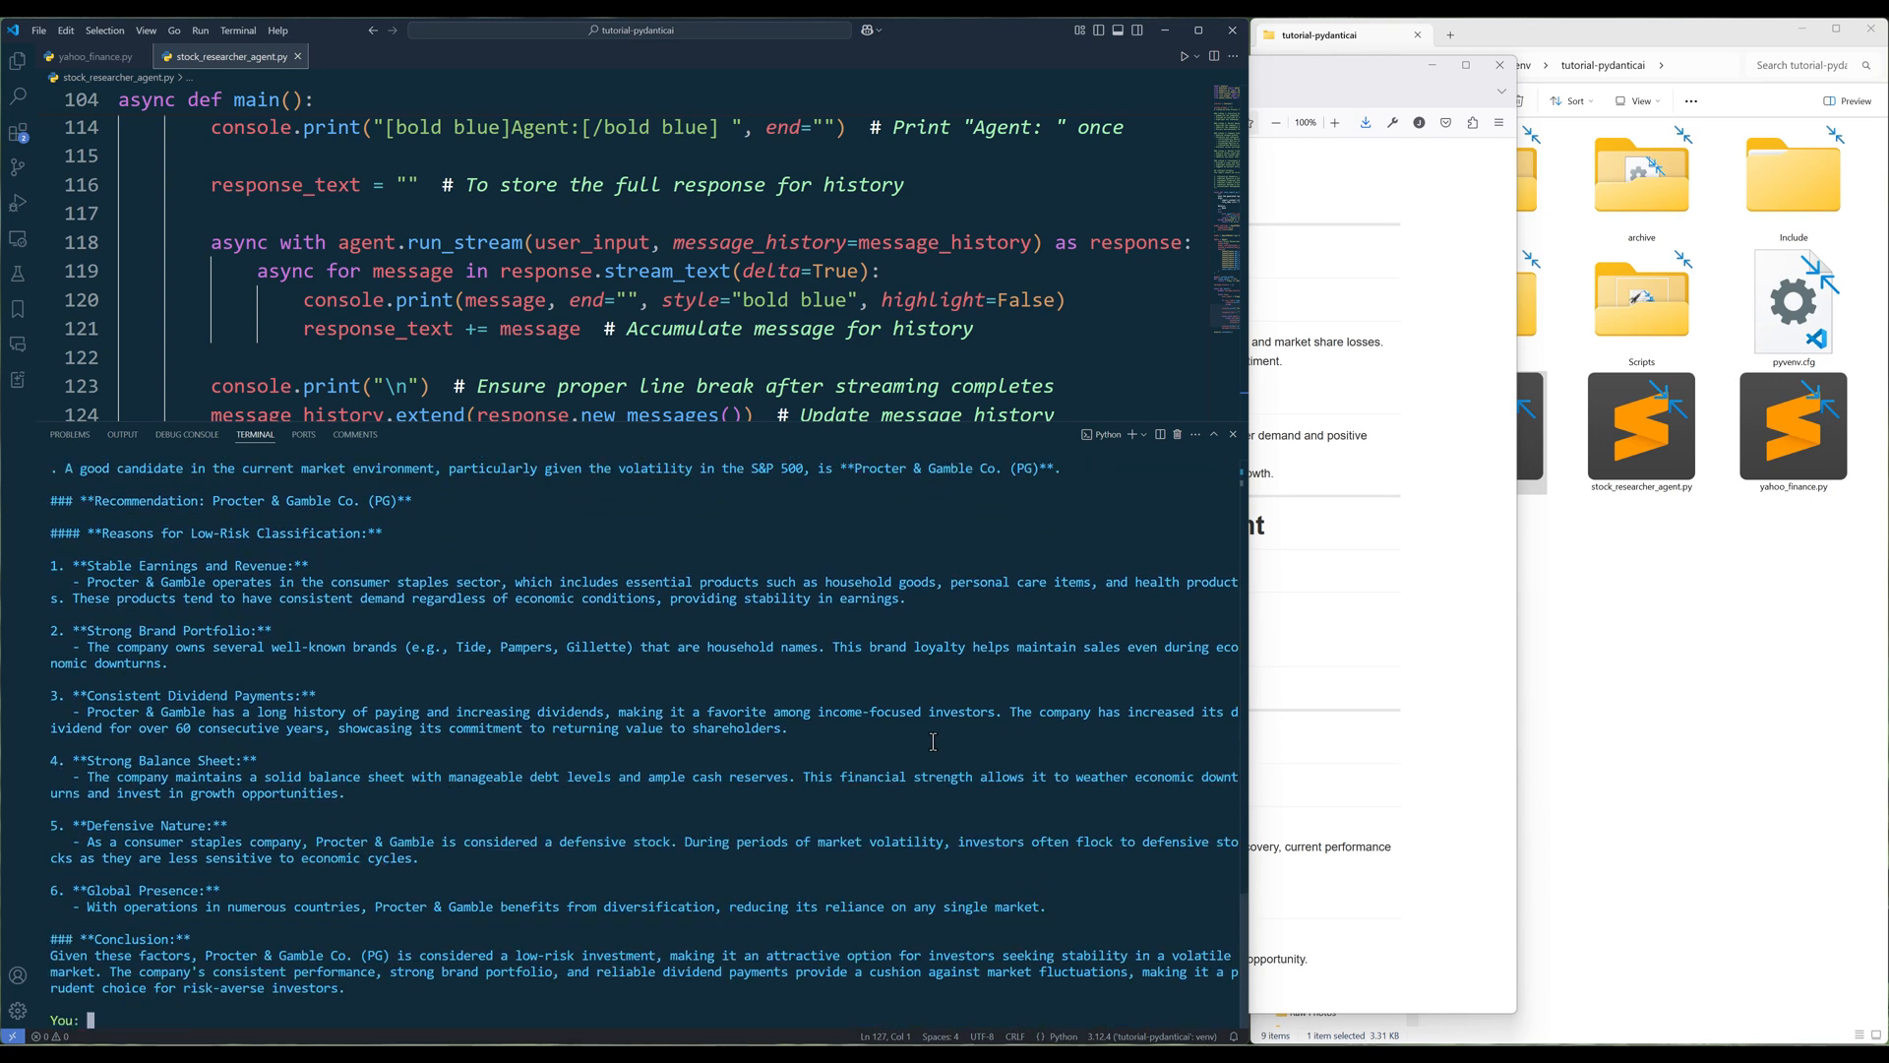
pyautogui.moveTo(203, 955); pyautogui.dragTo(698, 955)
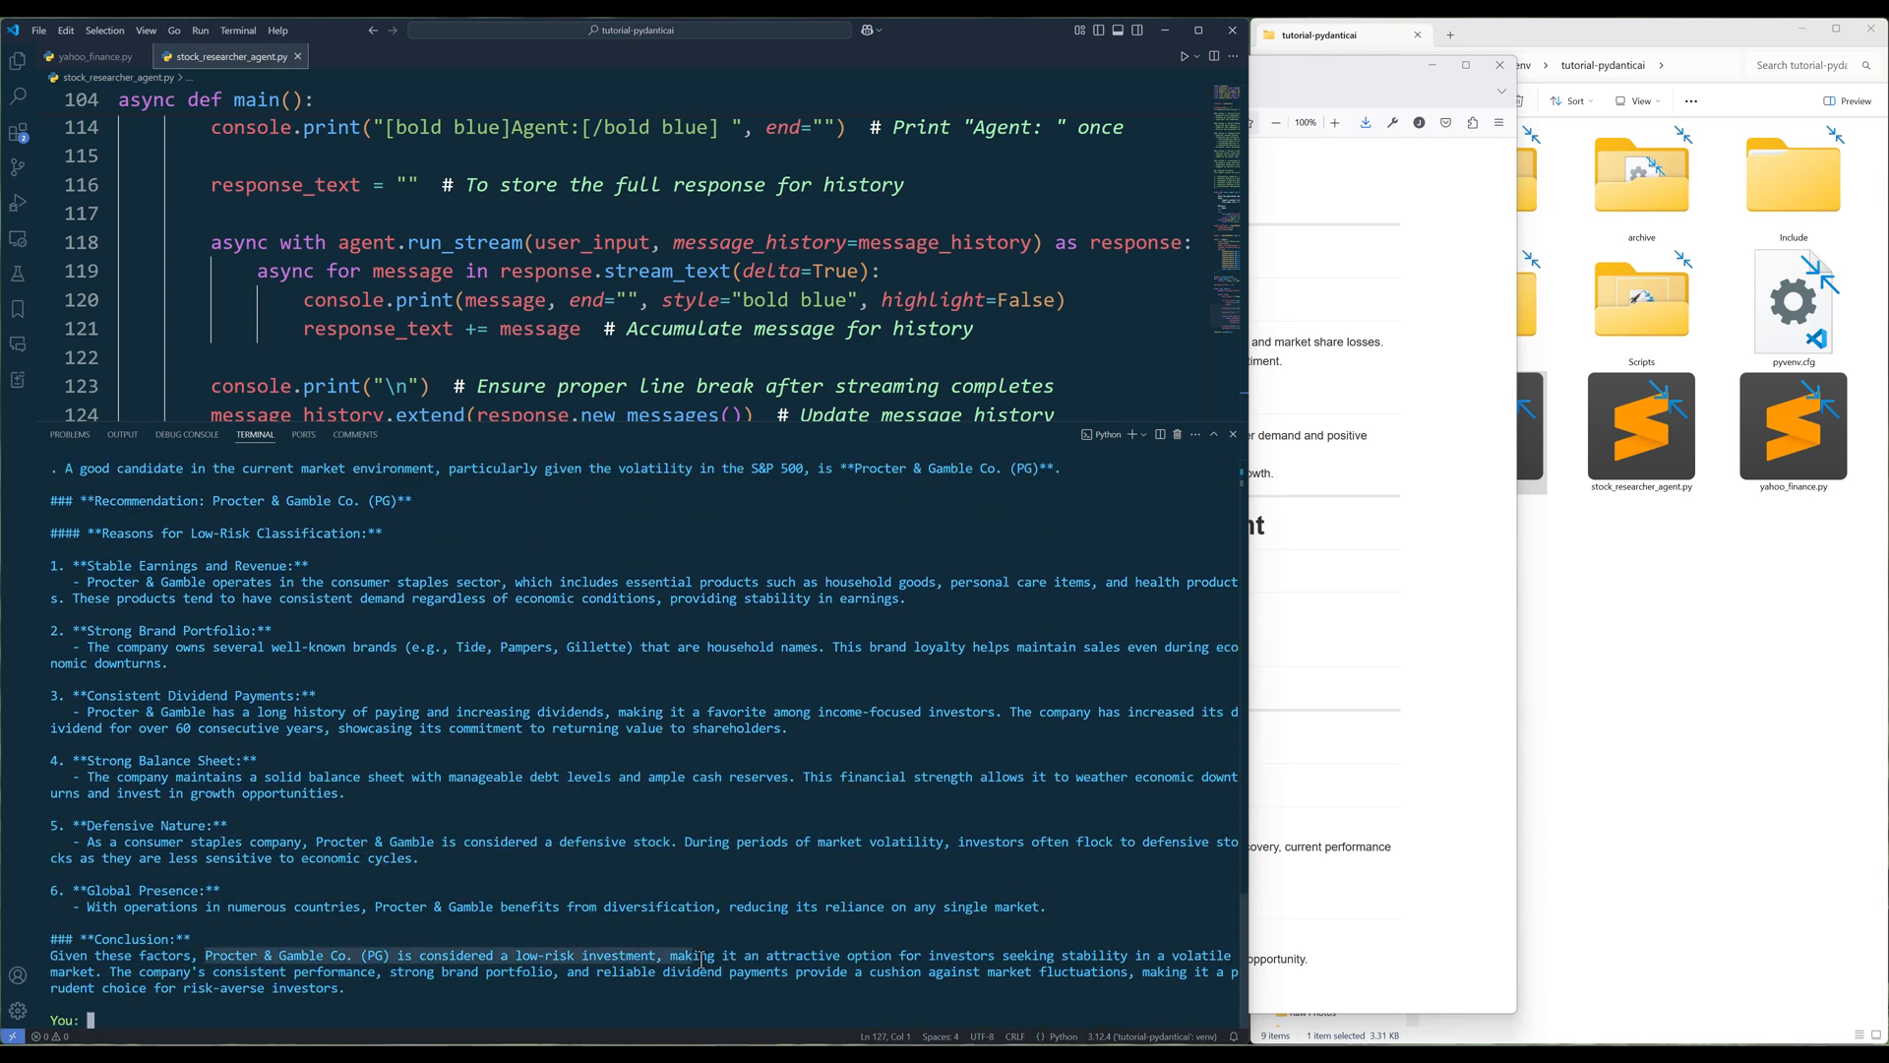